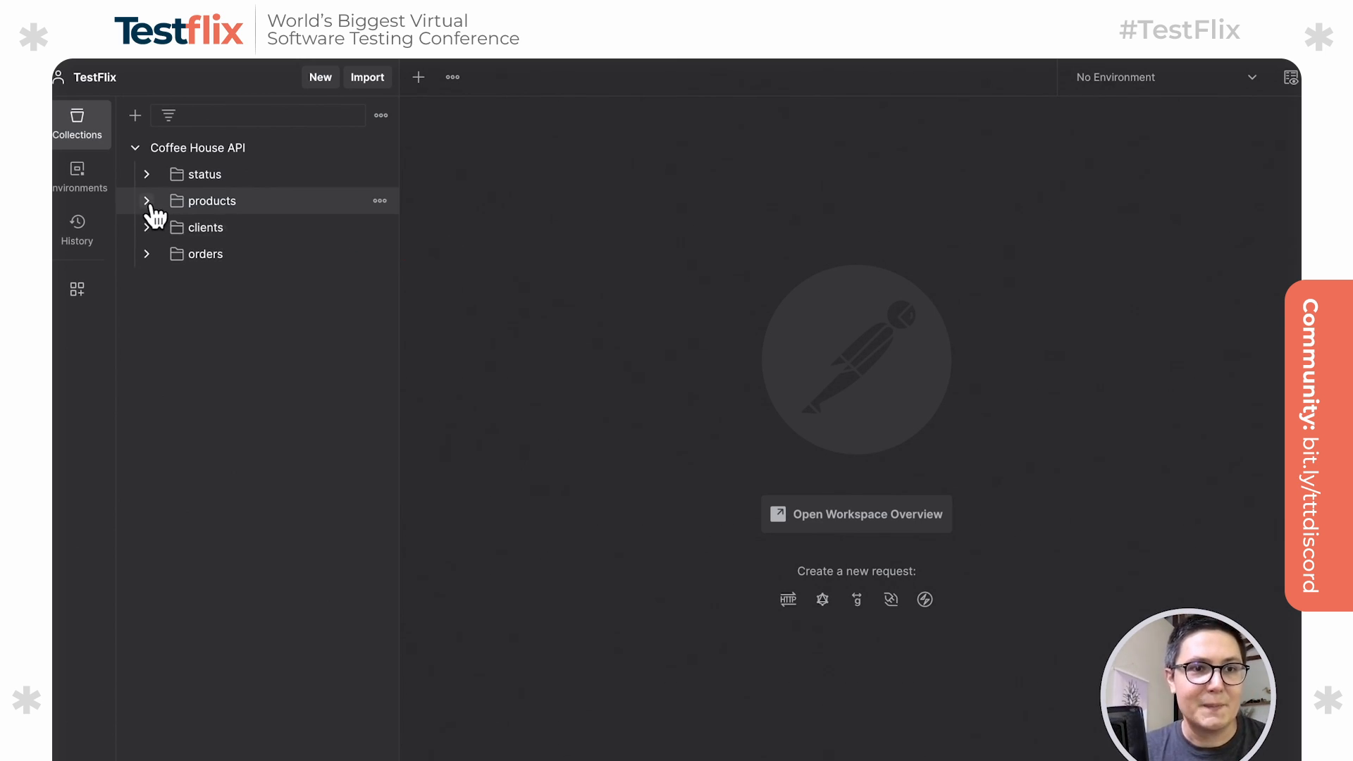
Send the Get all products request, get a successful response, and close its tab.
left_click(173, 200)
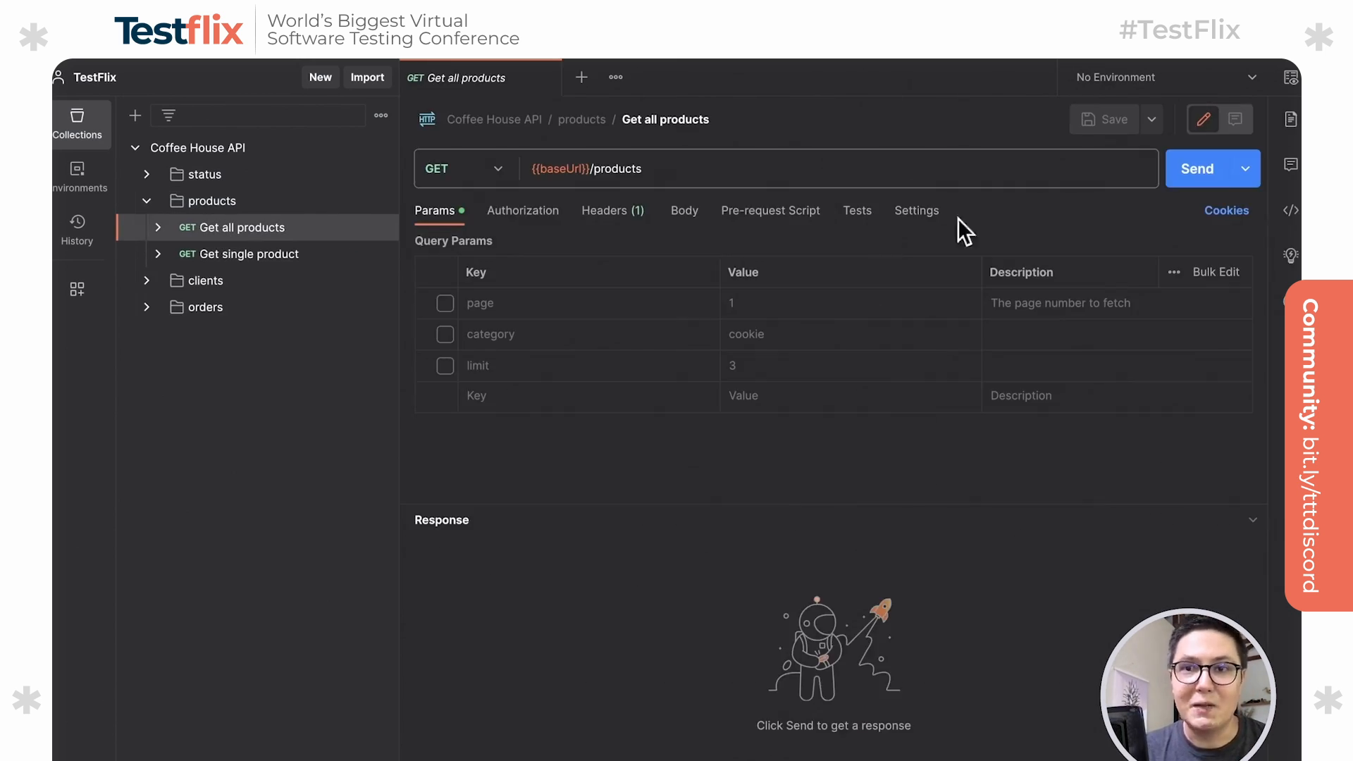
left_click(1196, 168)
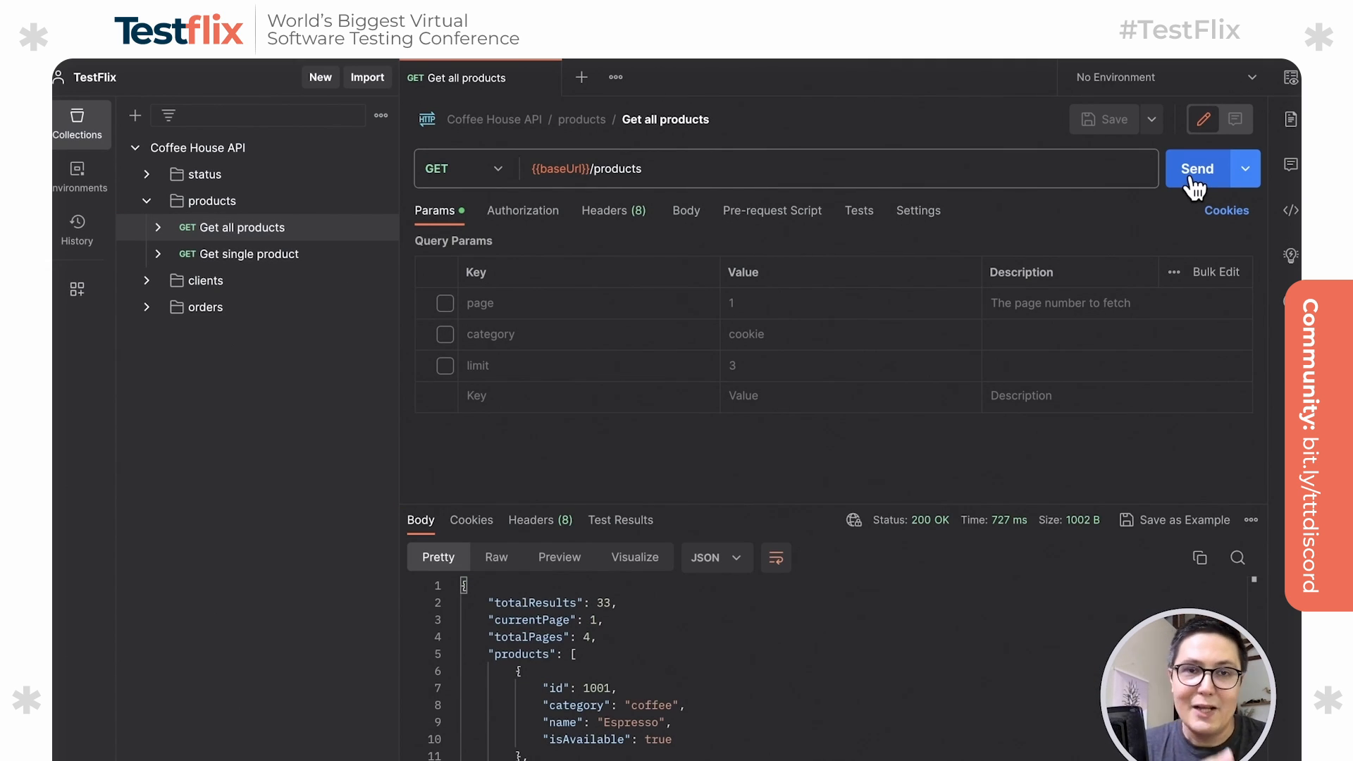
mouse_move(547, 78)
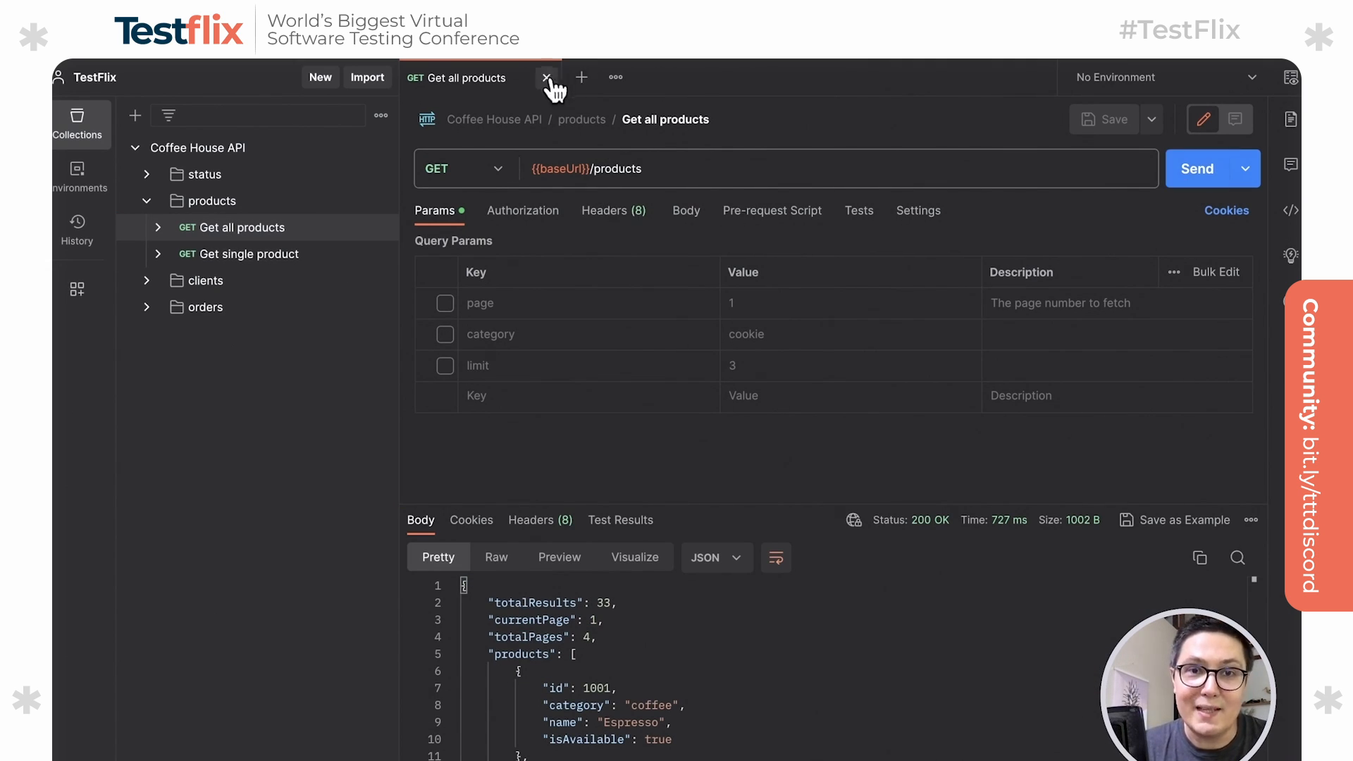
left_click(544, 77)
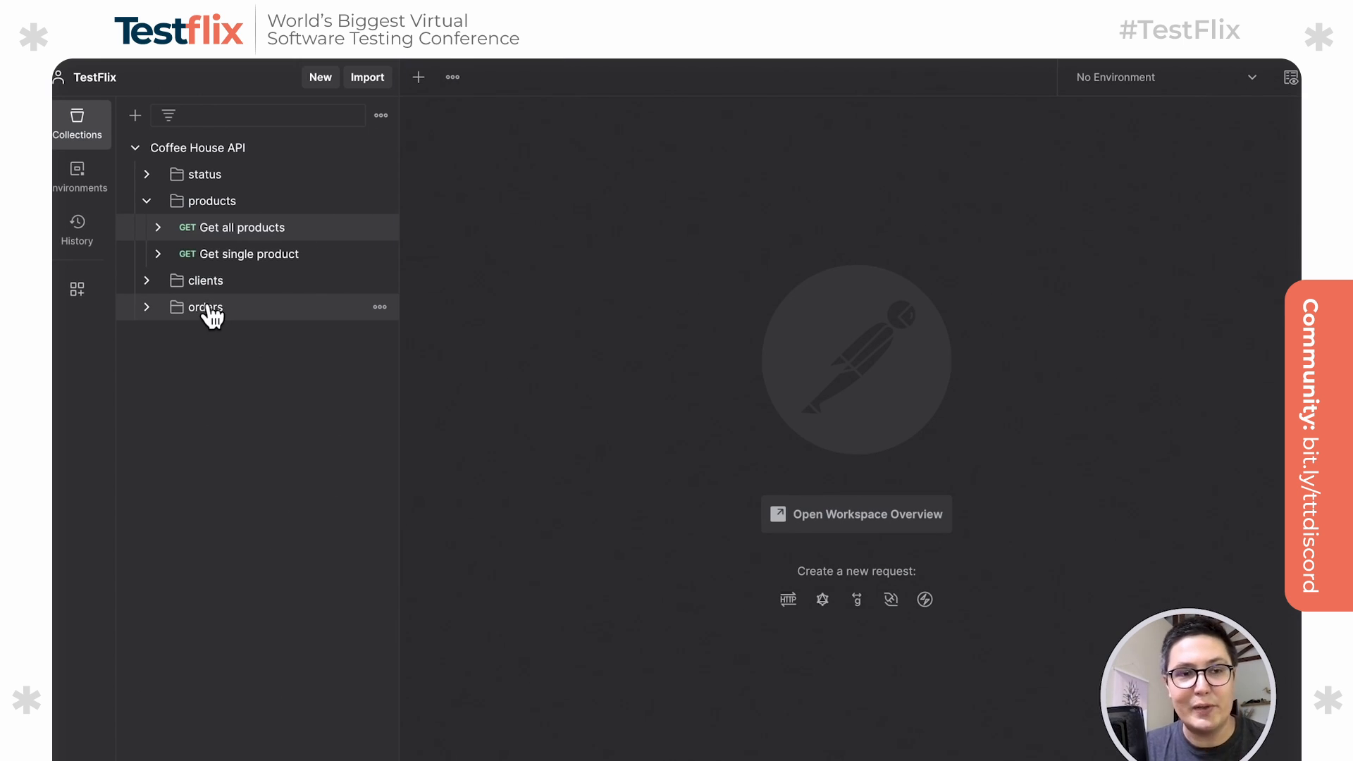
mouse_move(206, 307)
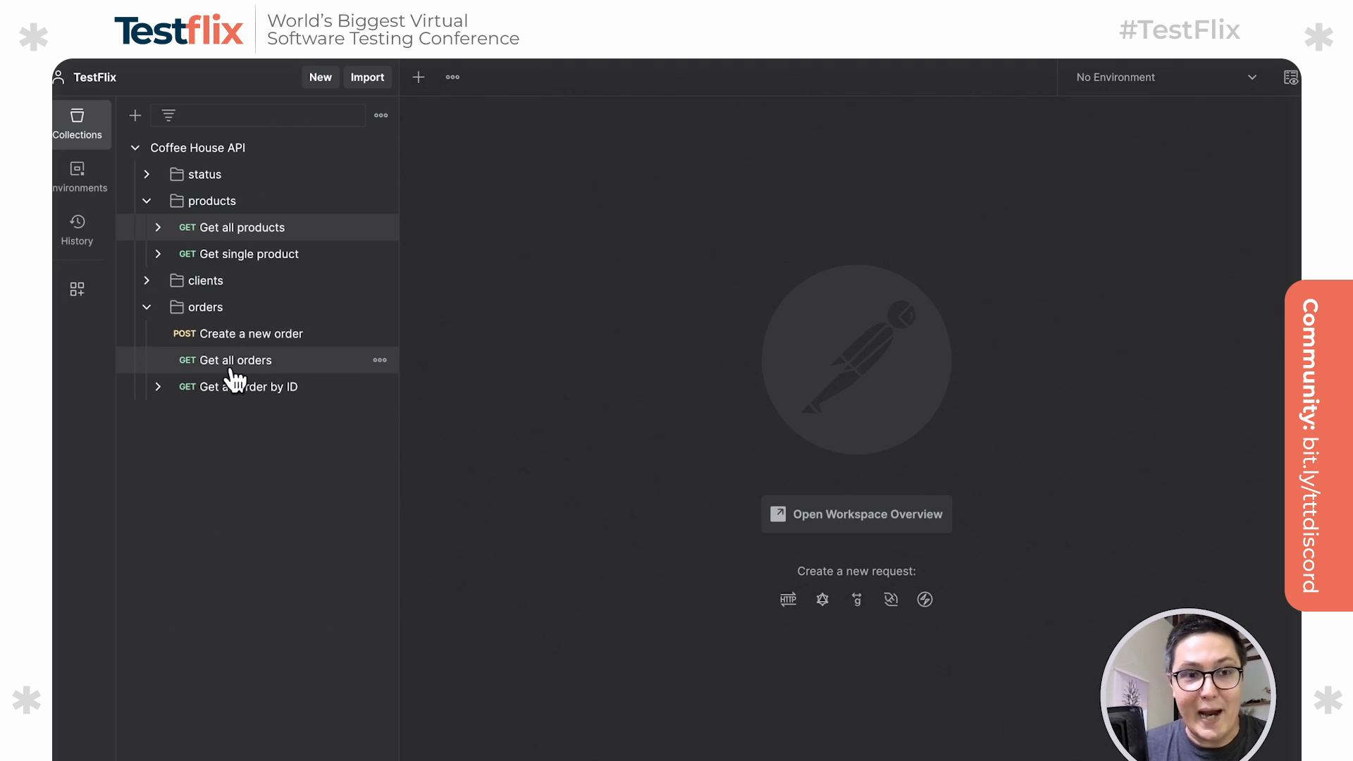
Add a 'Status code: Code is 200' test to Create a new order and resend it, giving 201 Created with 0/1 passing.
left_click(256, 332)
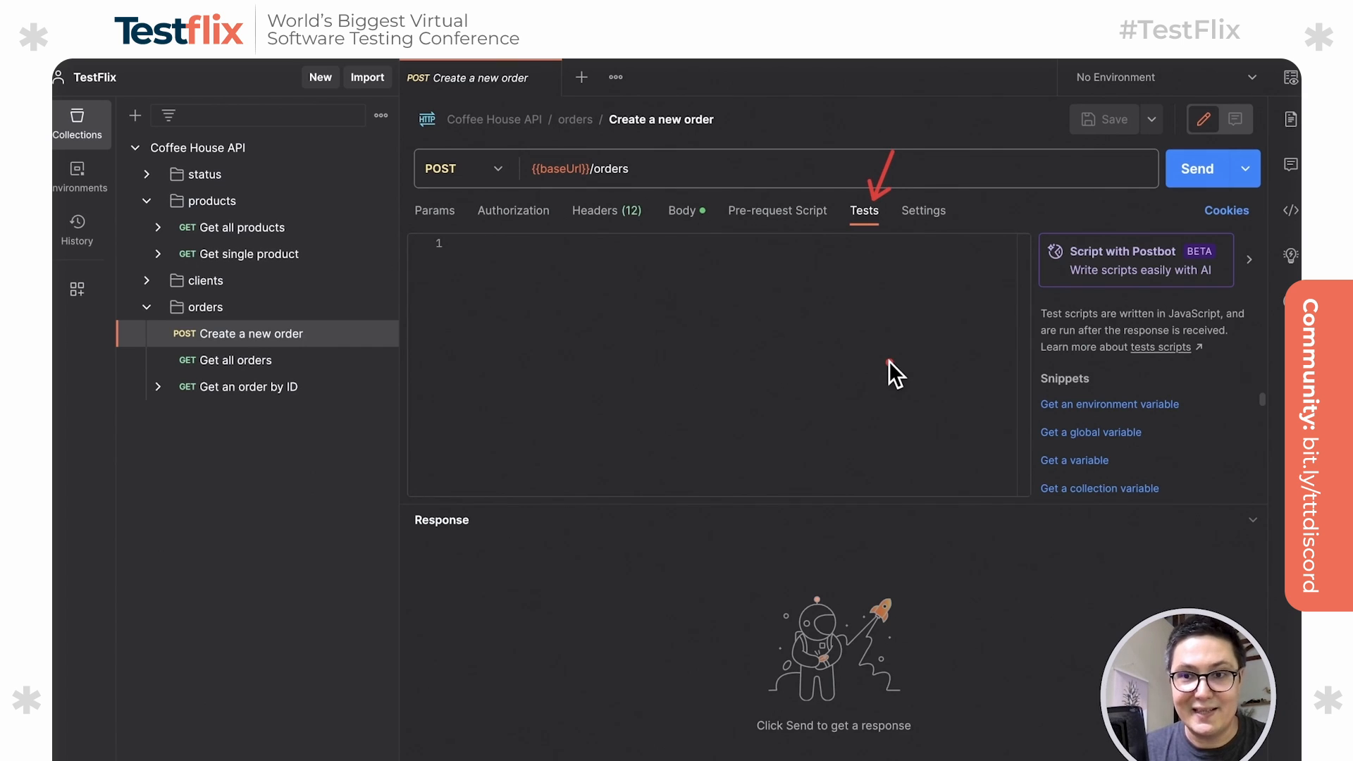
mouse_move(1070, 509)
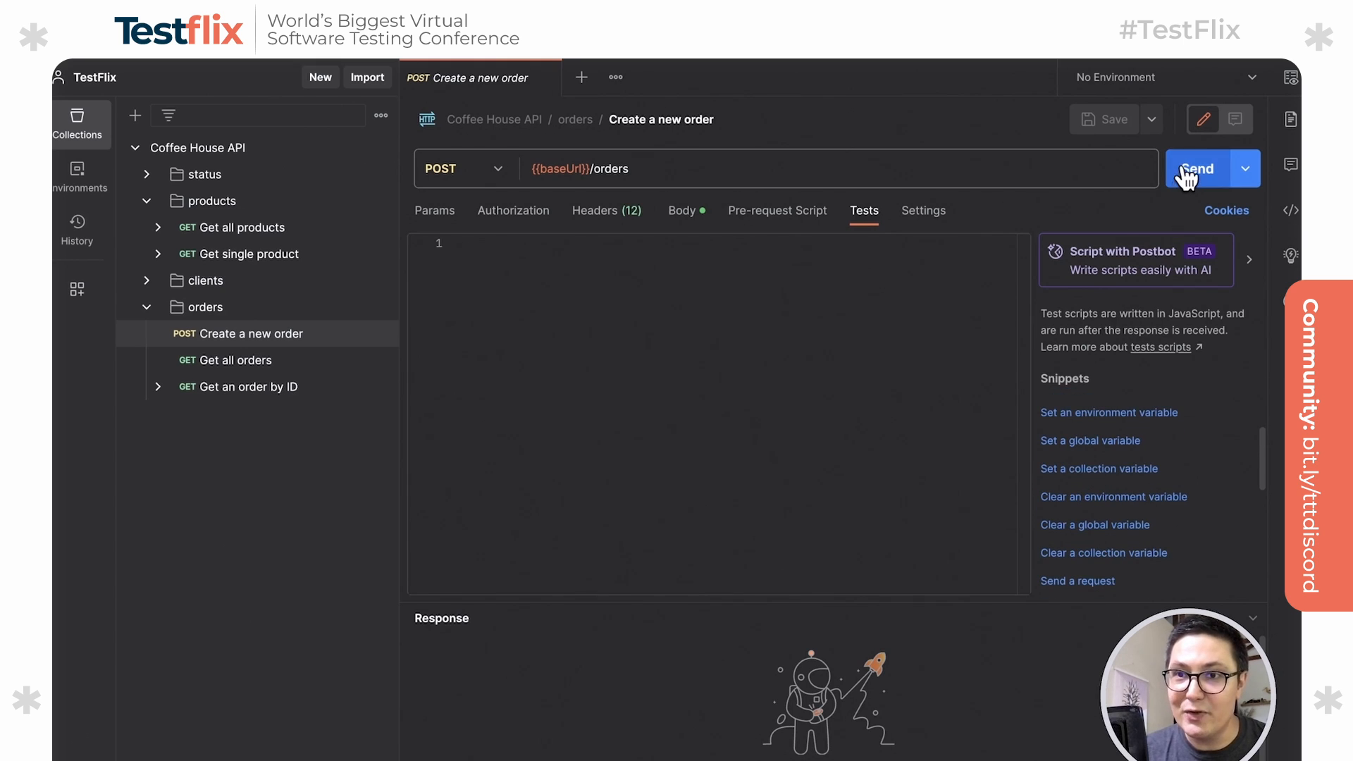
left_click(1196, 167)
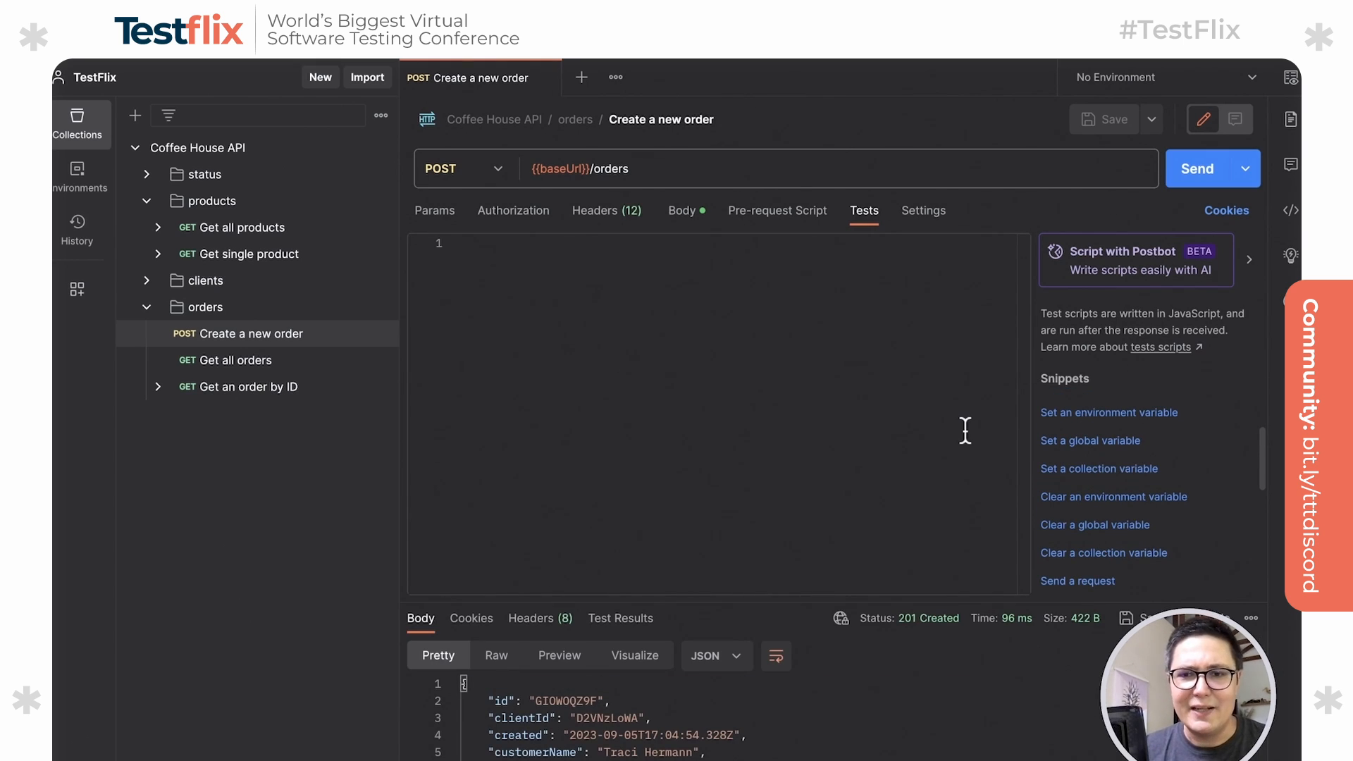
mouse_move(1096, 493)
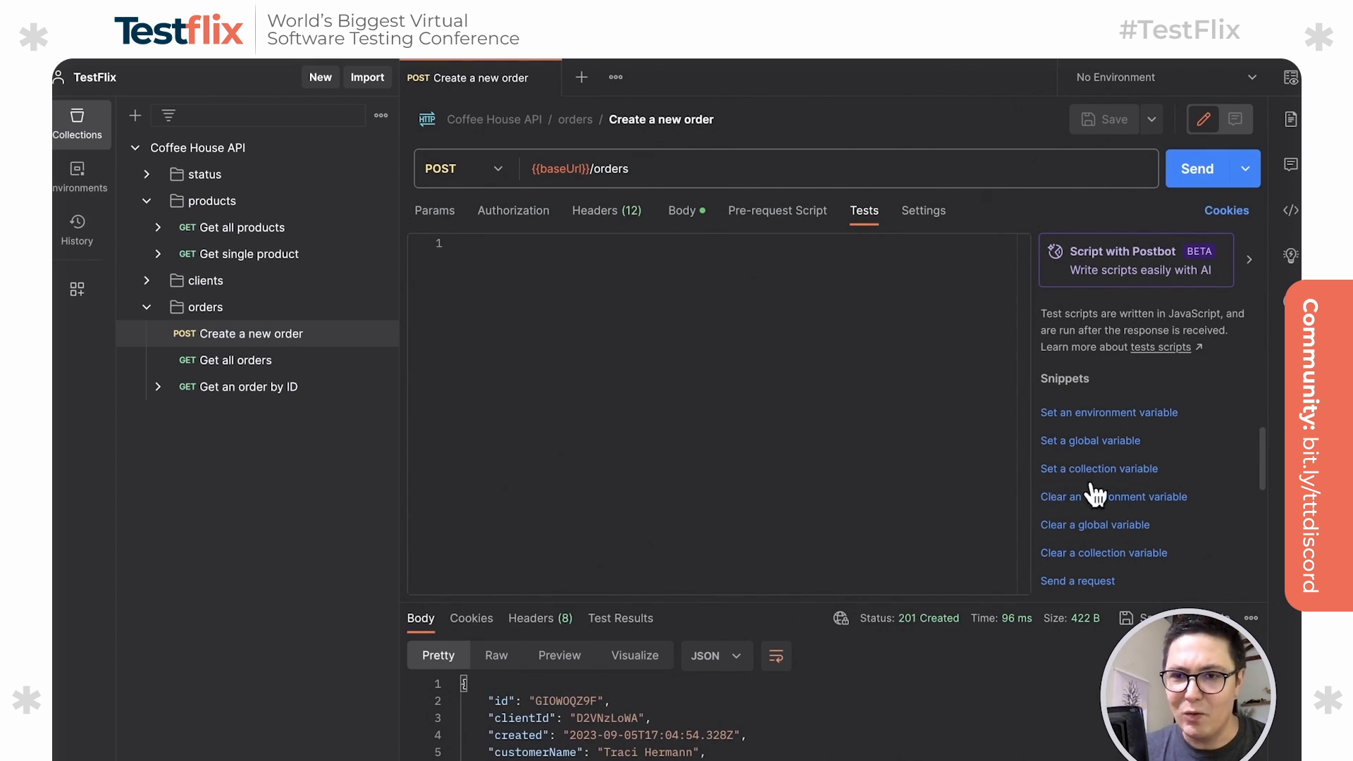
scroll("down", 3)
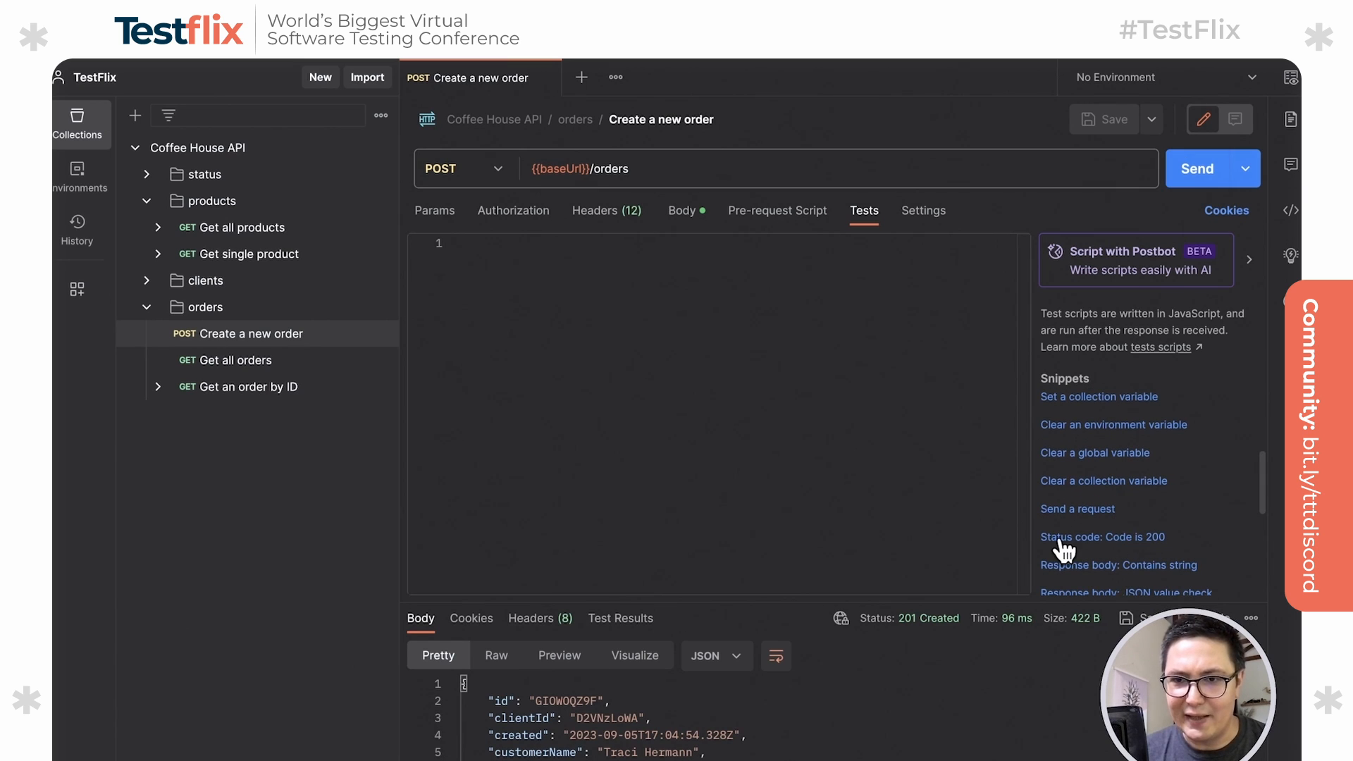
left_click(1102, 537)
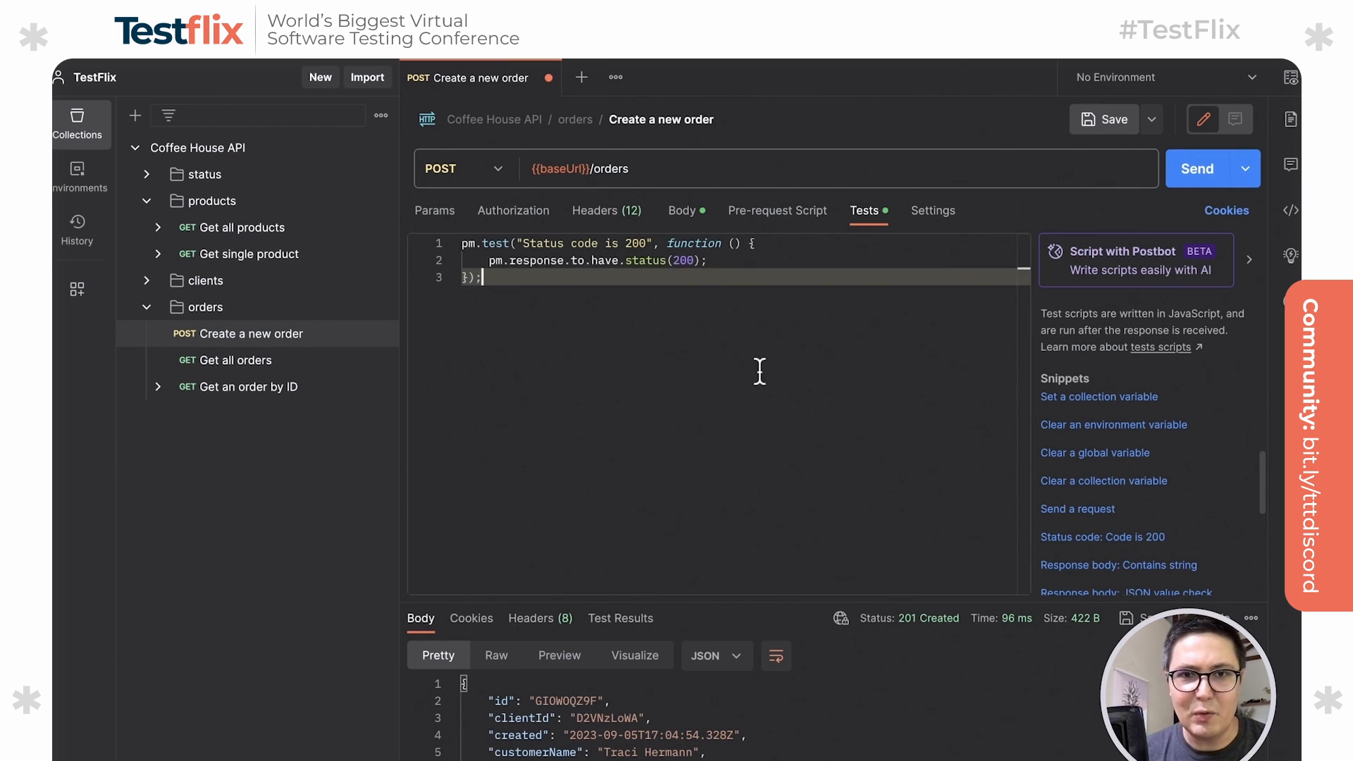
left_click(1196, 168)
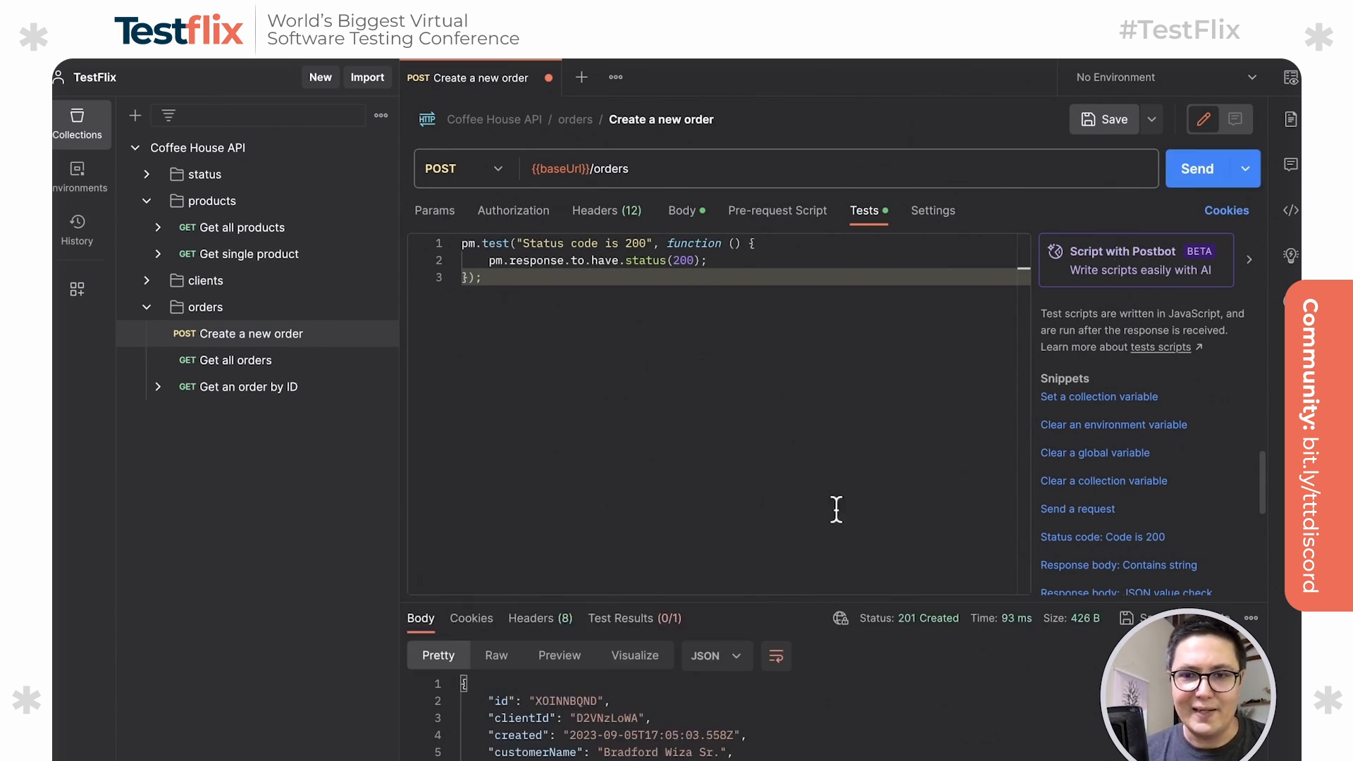
mouse_move(634, 617)
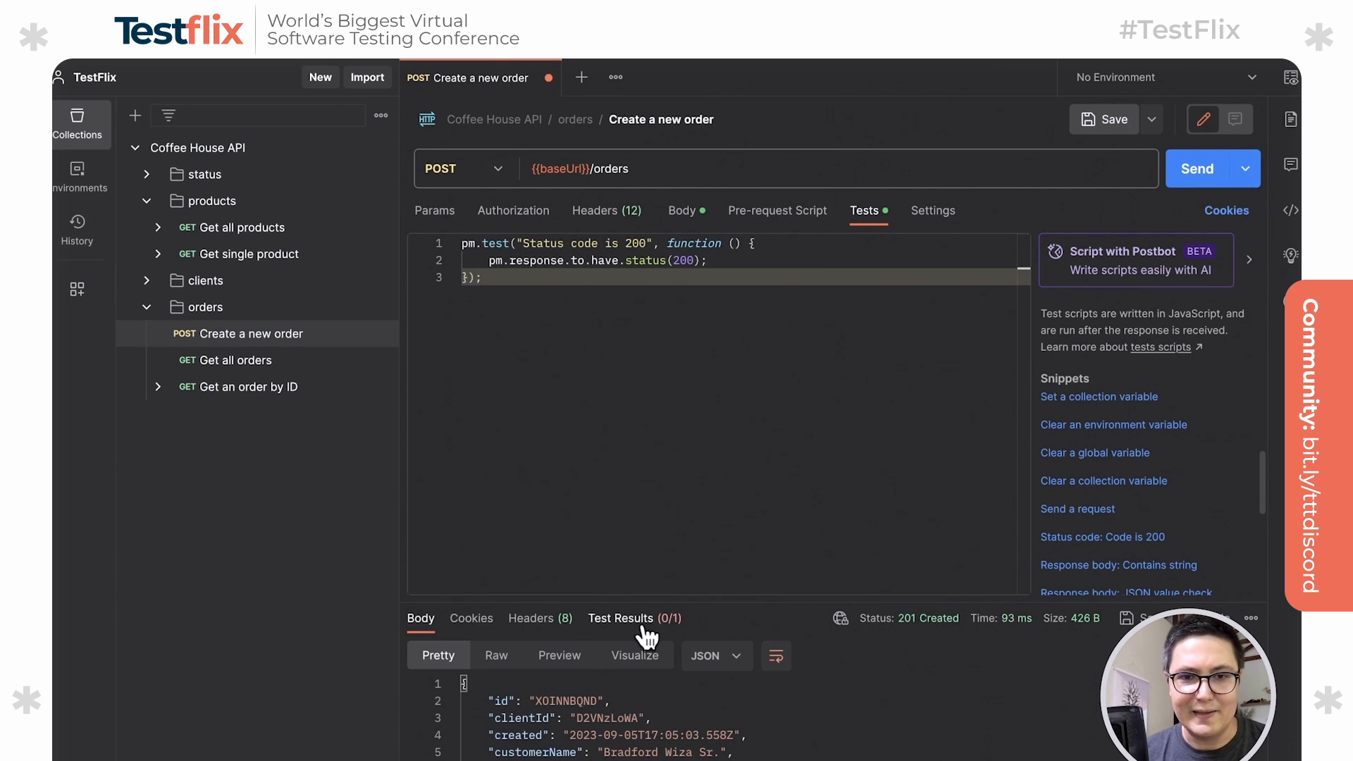
Show the Test Results revealing the 200 assertion failed against a 201 response.
left_click(620, 617)
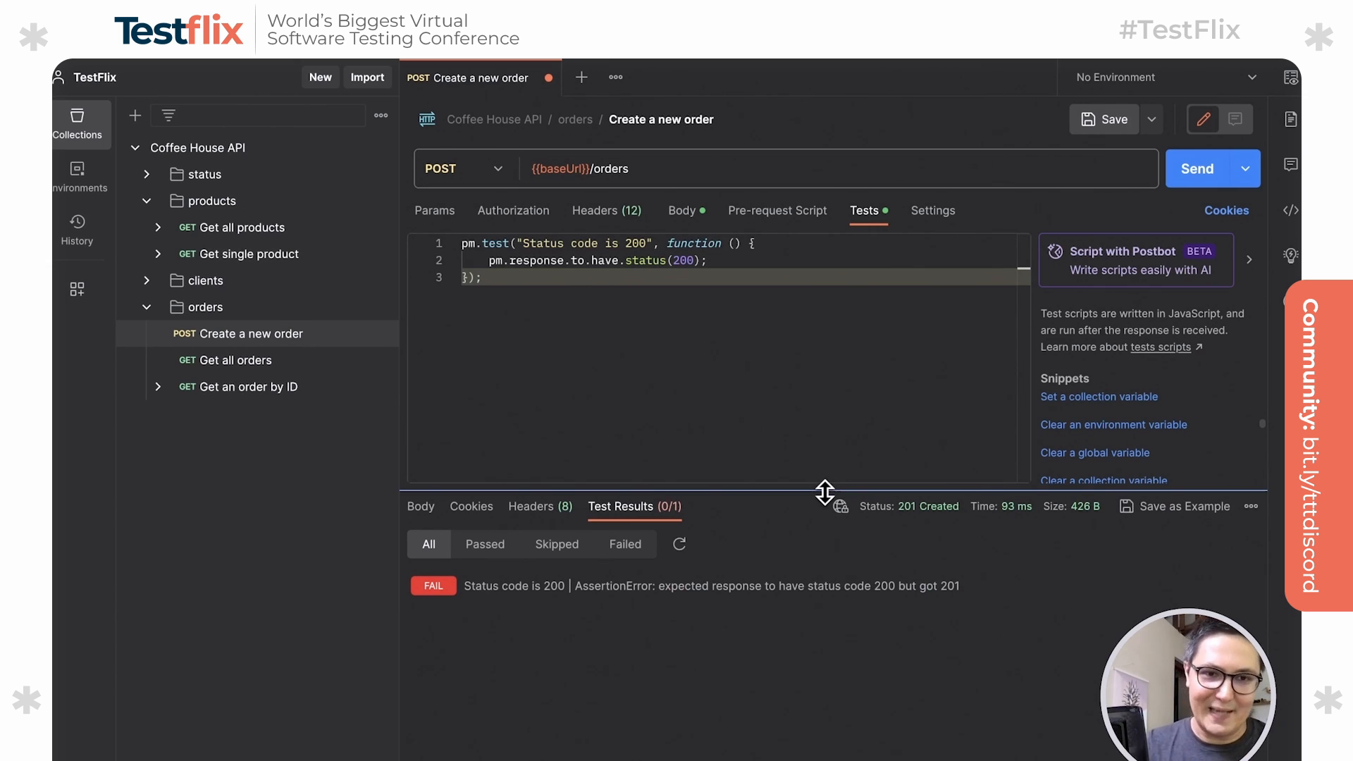
mouse_move(714, 576)
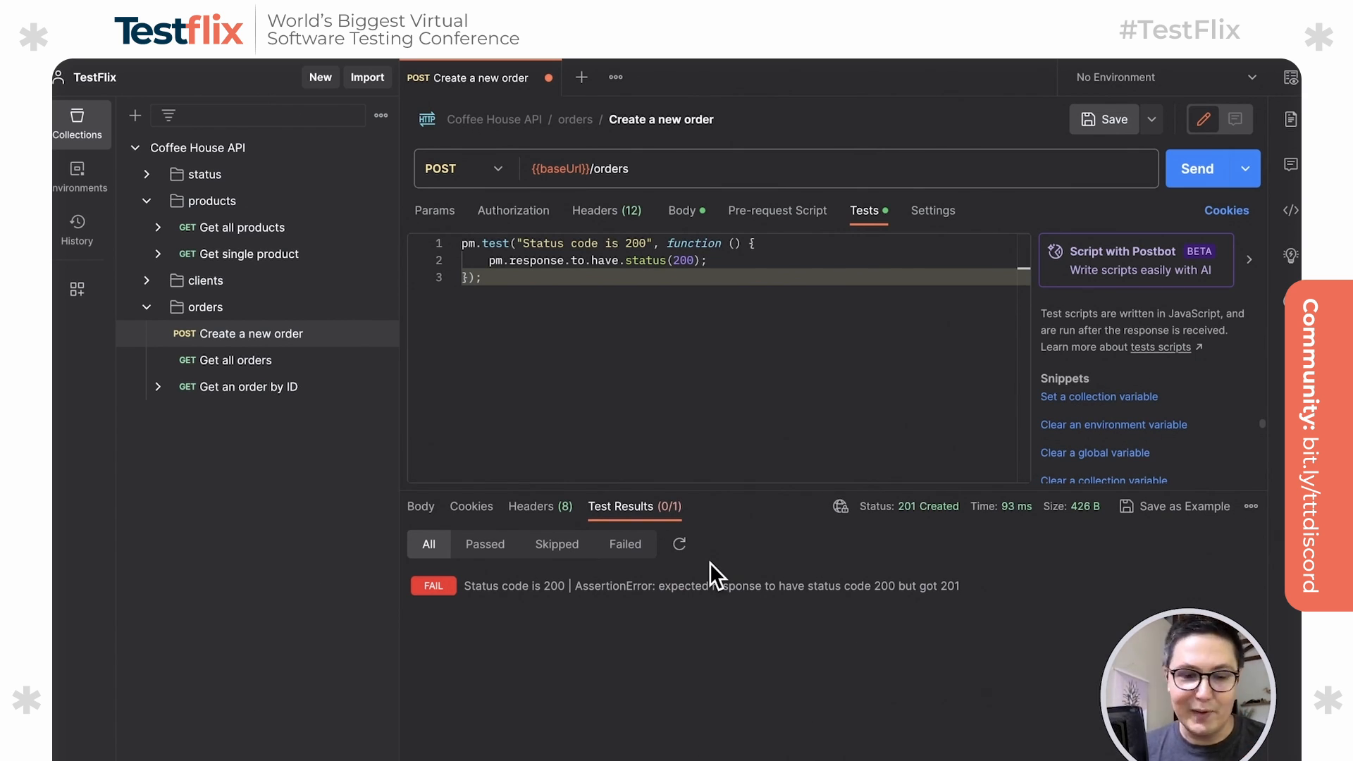
mouse_move(1061, 190)
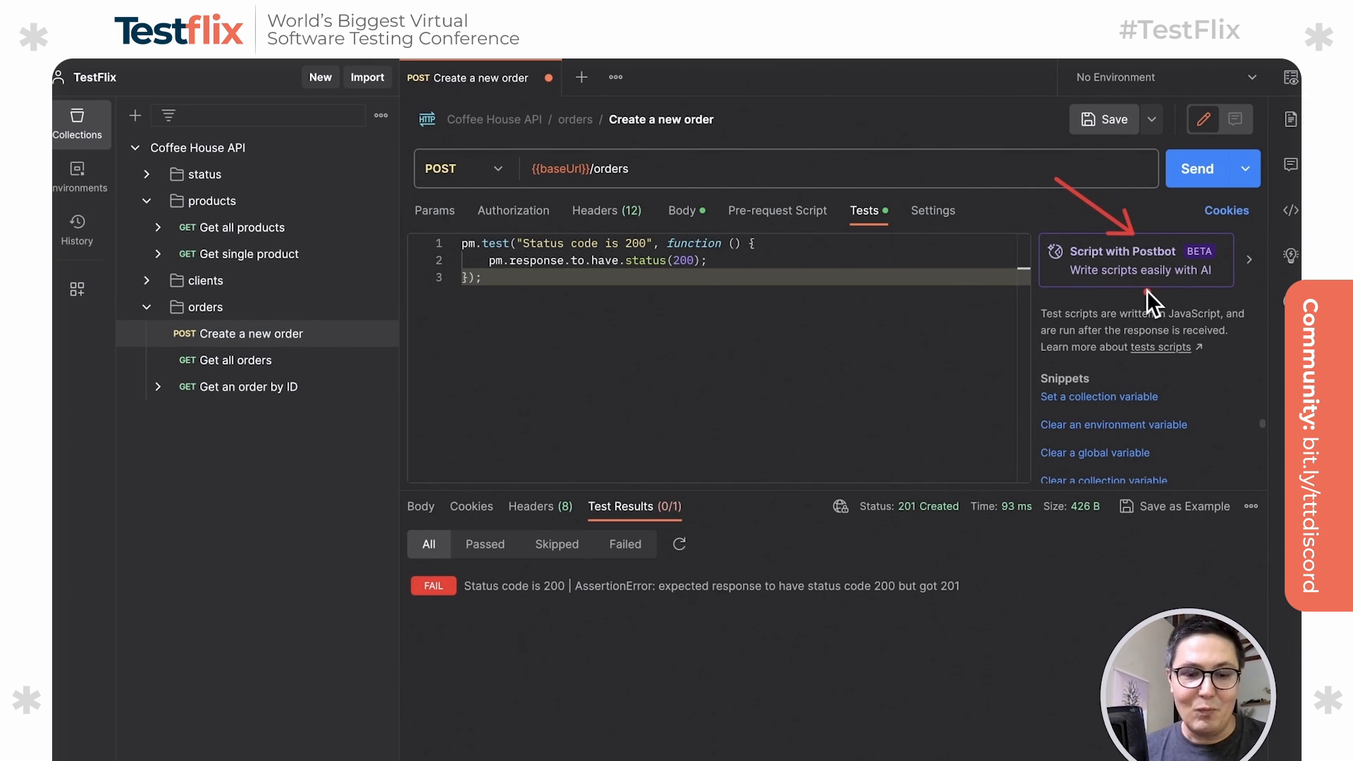
Ask Postbot to fix the failing test so it expects status 201.
left_click(1133, 251)
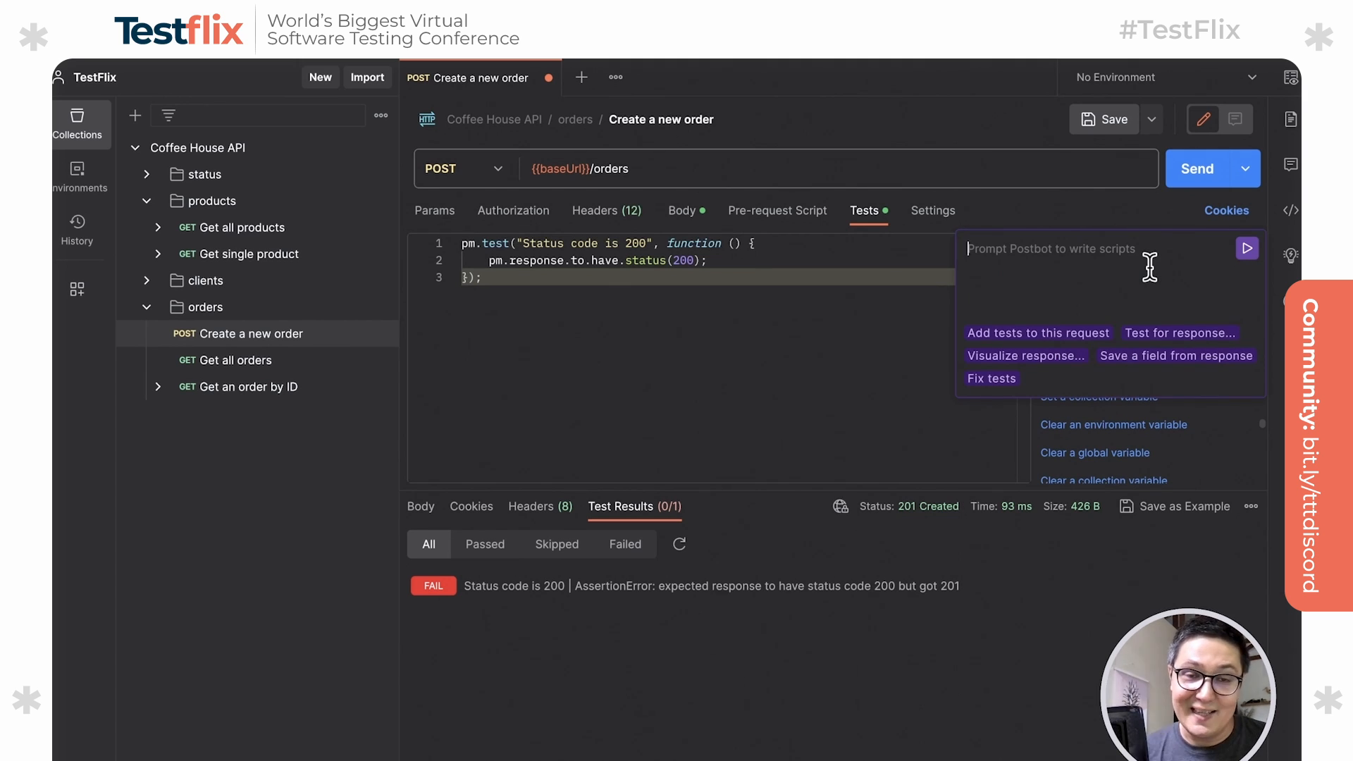
mouse_move(1016, 310)
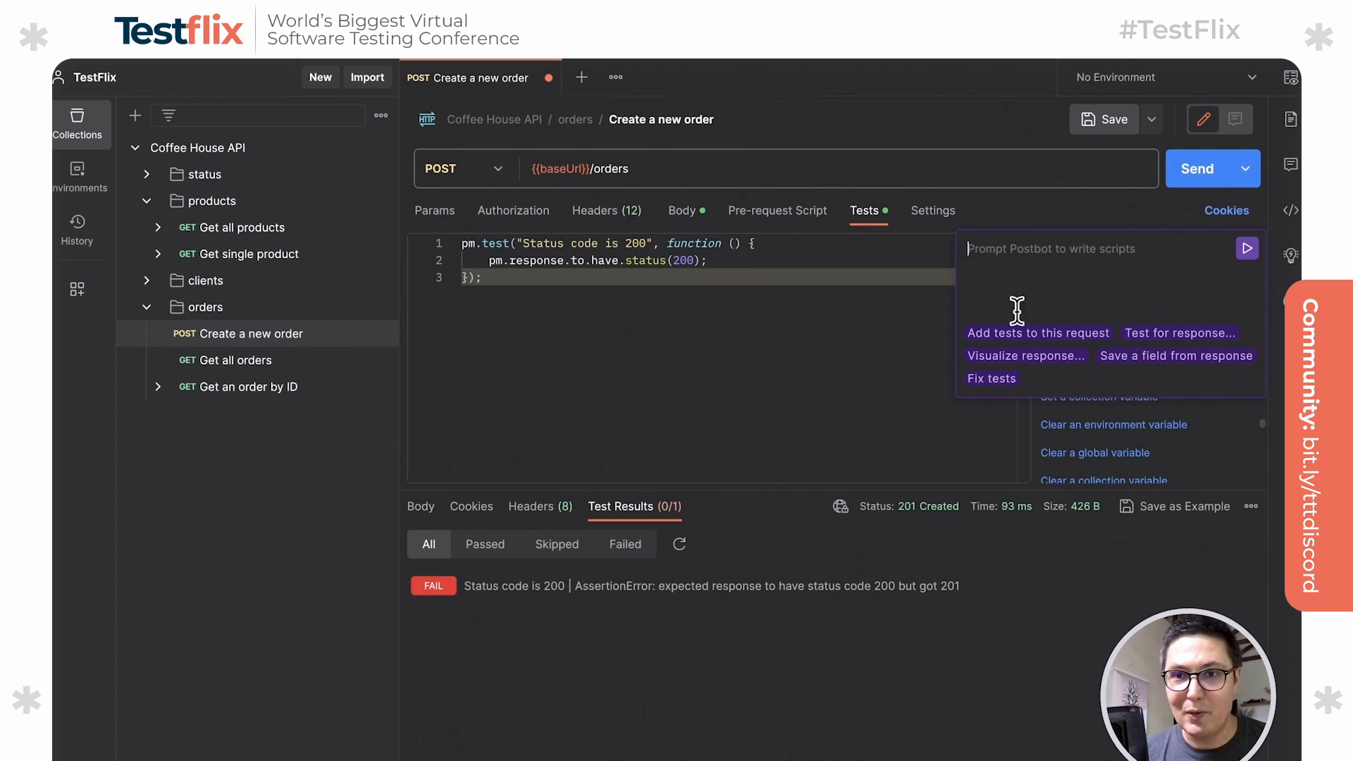
mouse_move(1011, 286)
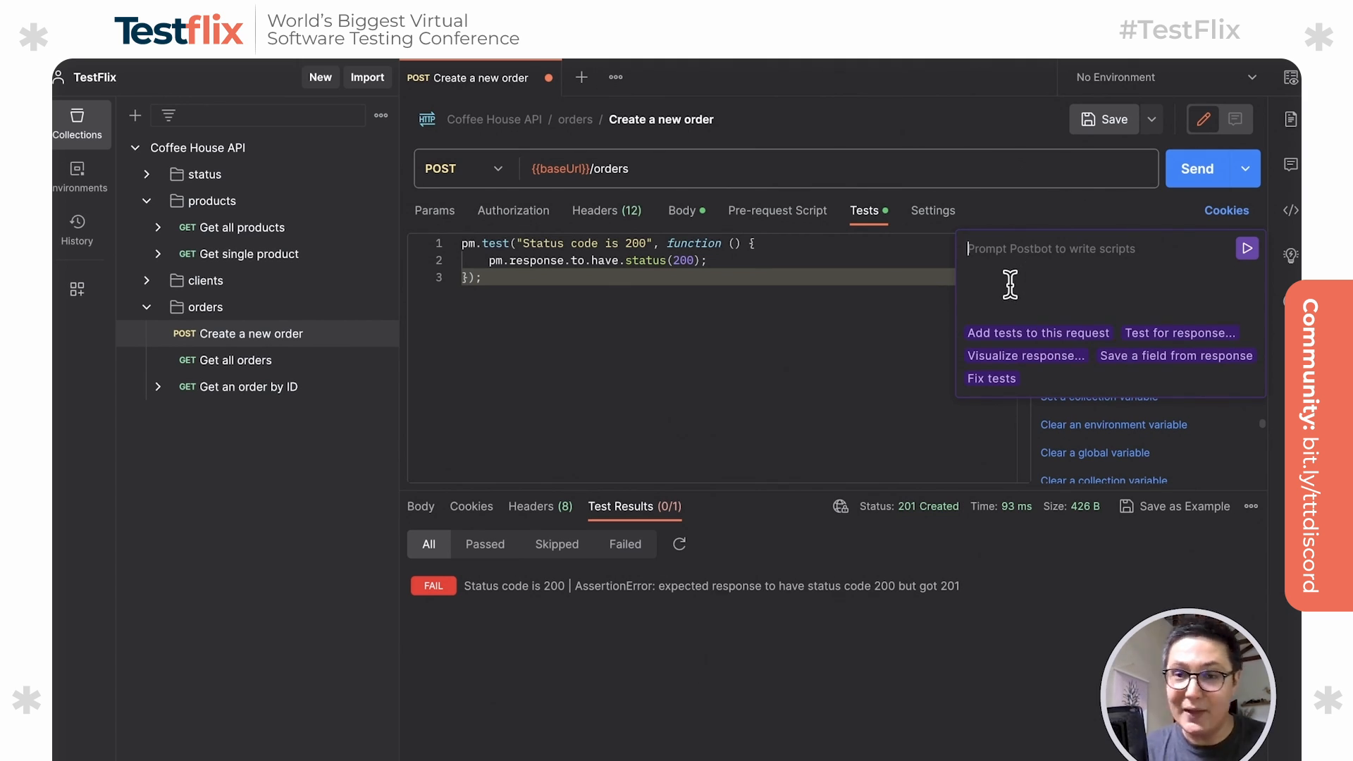
mouse_move(1041, 389)
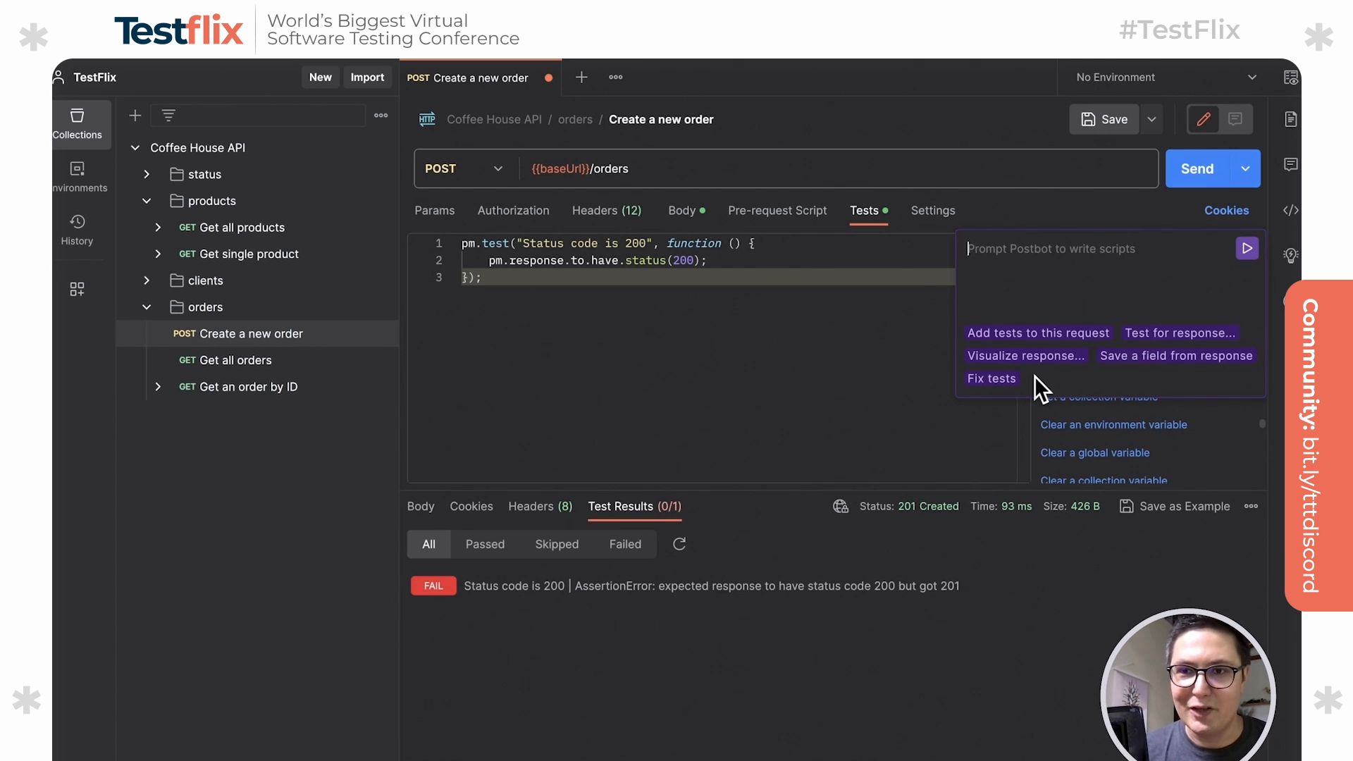
mouse_move(1001, 393)
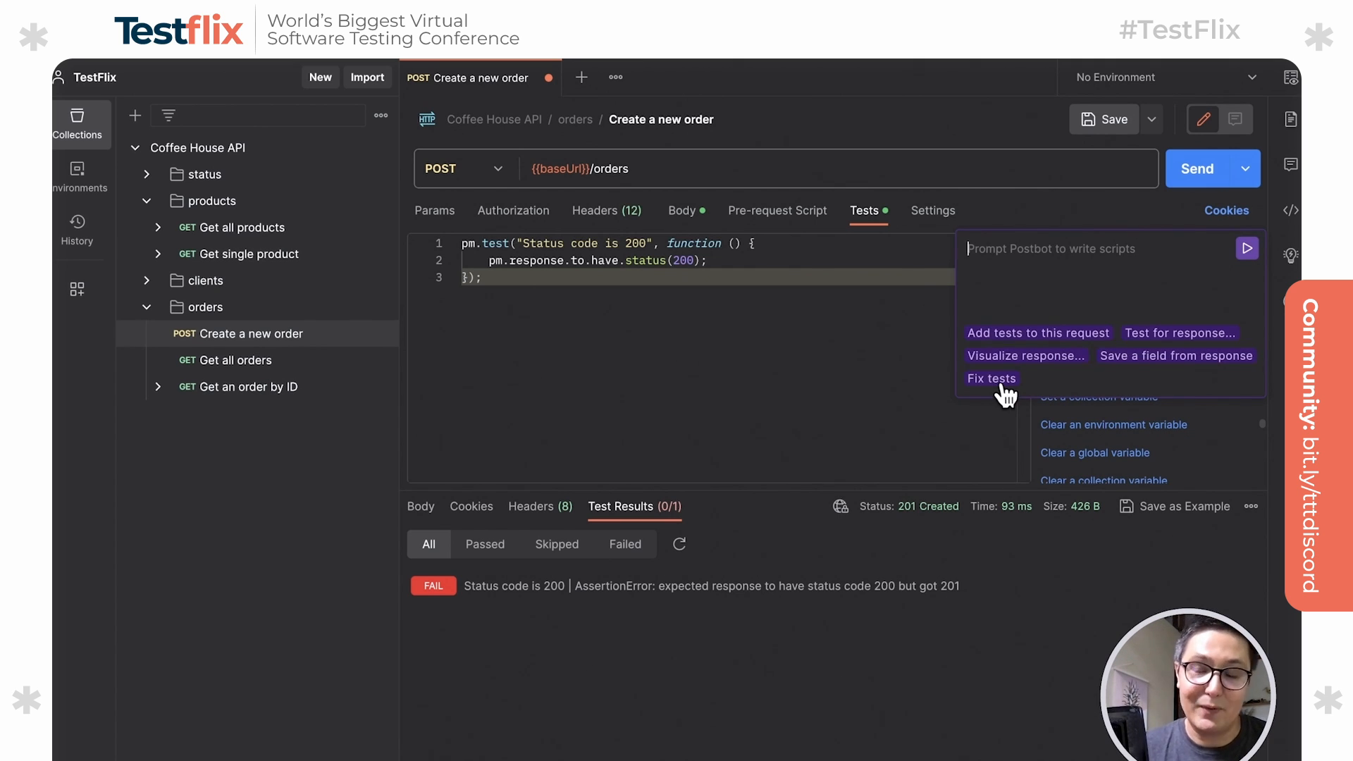
mouse_move(988, 394)
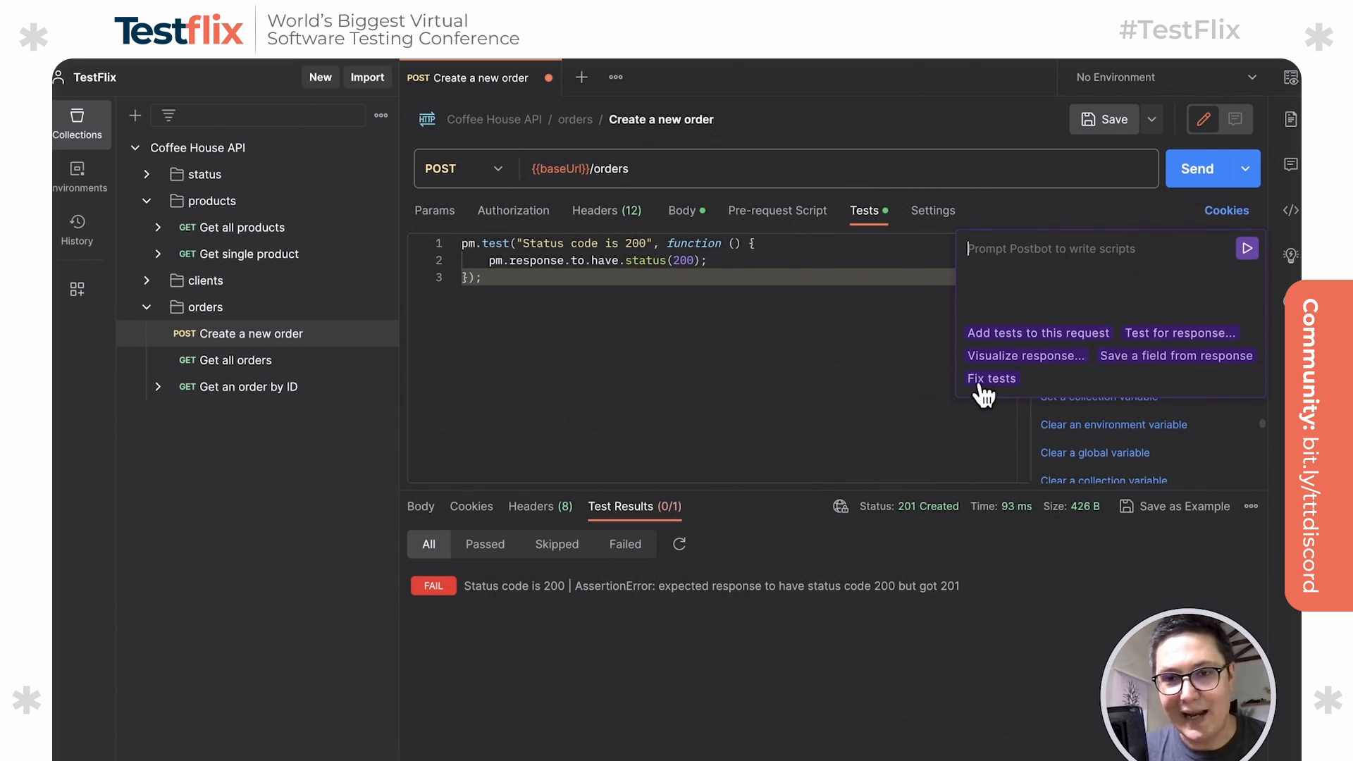
left_click(991, 378)
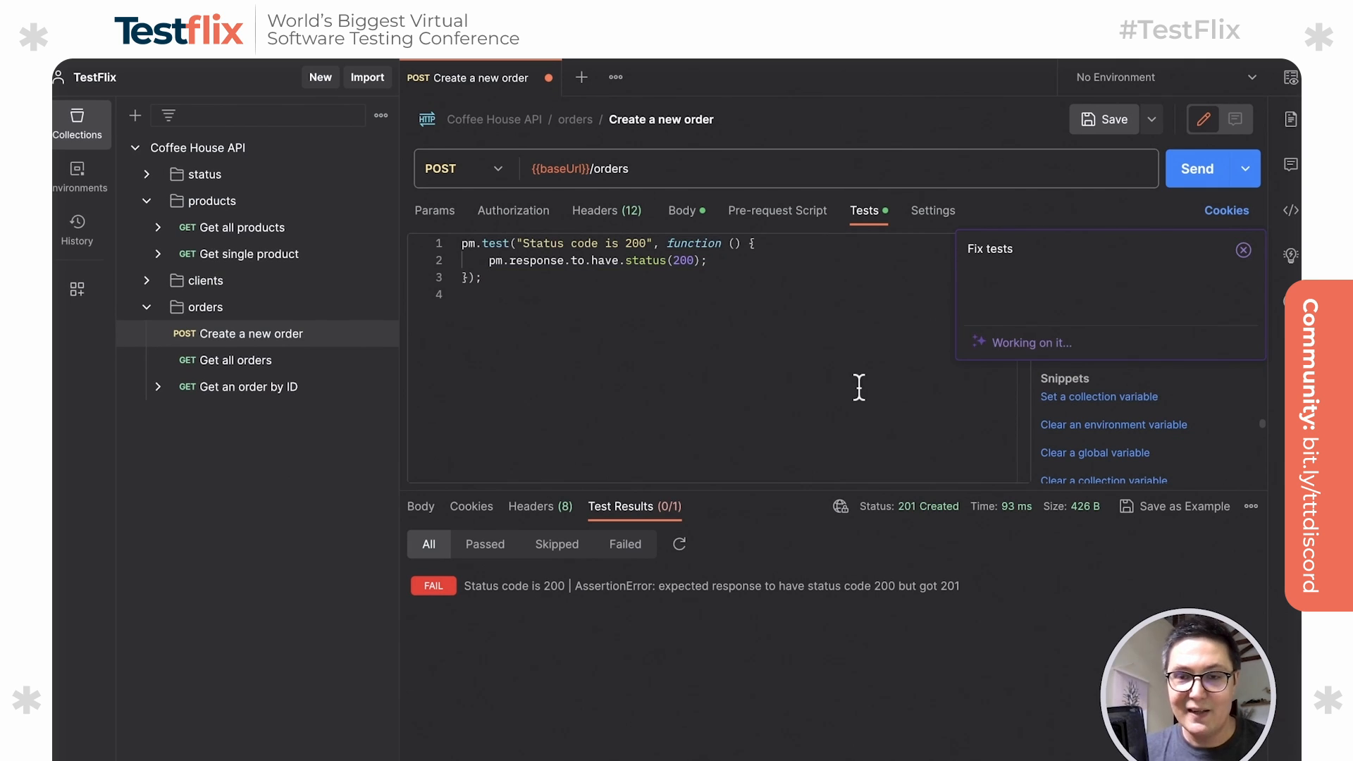
mouse_move(943, 379)
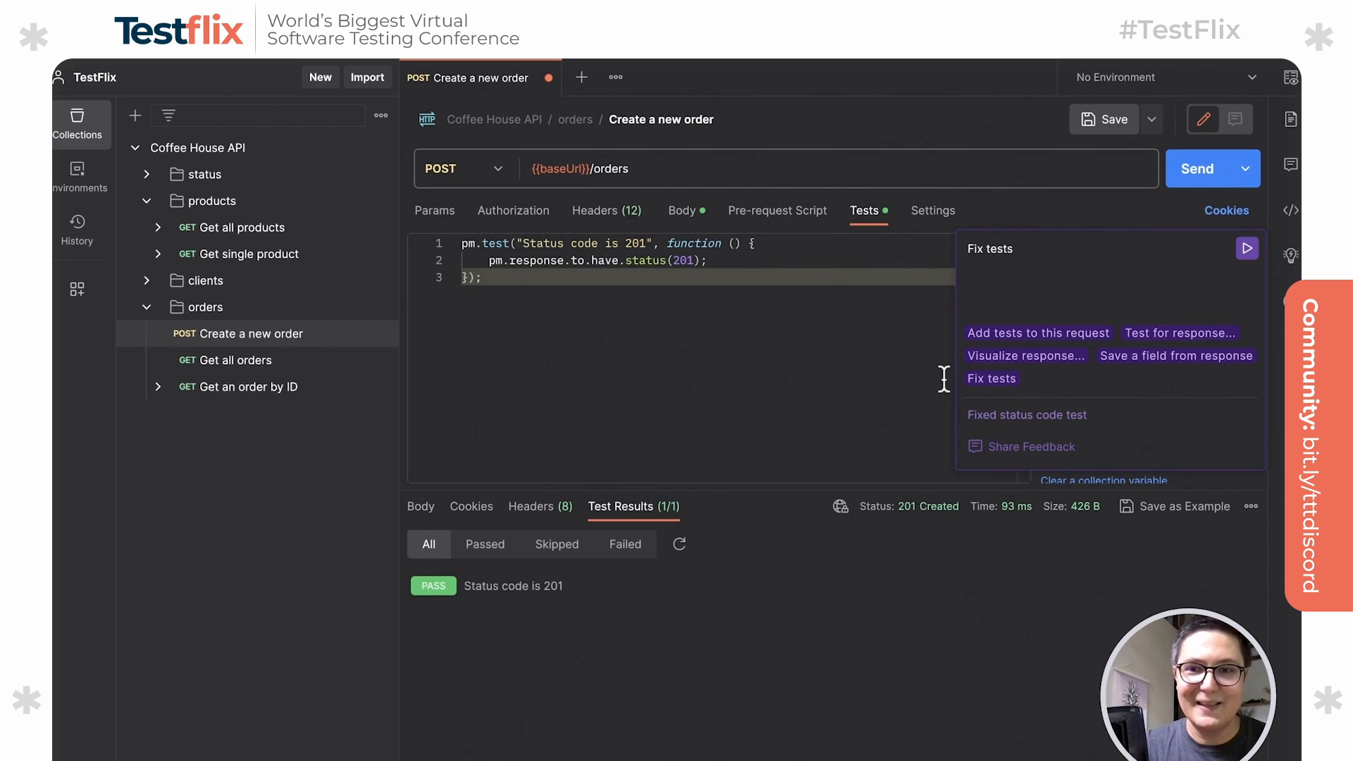
mouse_move(566, 257)
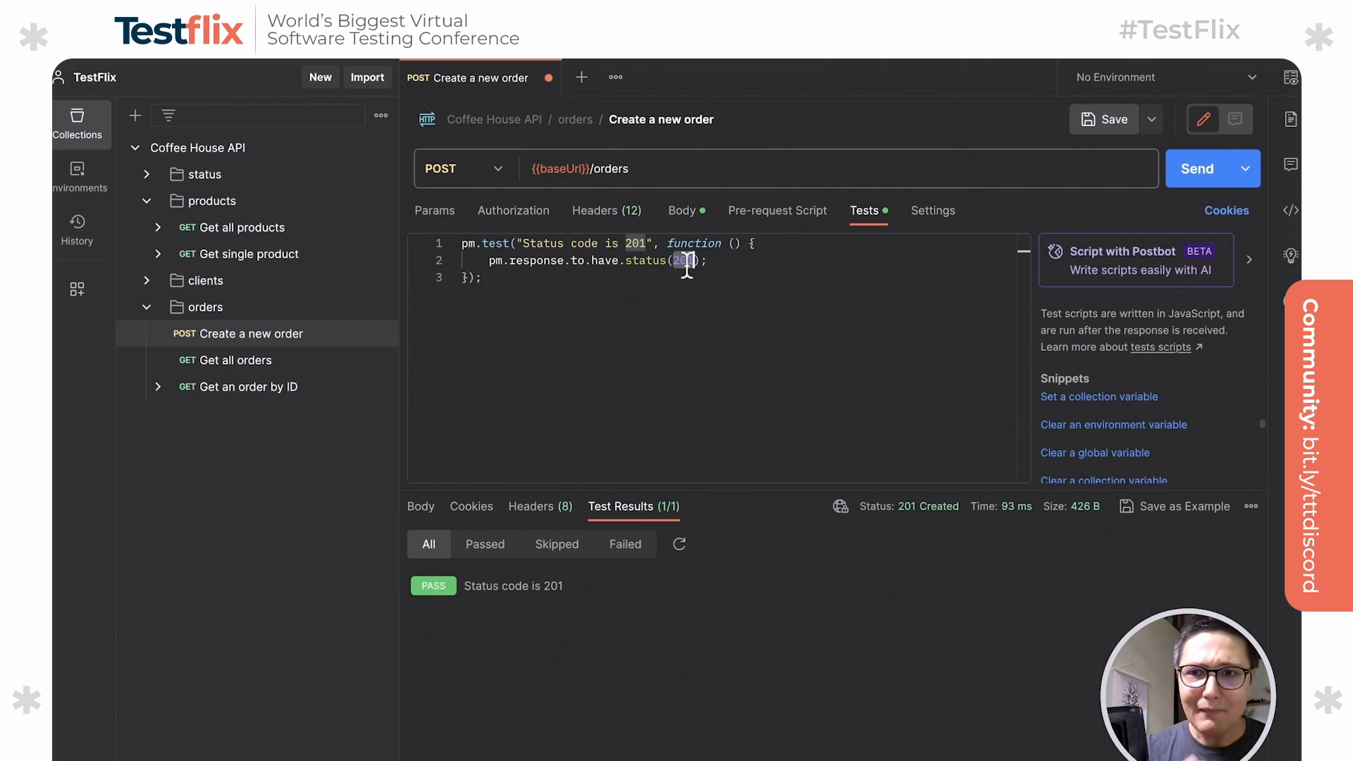
mouse_move(1121, 269)
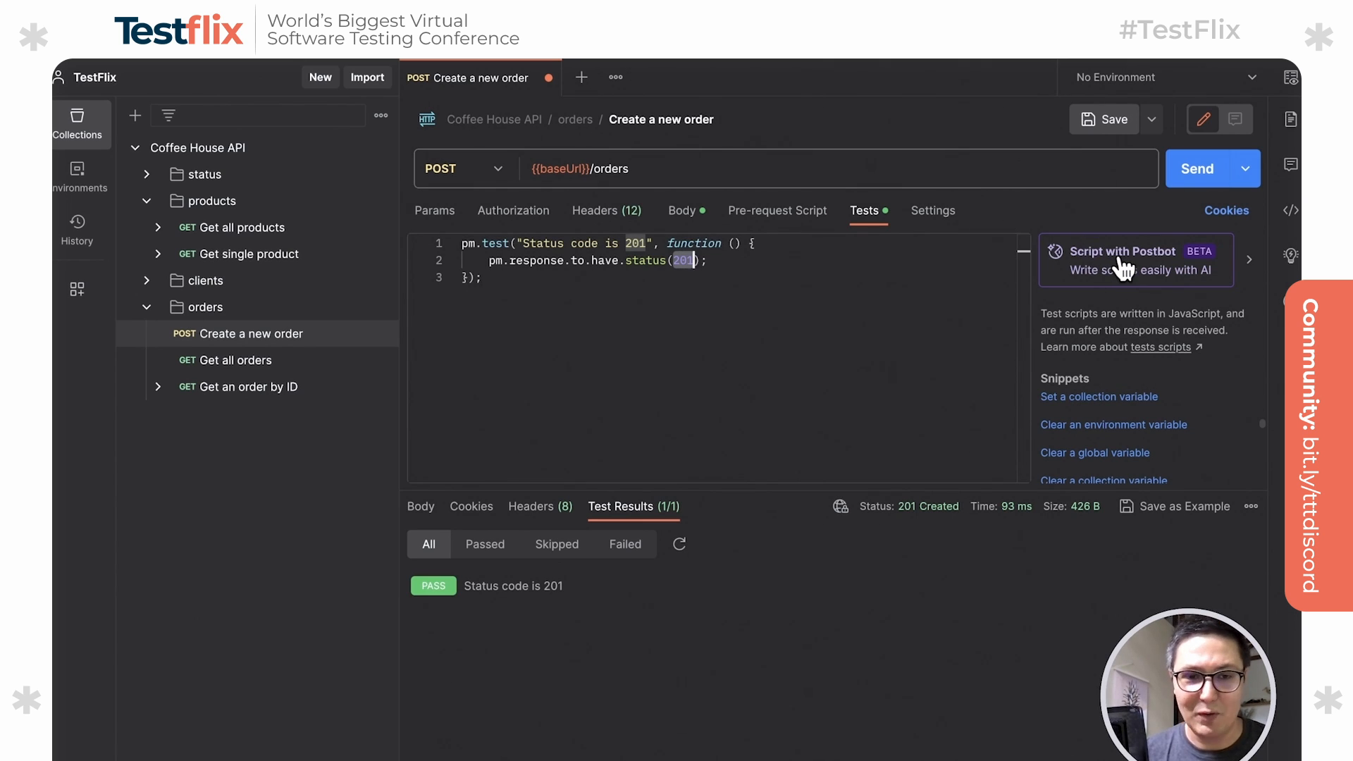
Show the created order's response body, the 201 test now passing 1/1.
left_click(420, 506)
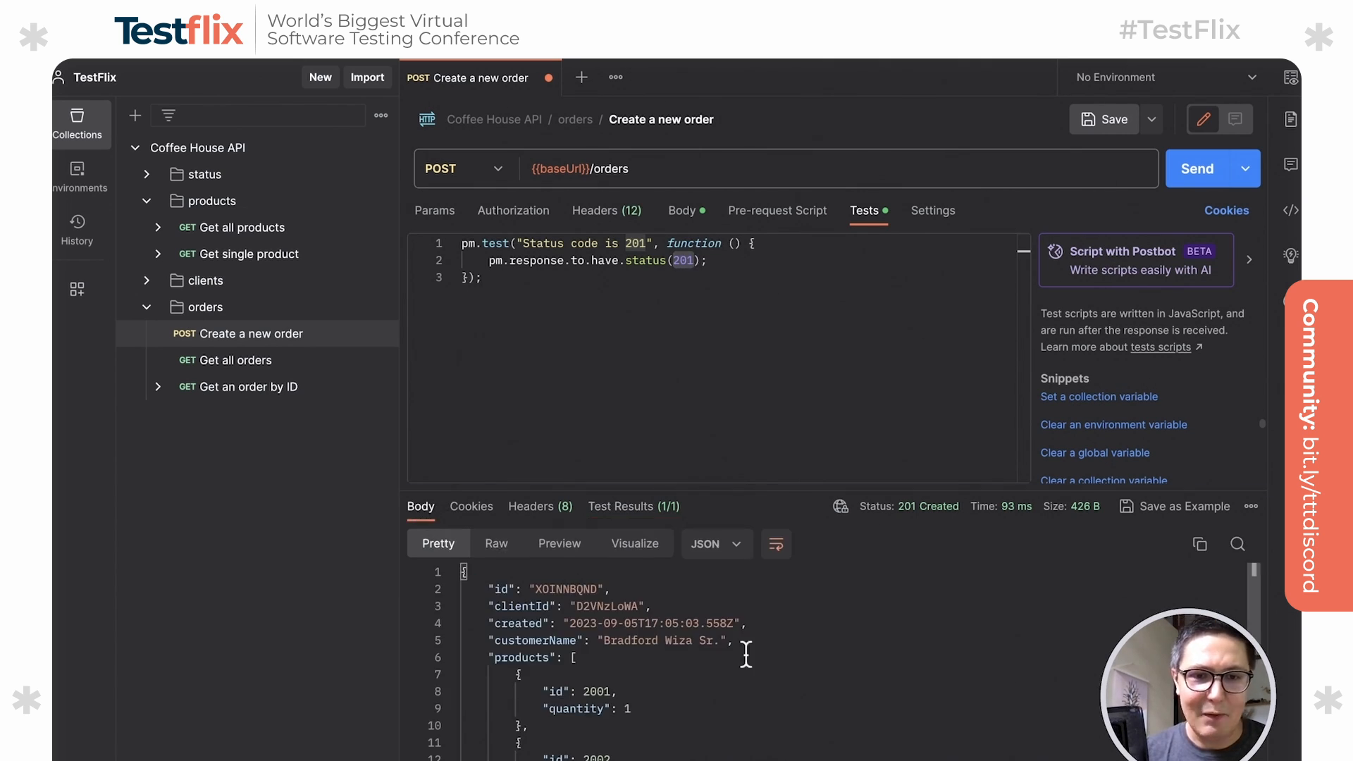
mouse_move(827, 498)
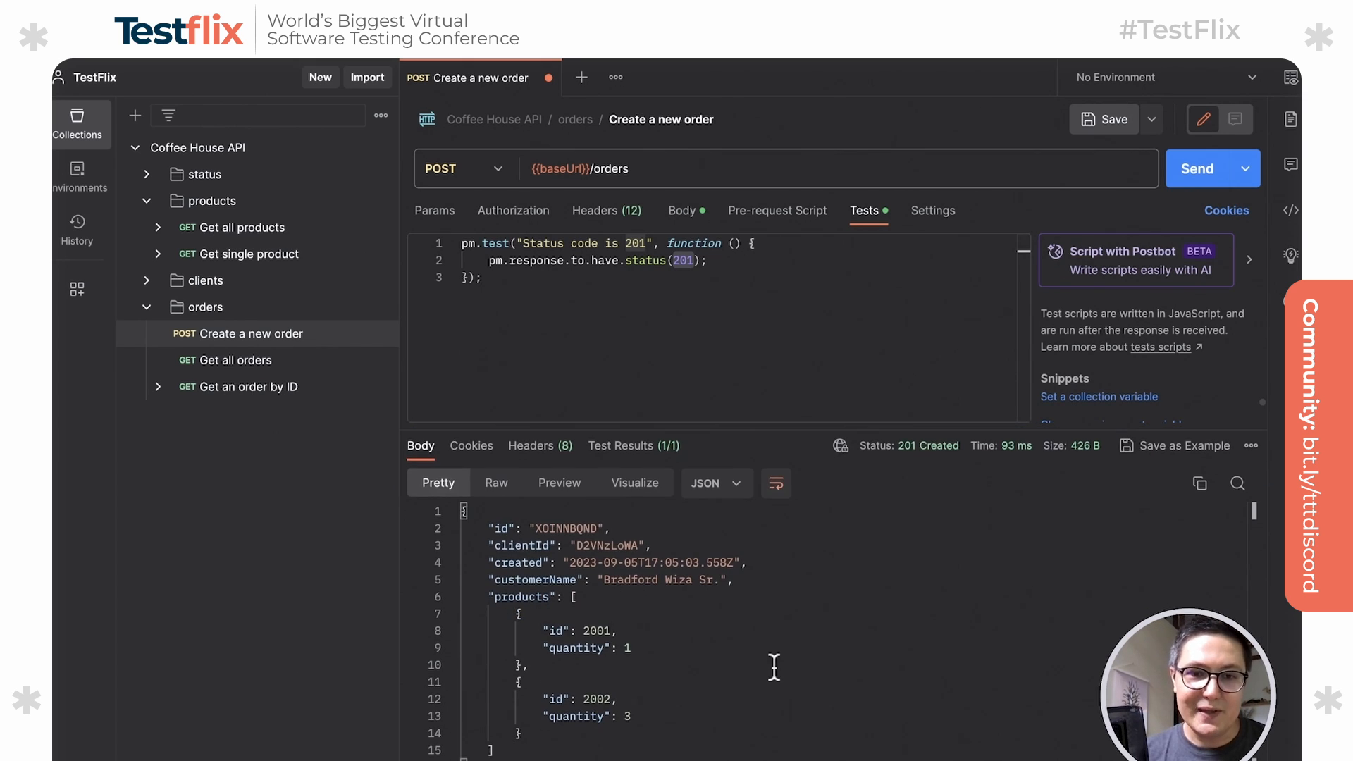
mouse_move(837, 479)
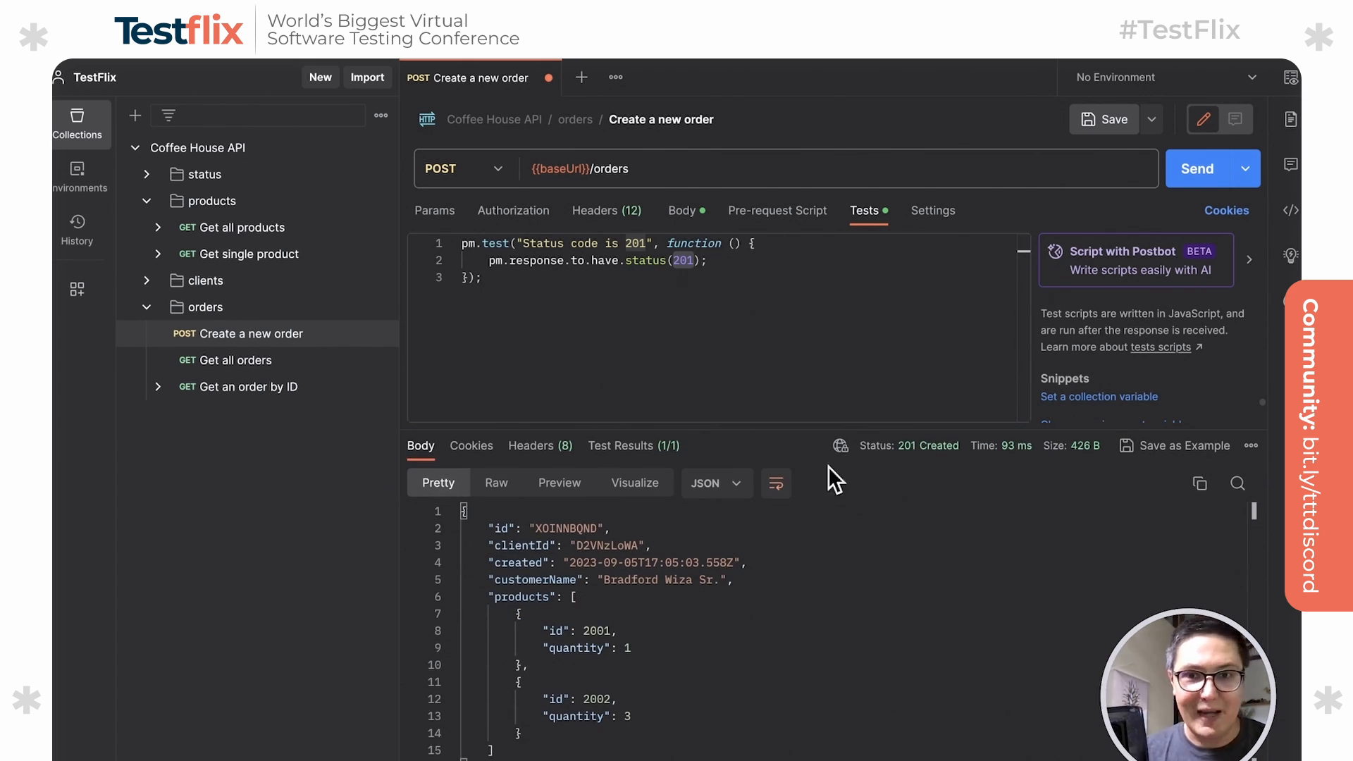
mouse_move(841, 435)
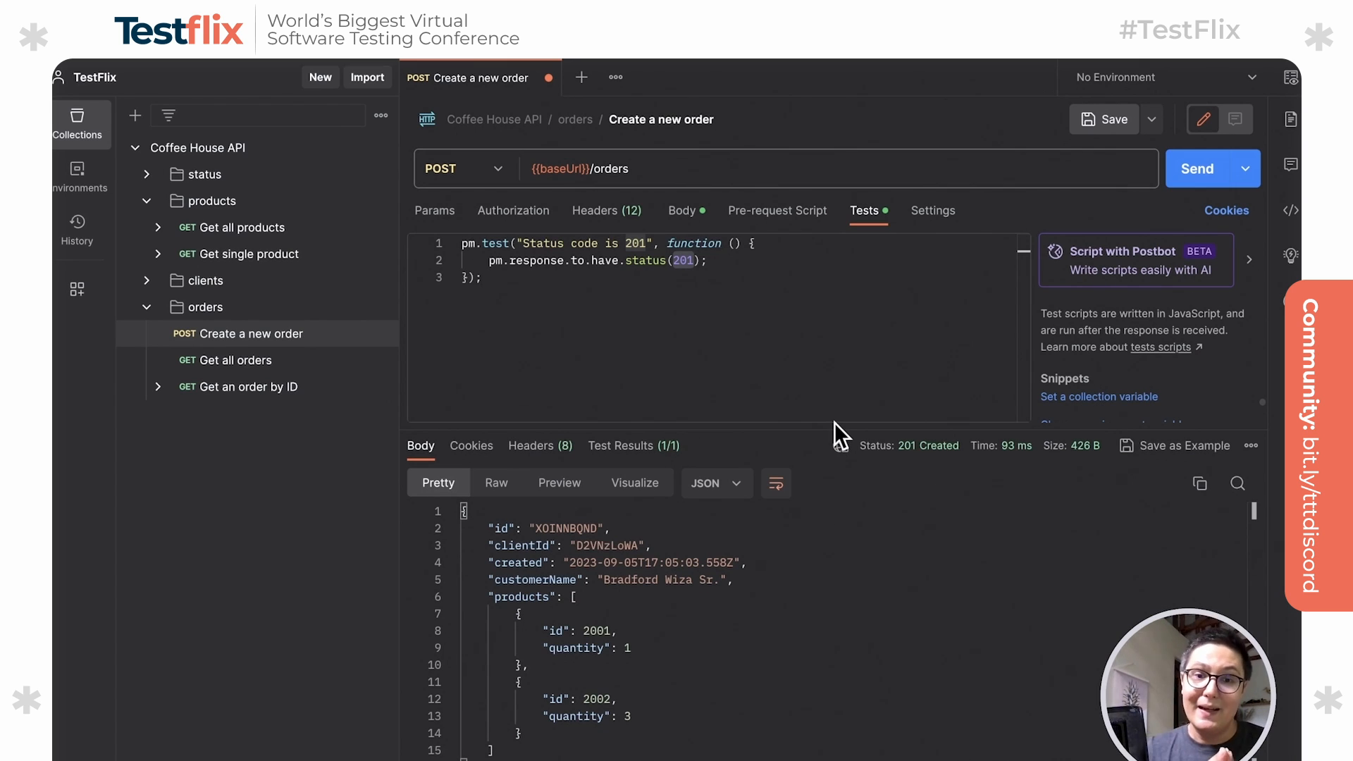
mouse_move(1042, 354)
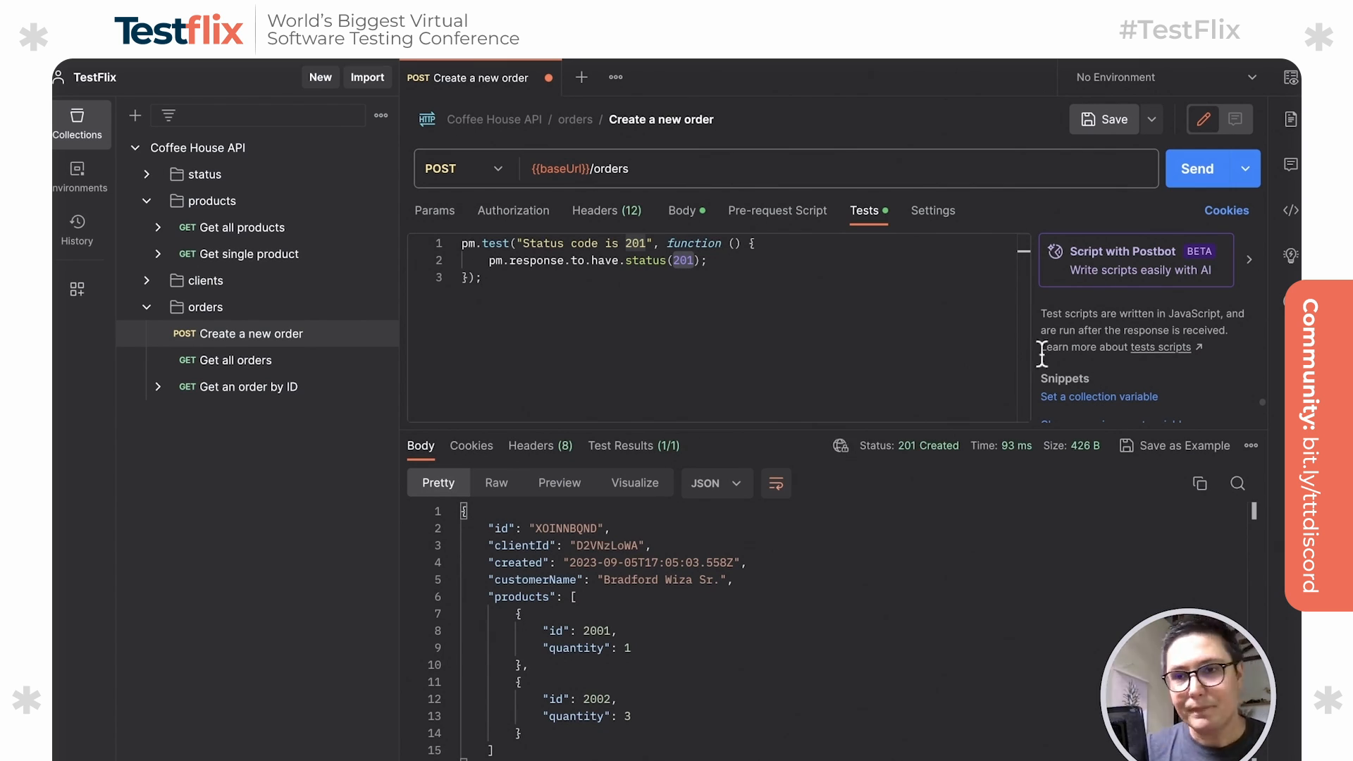
Have Postbot add tests for status, required fields, date format and arrays, all 6/6 passing.
left_click(1247, 259)
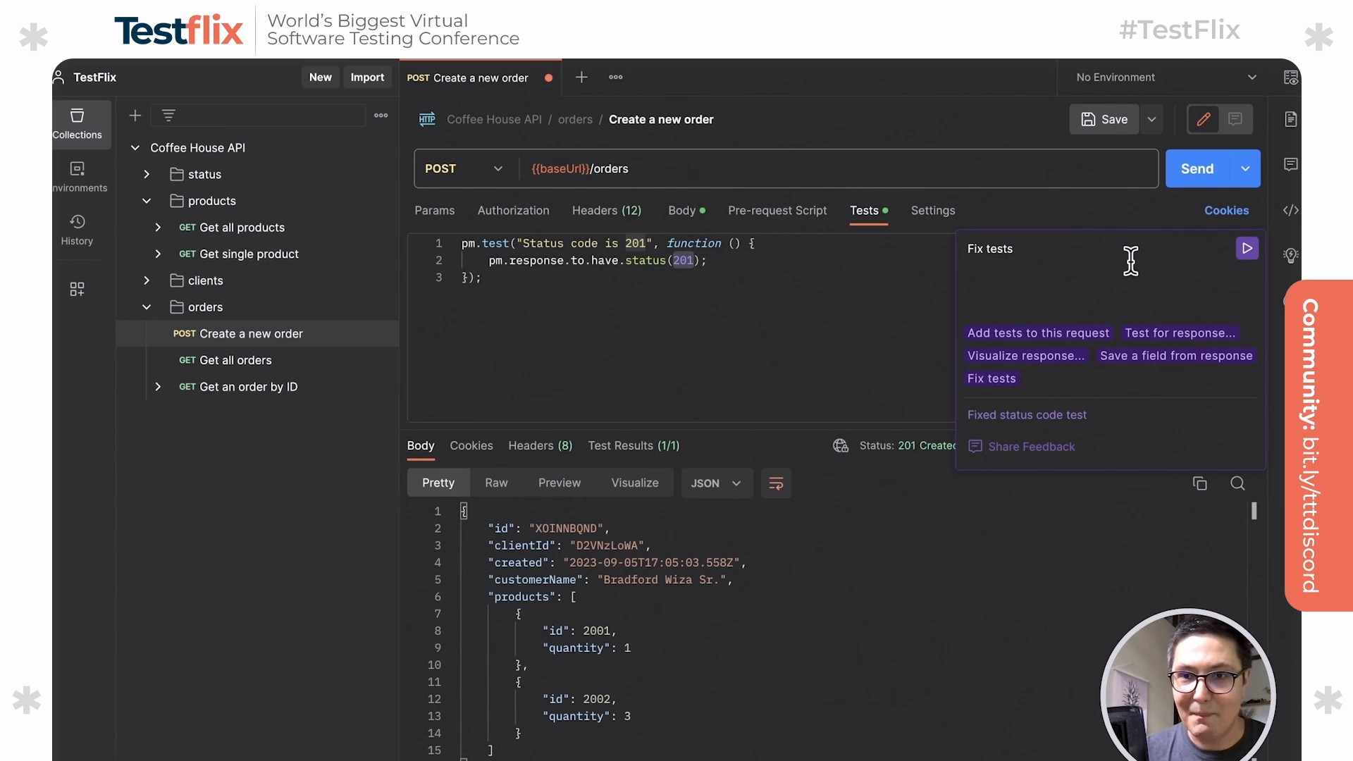
mouse_move(1044, 313)
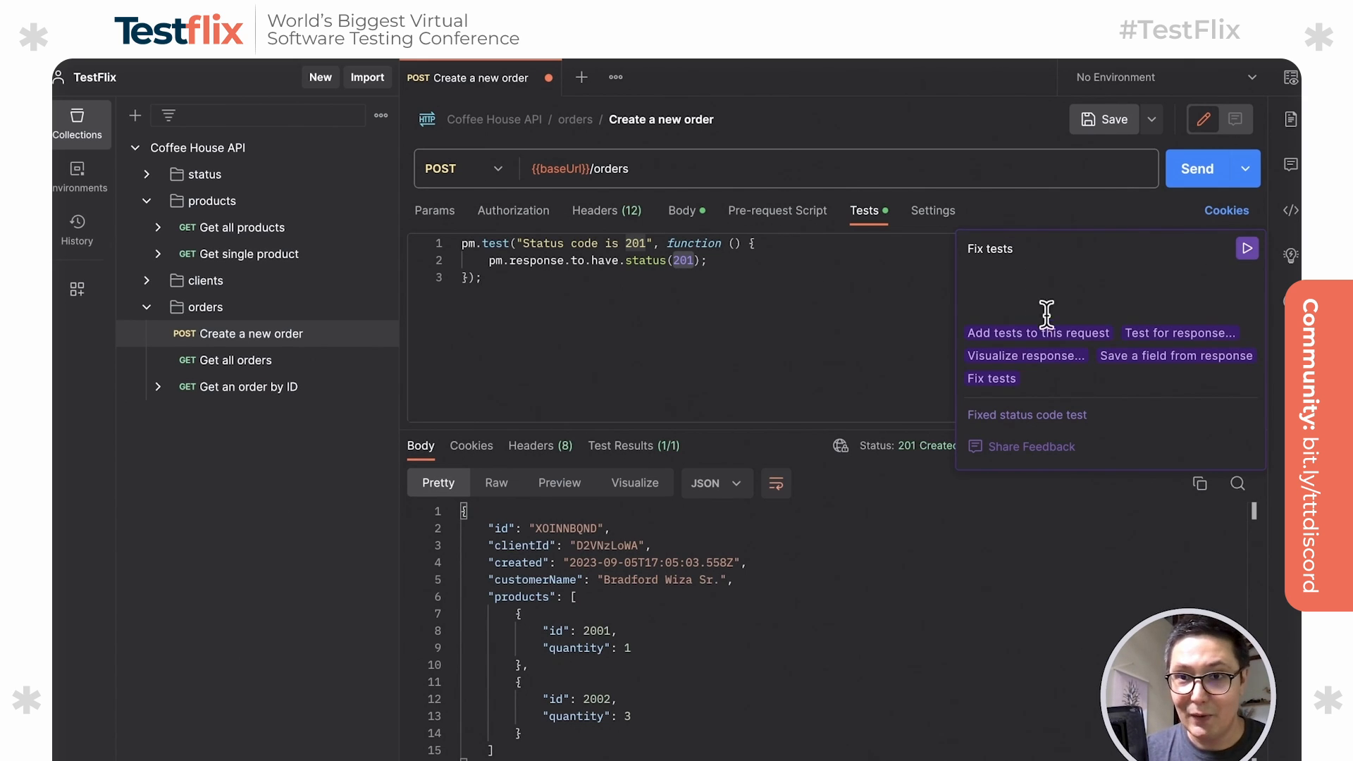
left_click(1037, 332)
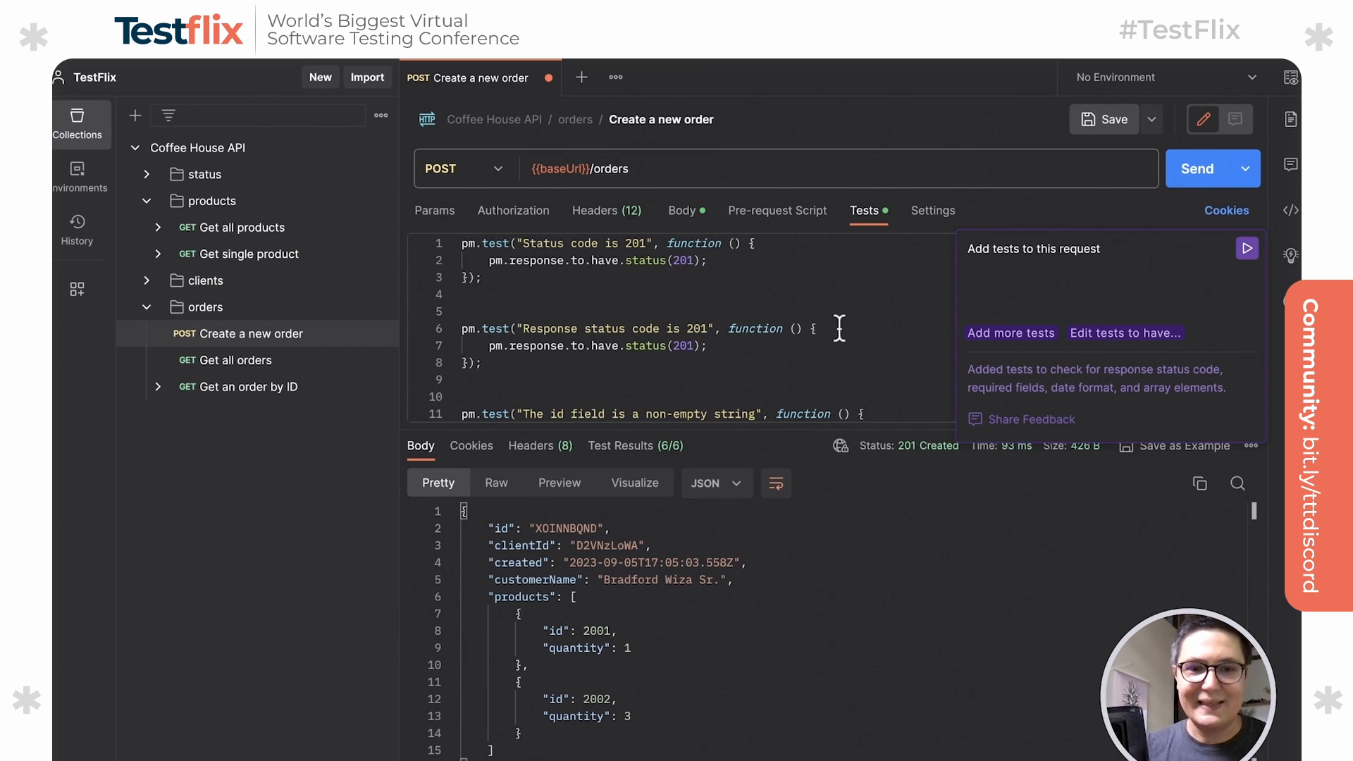
mouse_move(774, 388)
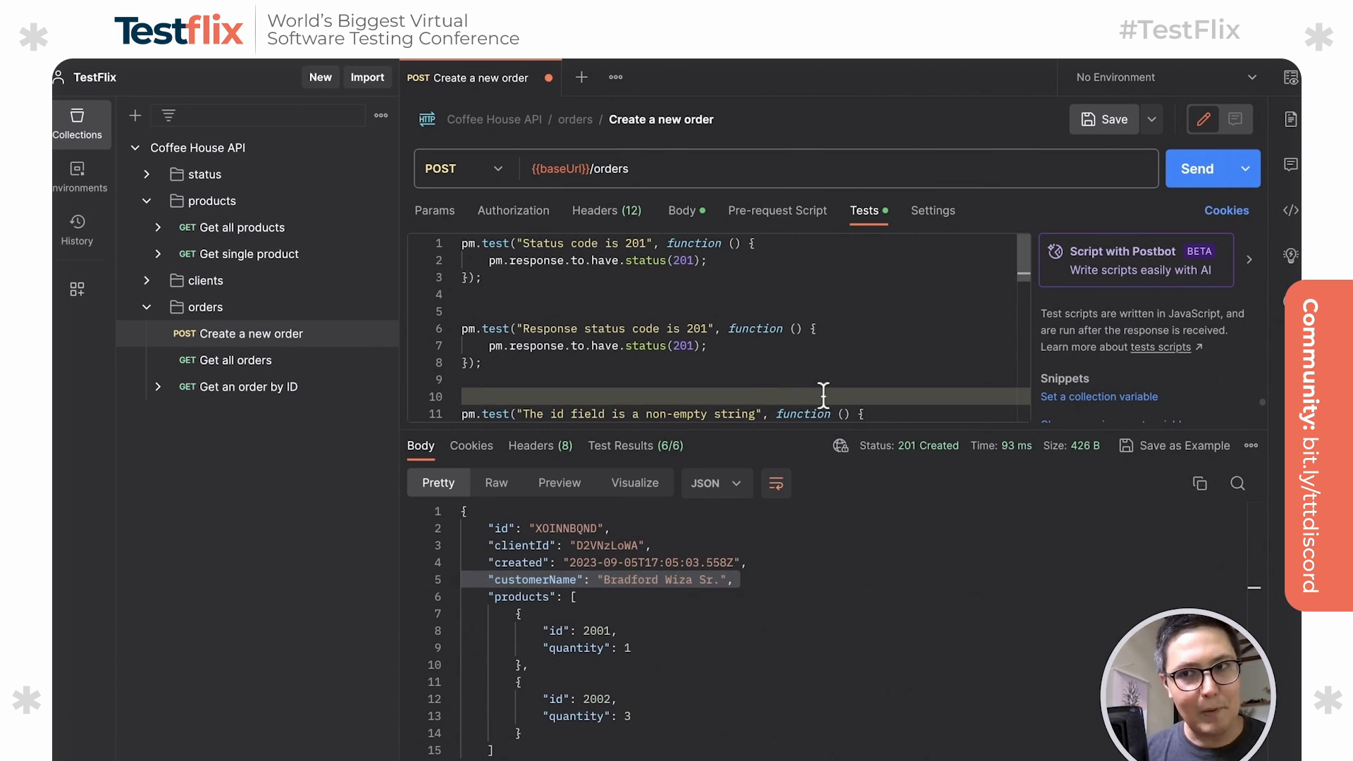
mouse_move(813, 335)
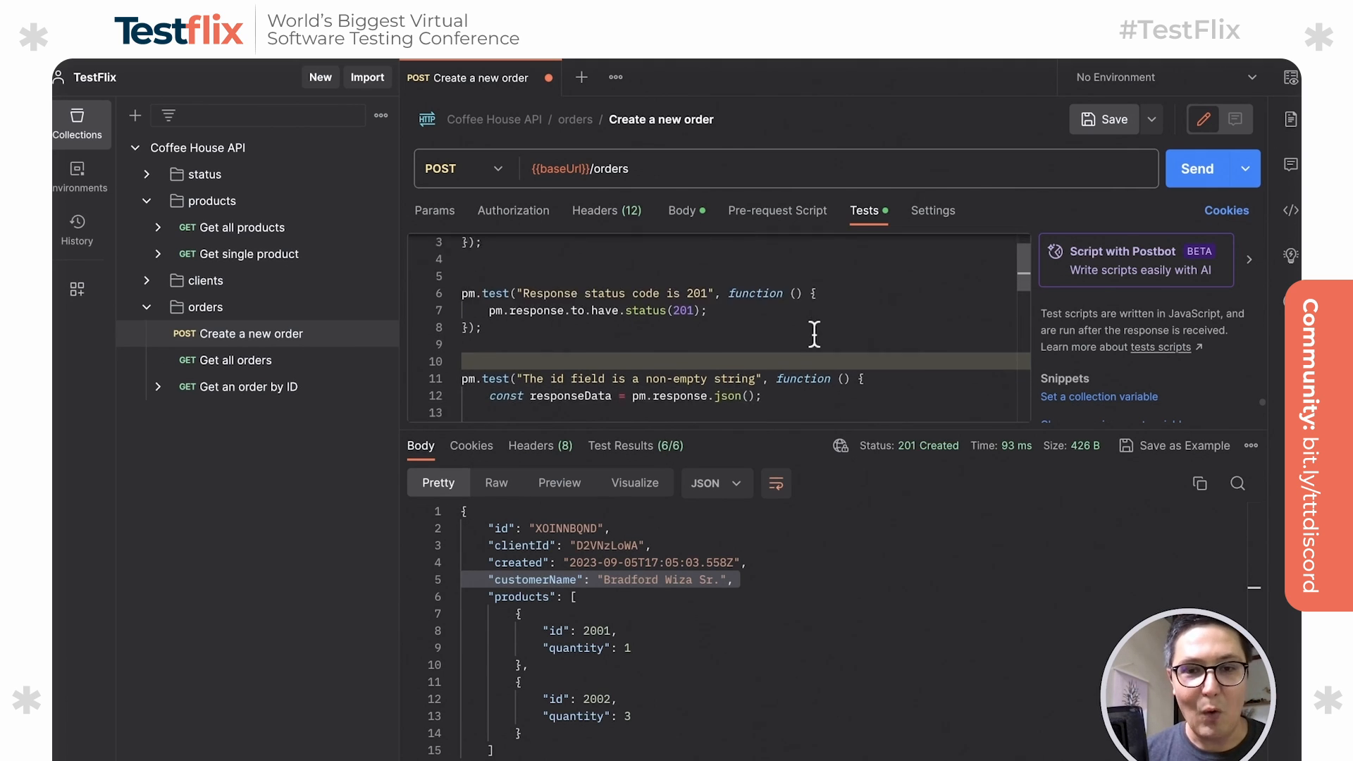
scroll("down", 3)
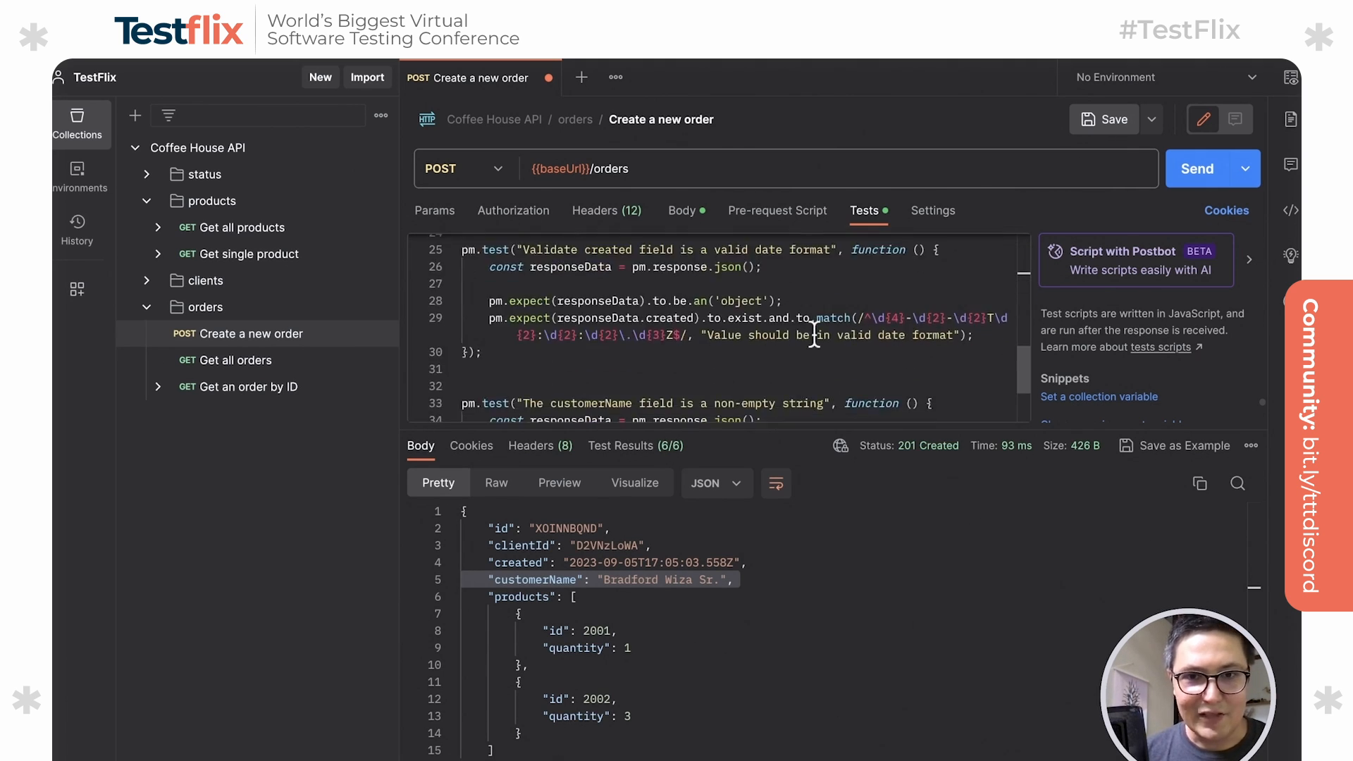
scroll("down", 3)
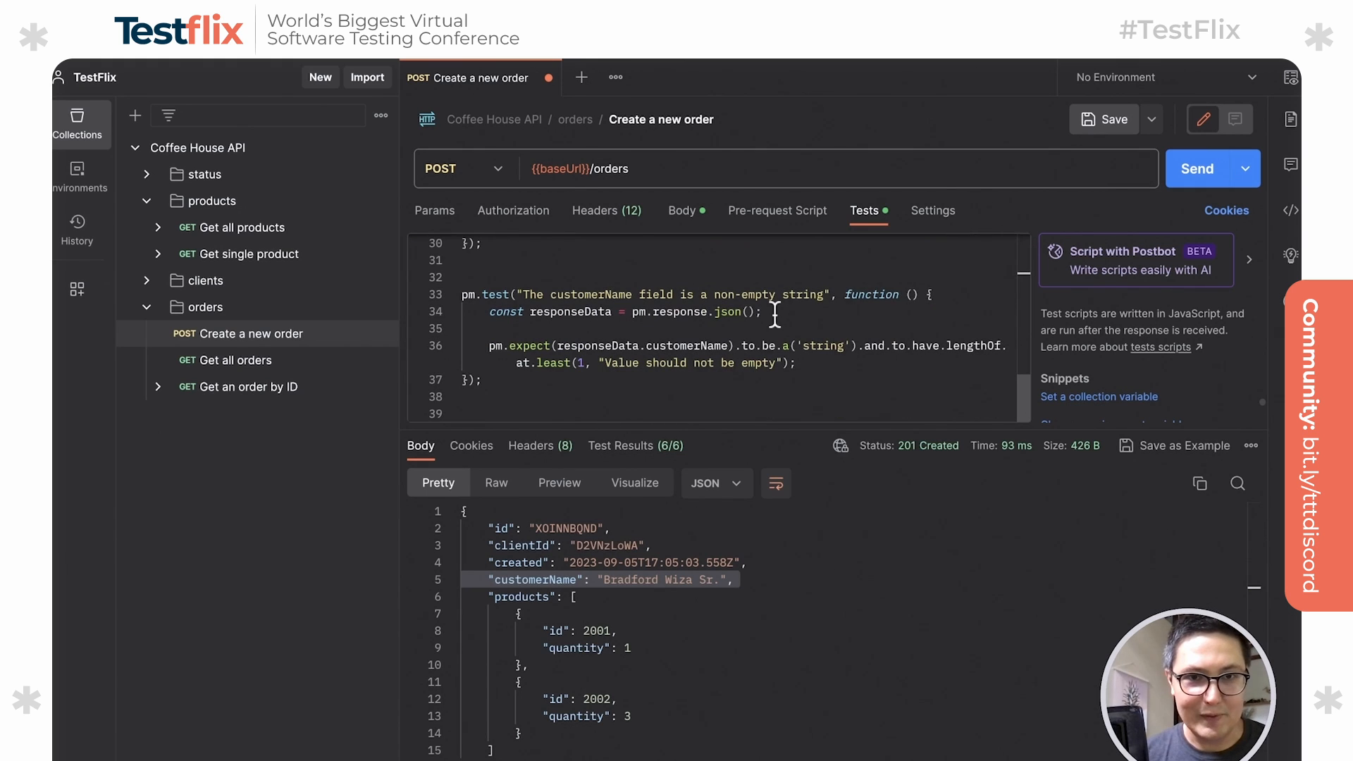
scroll("up", 3)
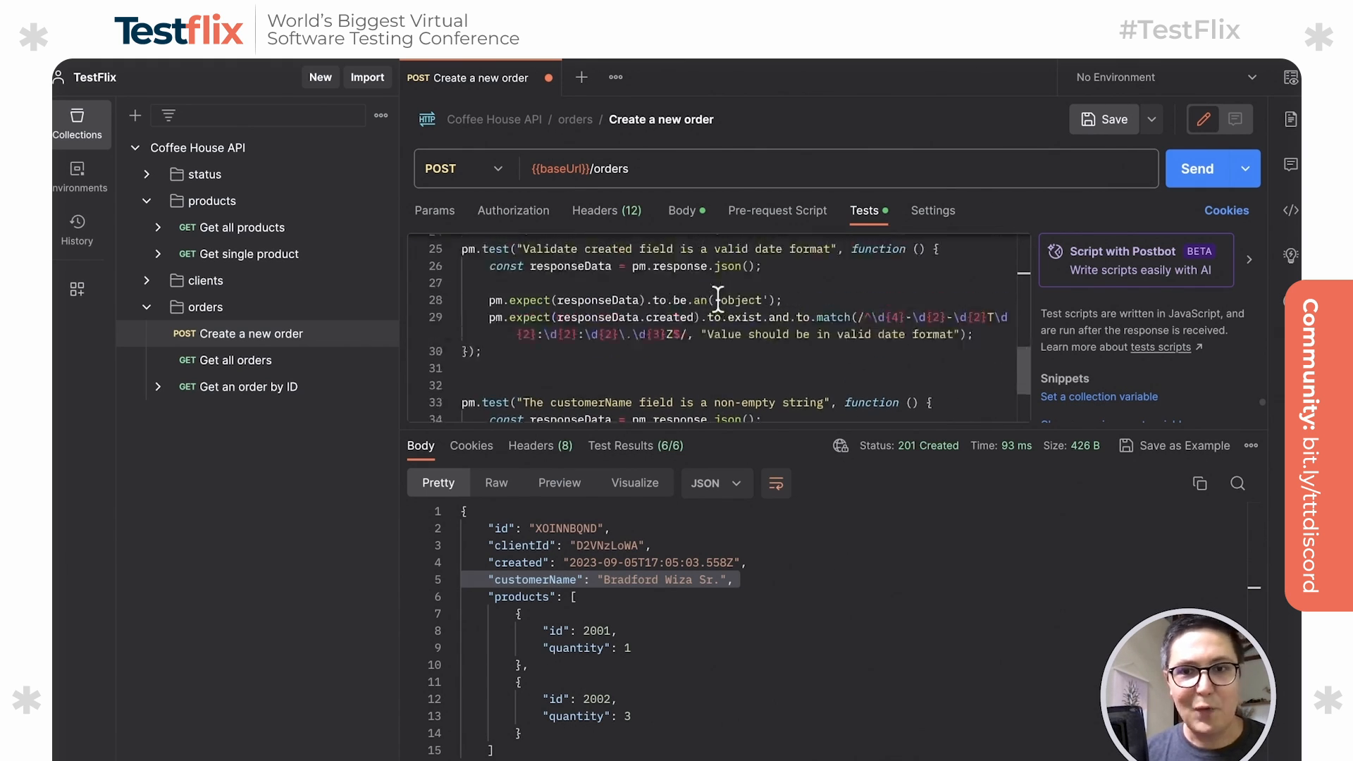
scroll("up", 3)
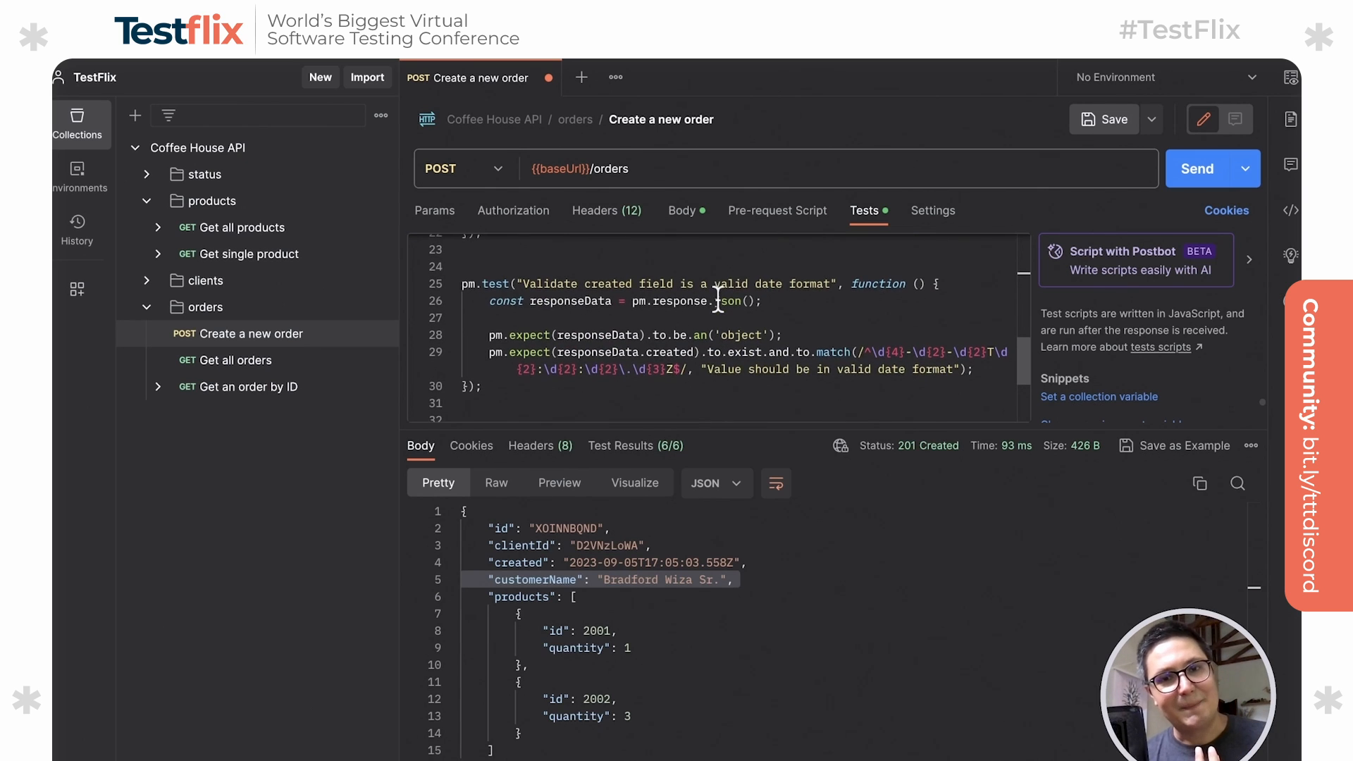
scroll("up", 3)
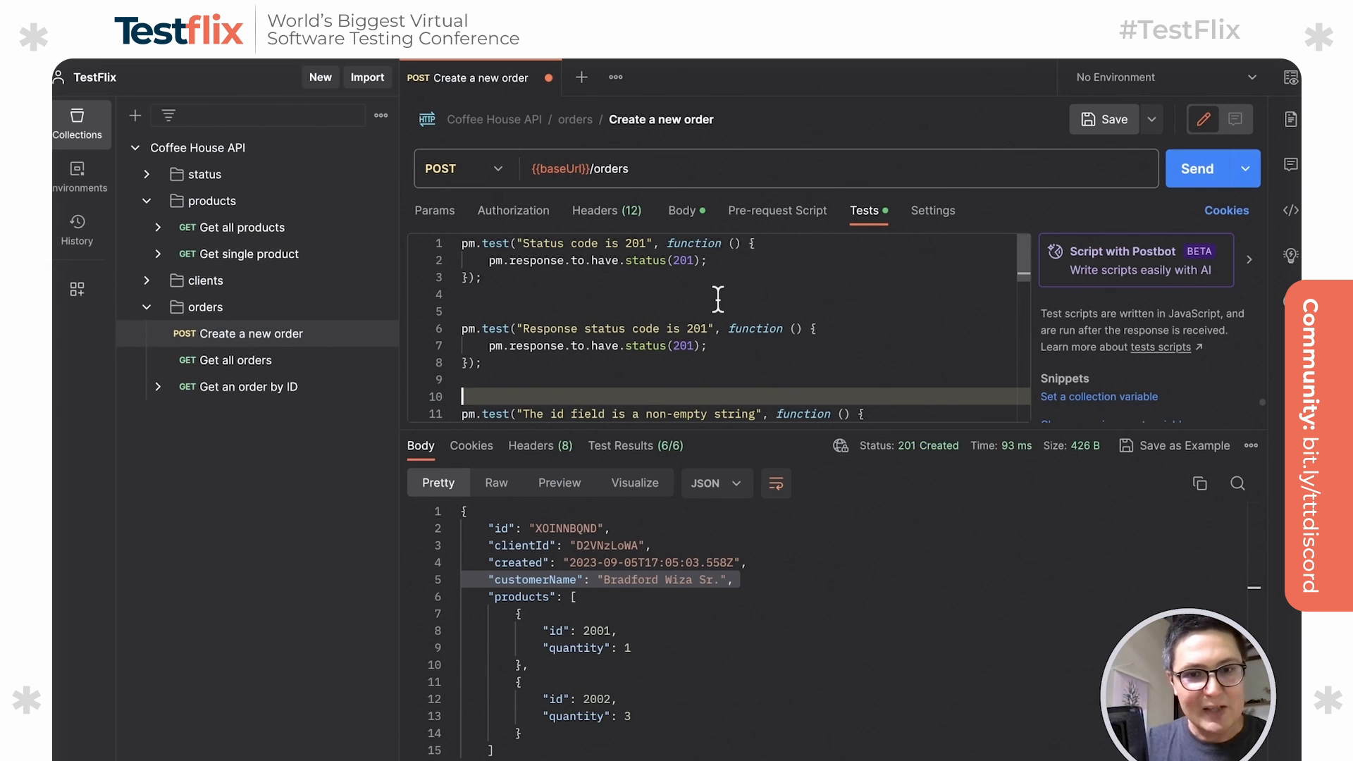
mouse_move(634, 482)
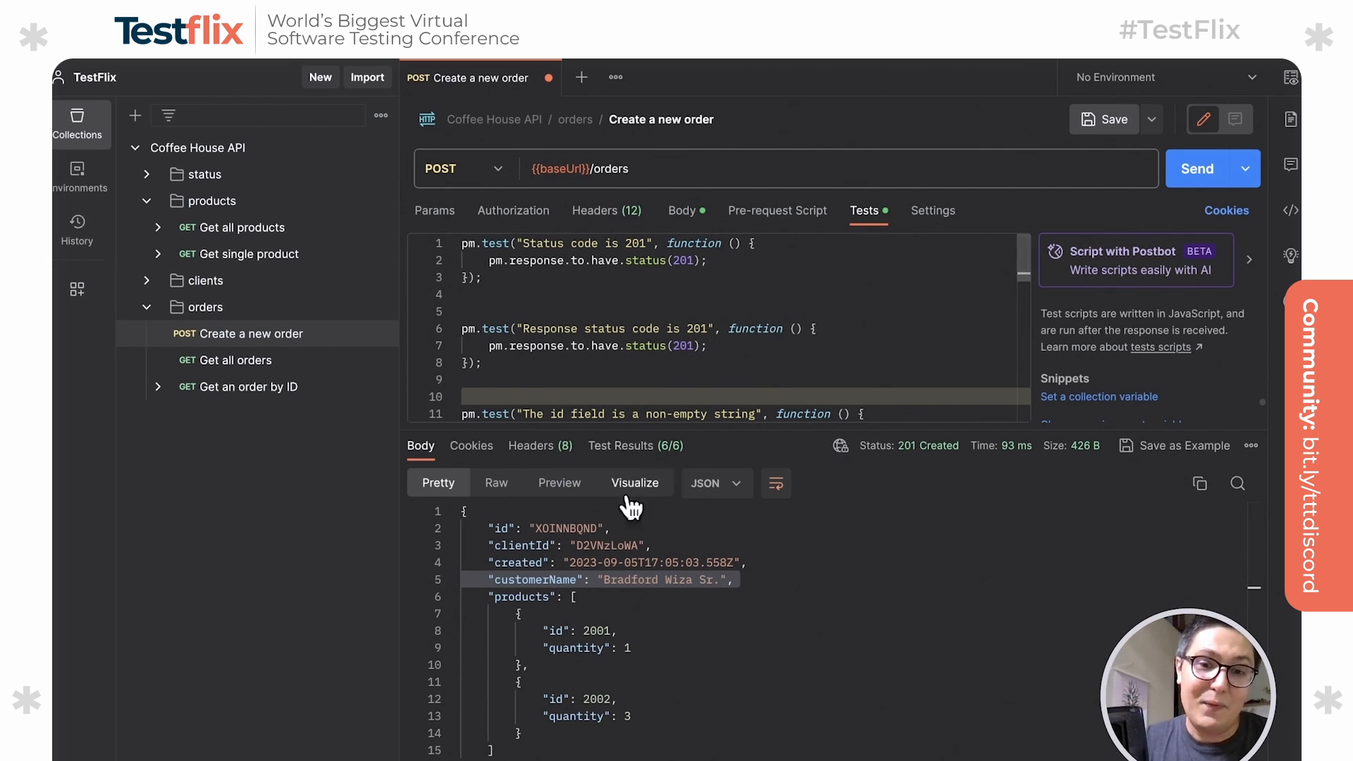
mouse_move(580, 552)
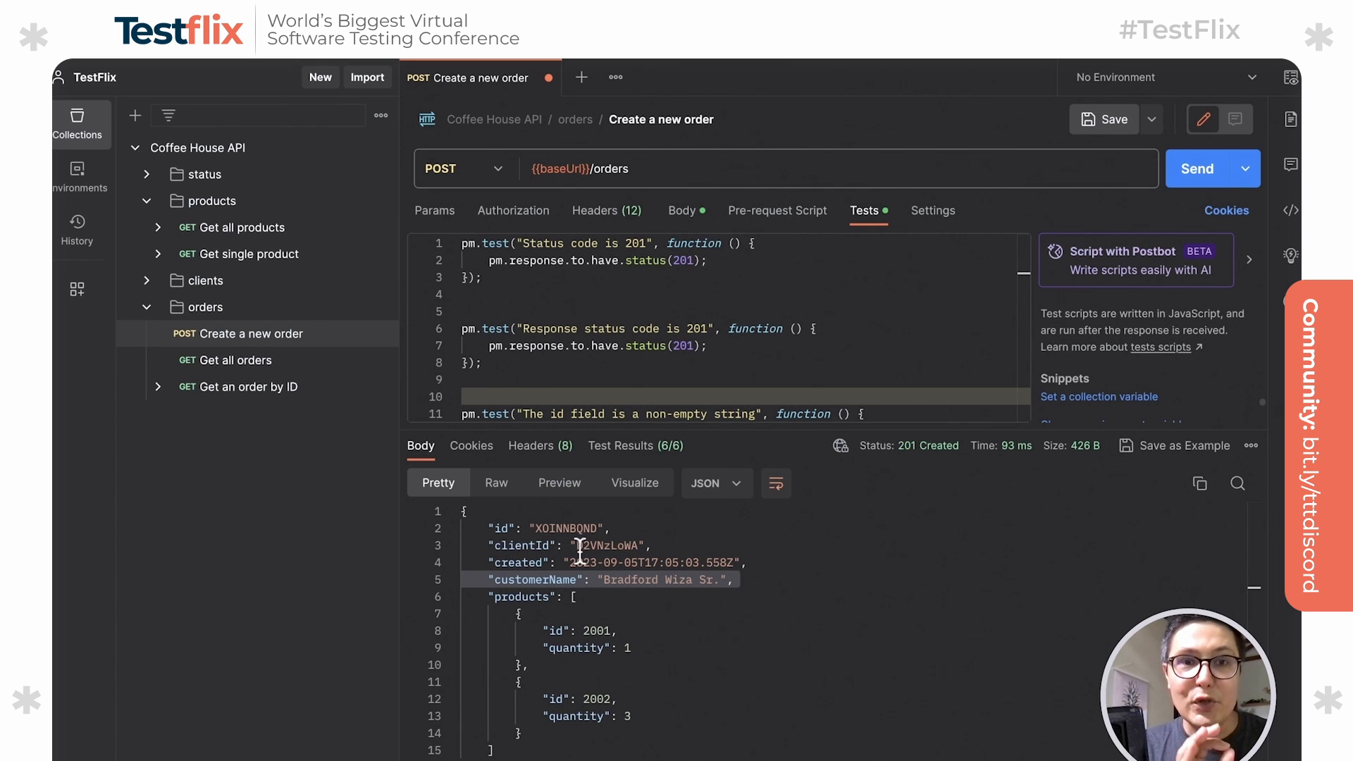
Save the Create a new order request with its six generated tests.
left_click(1113, 118)
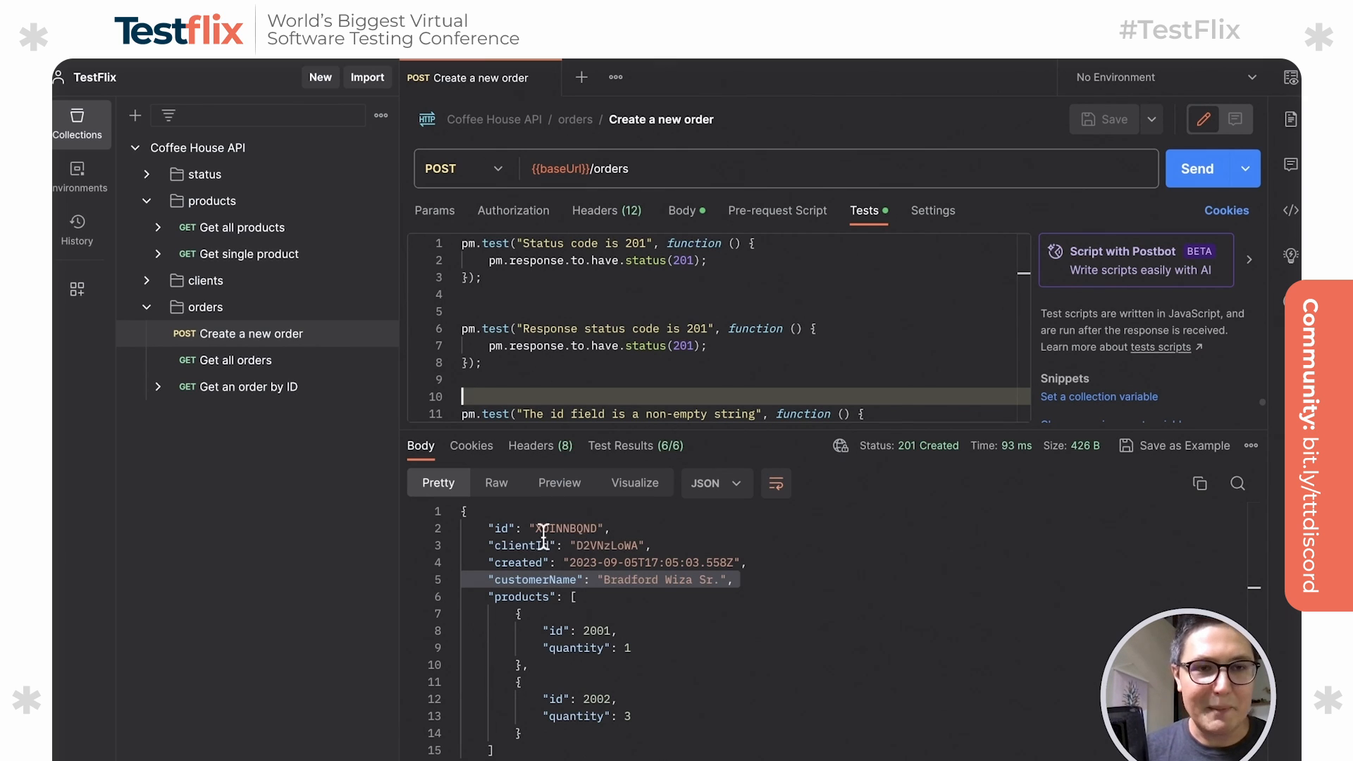
mouse_move(337, 325)
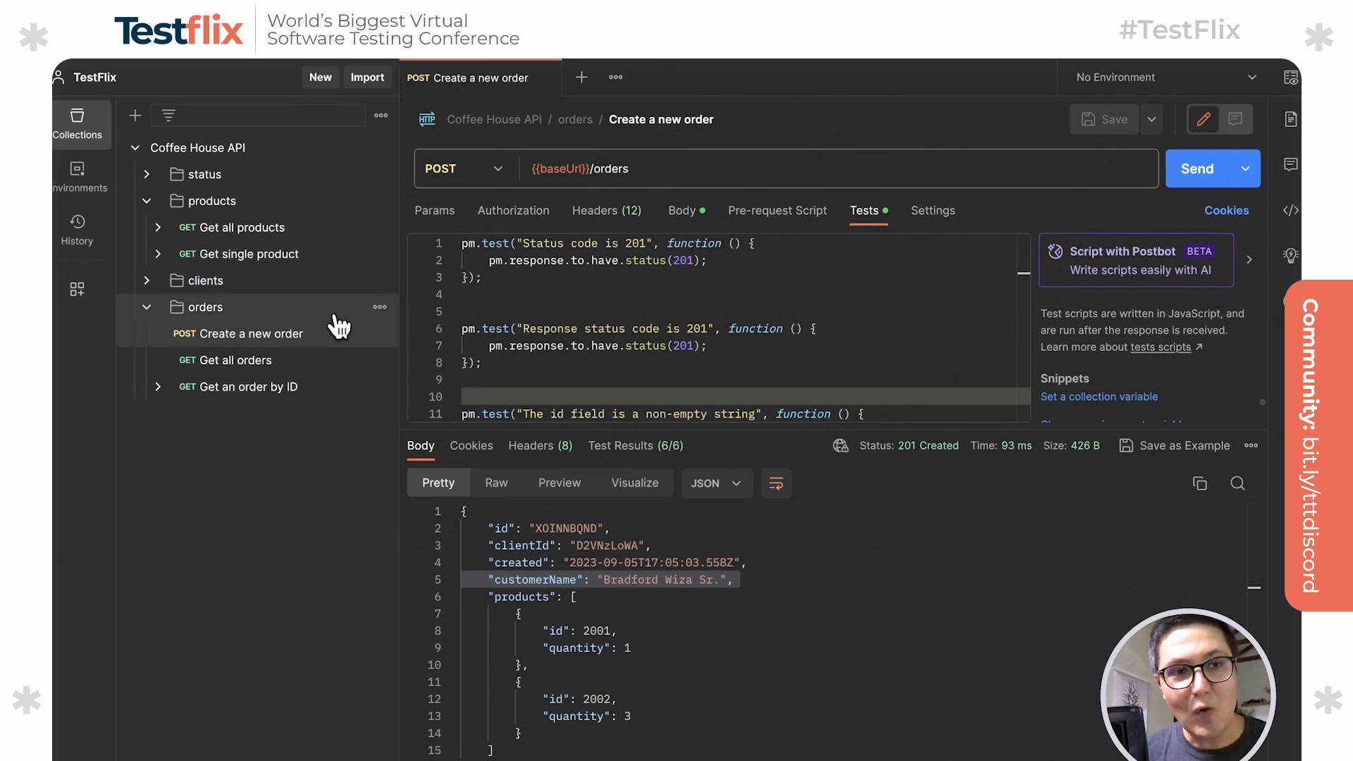
mouse_move(379, 148)
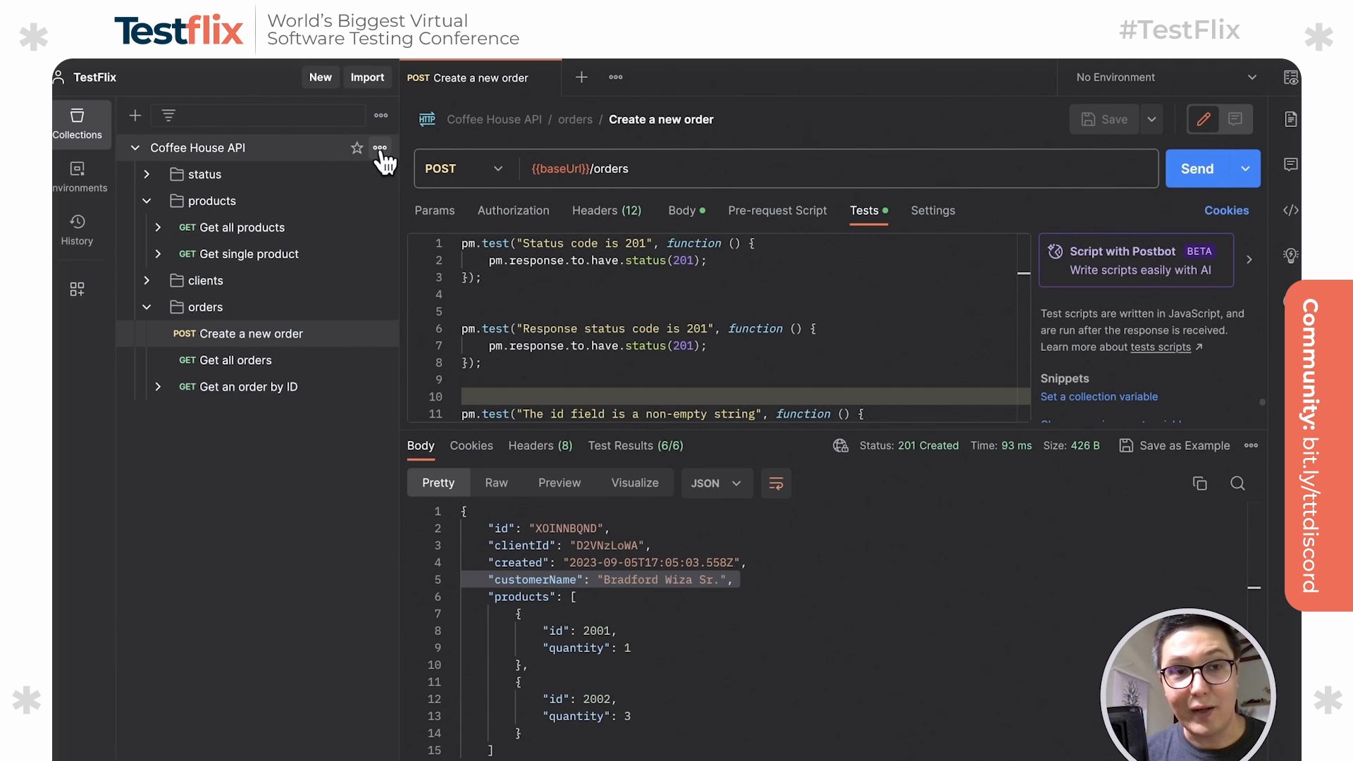
Create a mock server 'API Mock' for the collection, saving its URL as an environment variable.
left_click(380, 148)
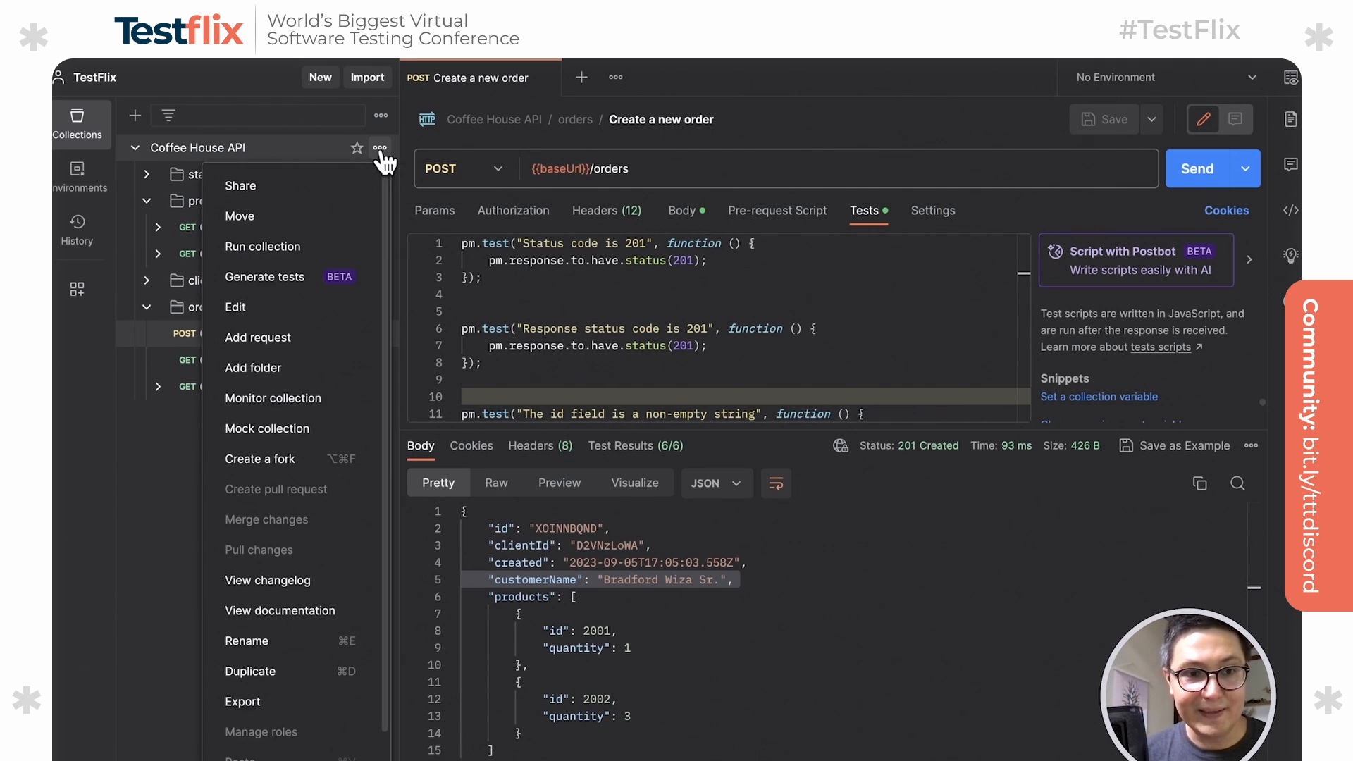
mouse_move(267, 429)
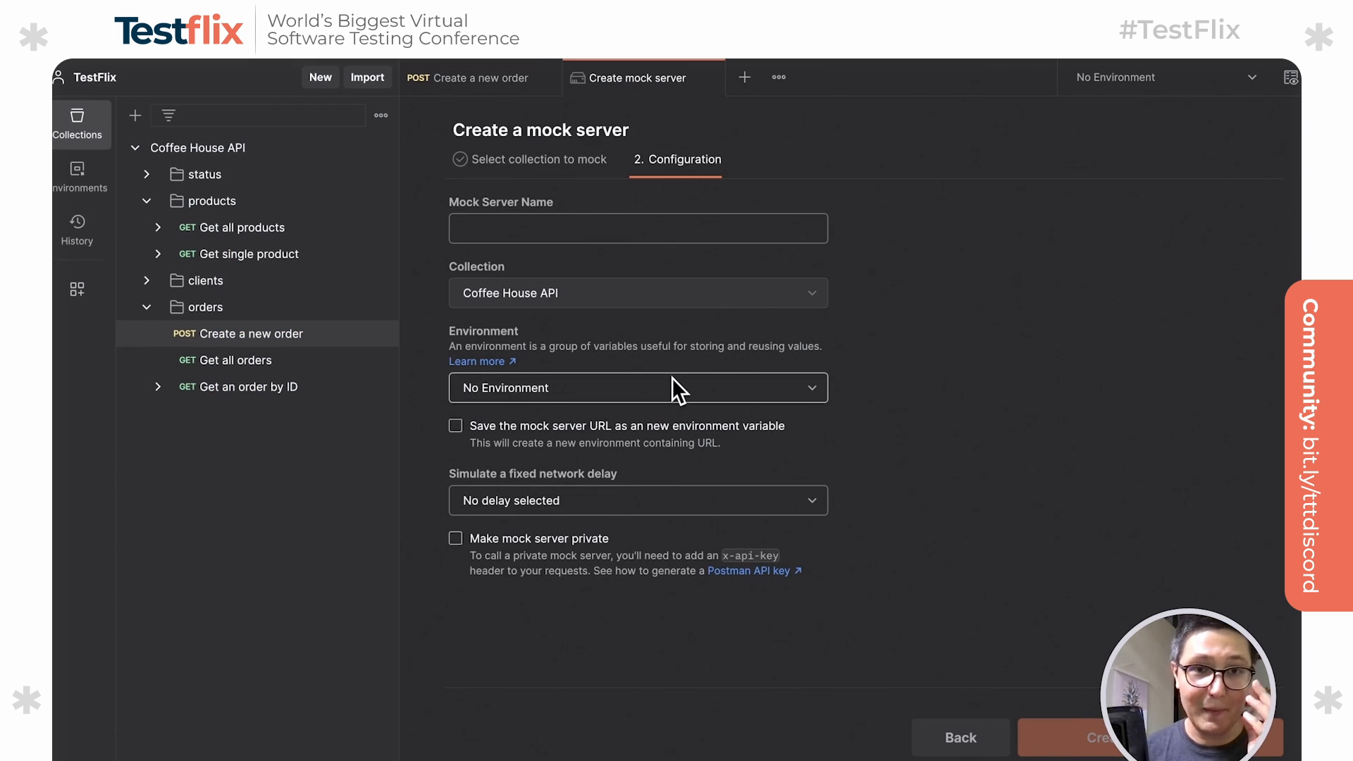
left_click(637, 228)
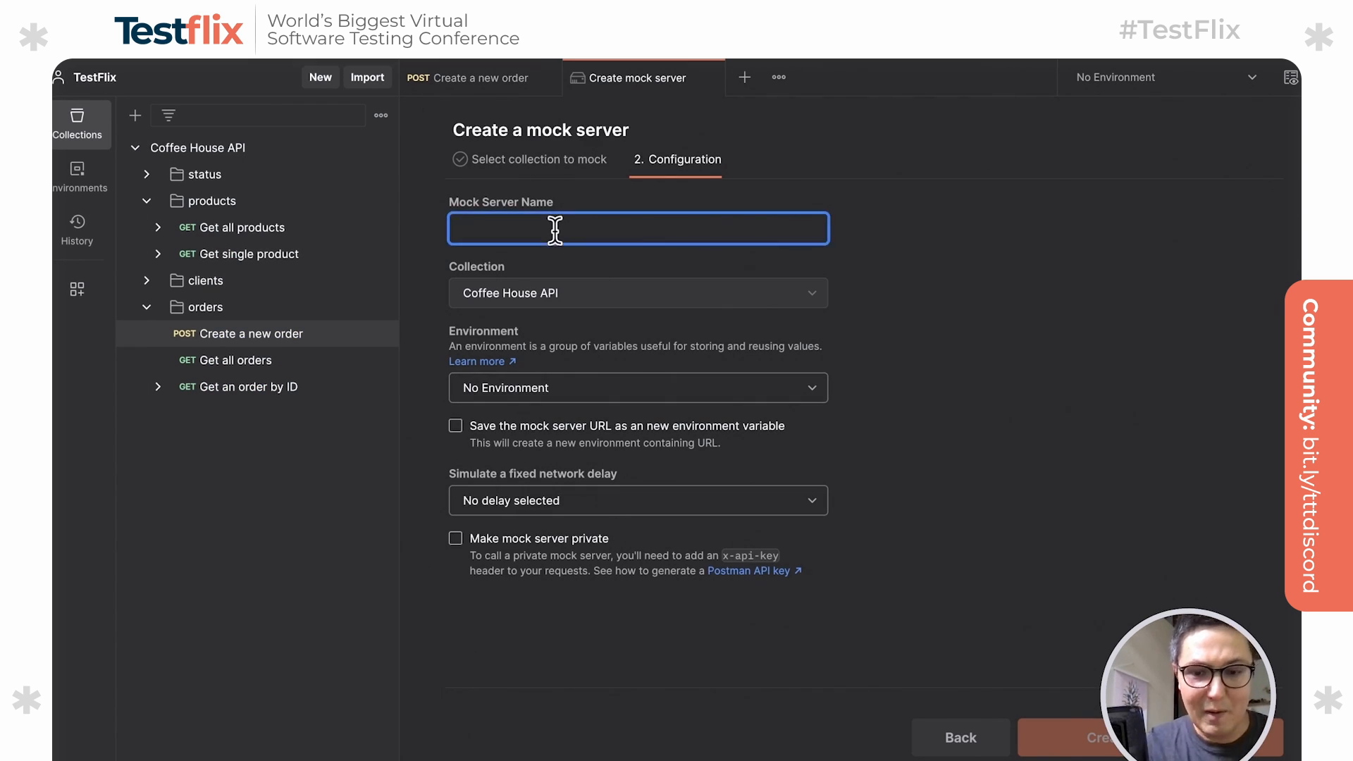
type("API")
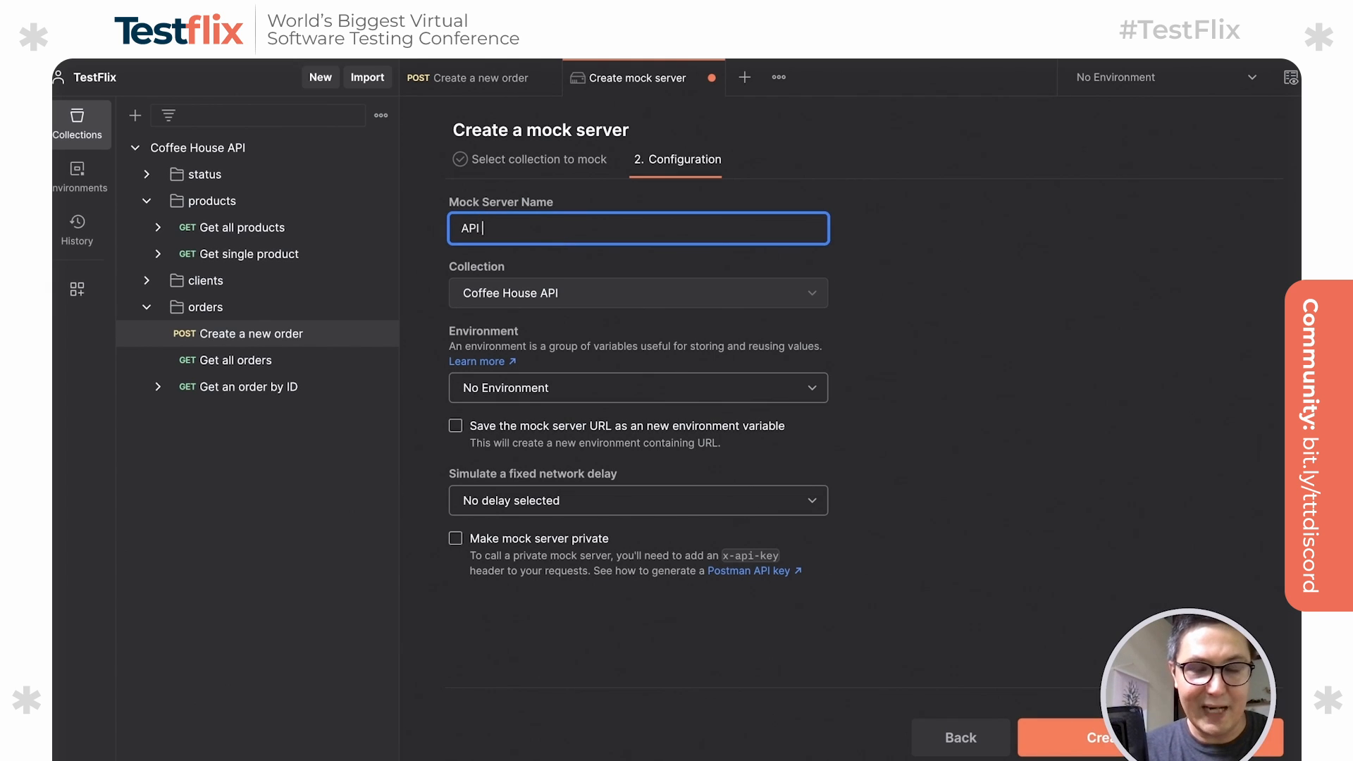
type("Mock")
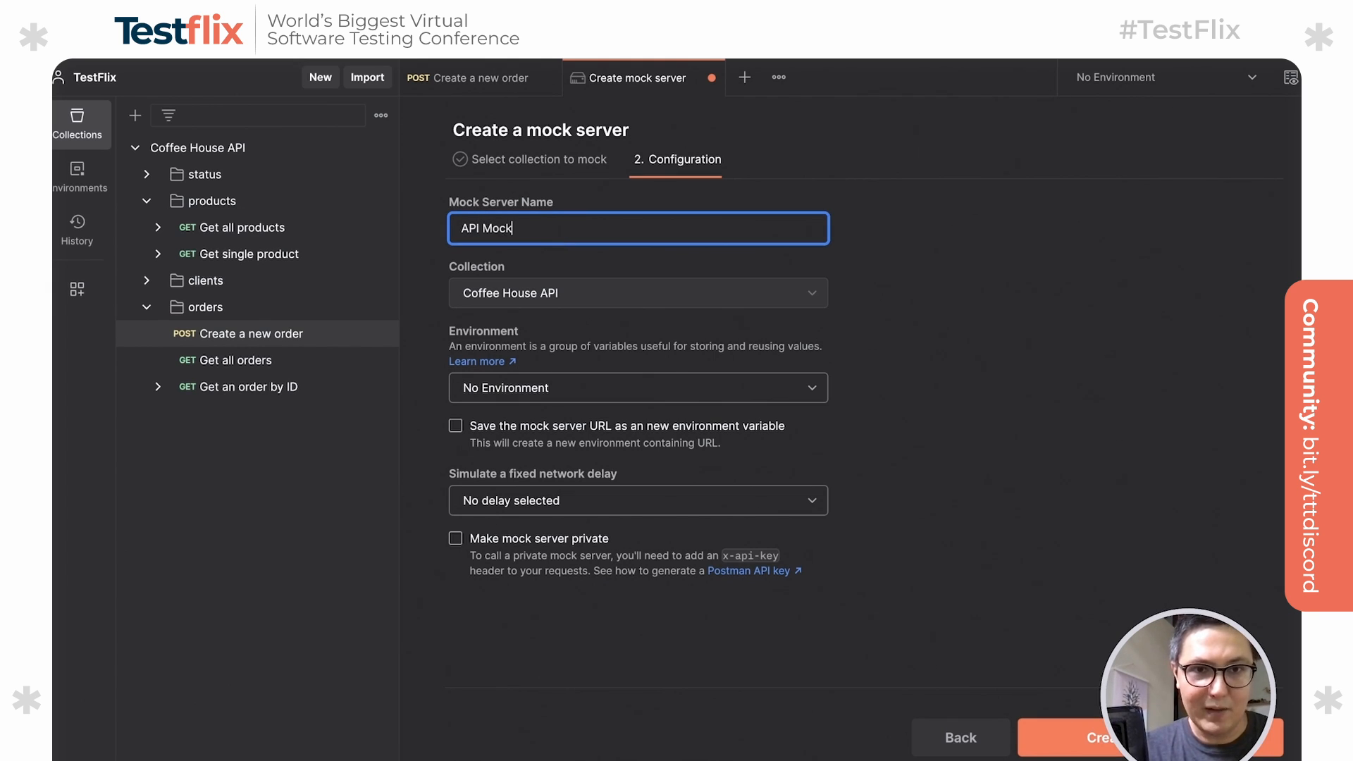
mouse_move(527, 434)
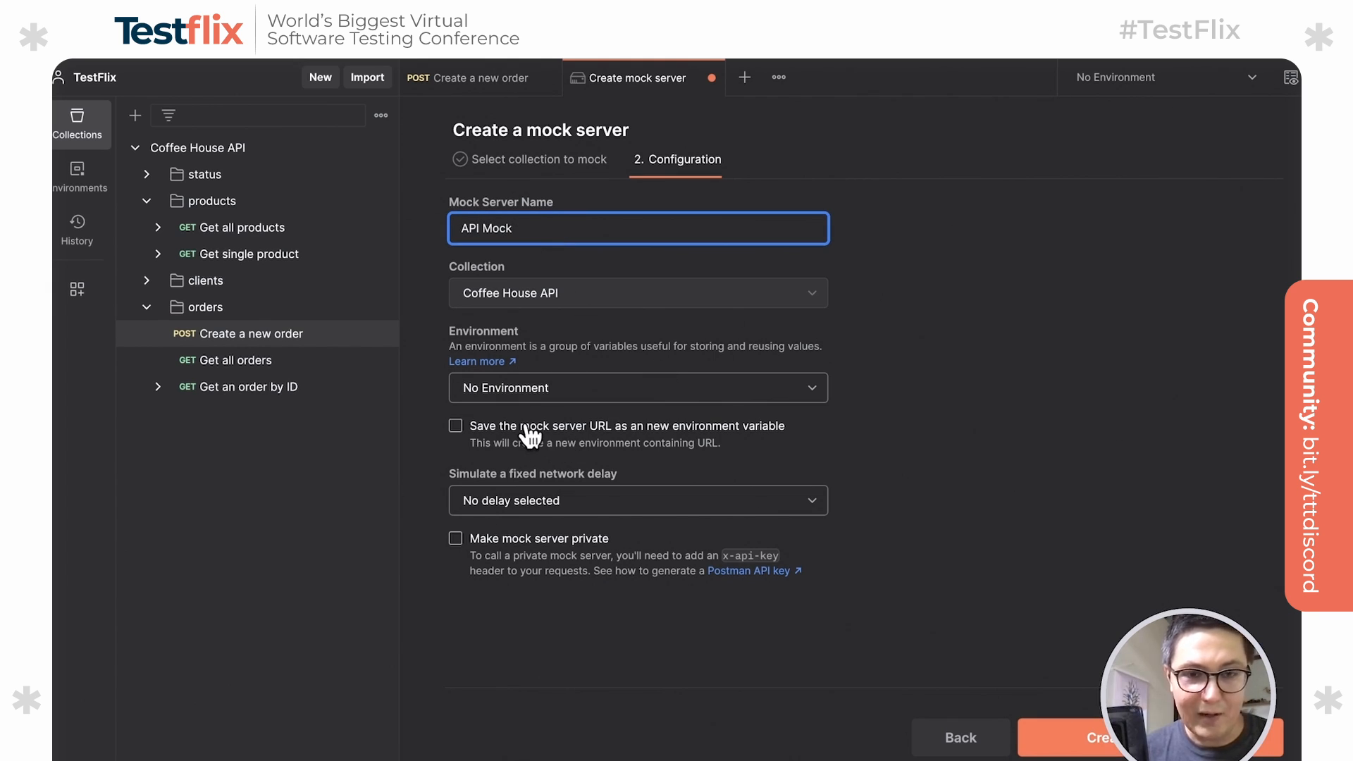
mouse_move(503, 439)
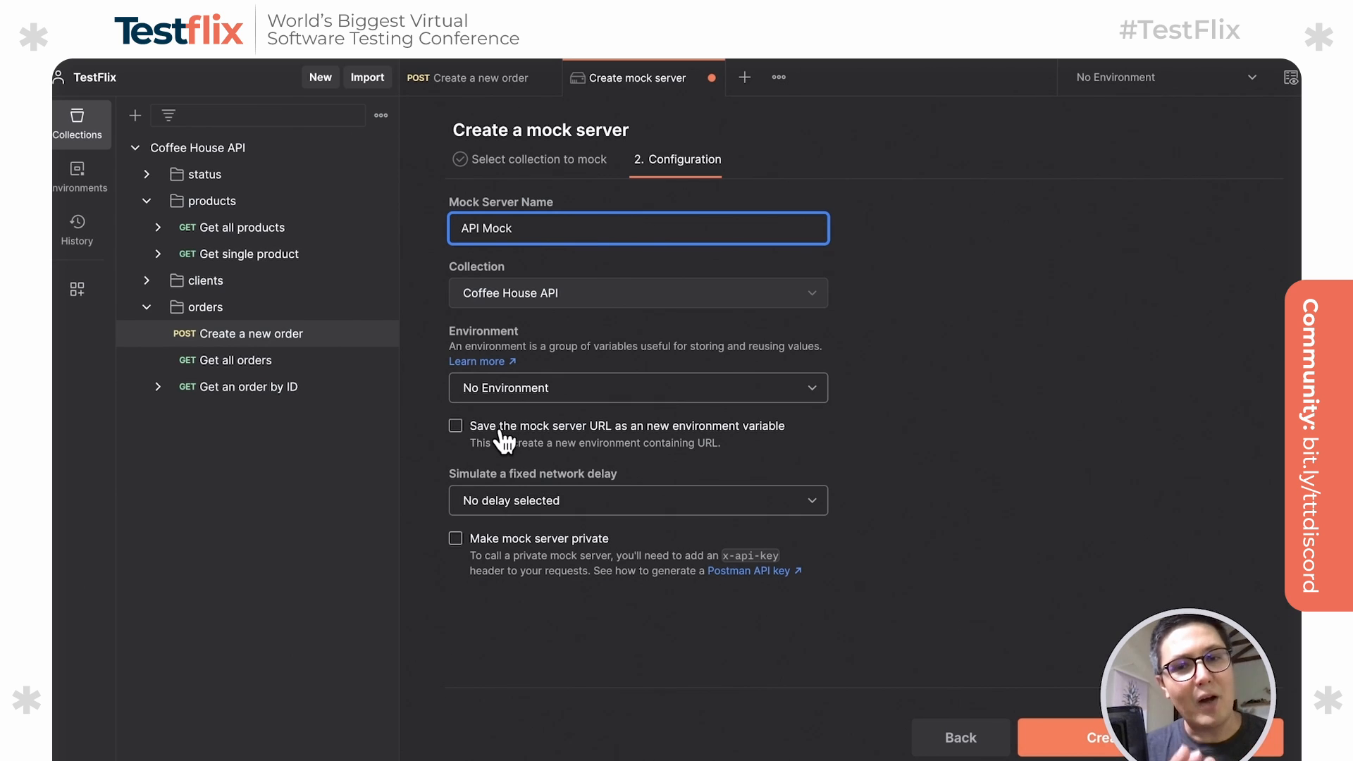
left_click(455, 425)
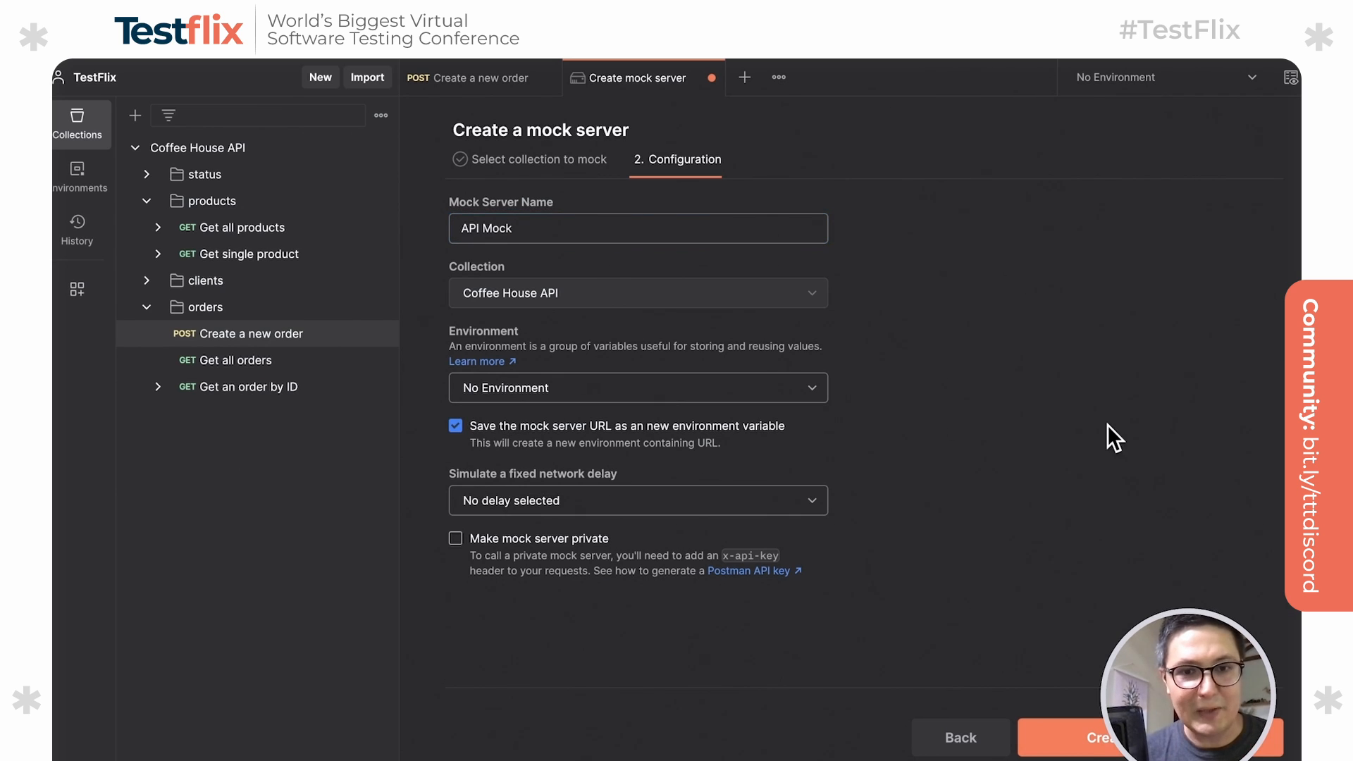
mouse_move(1109, 473)
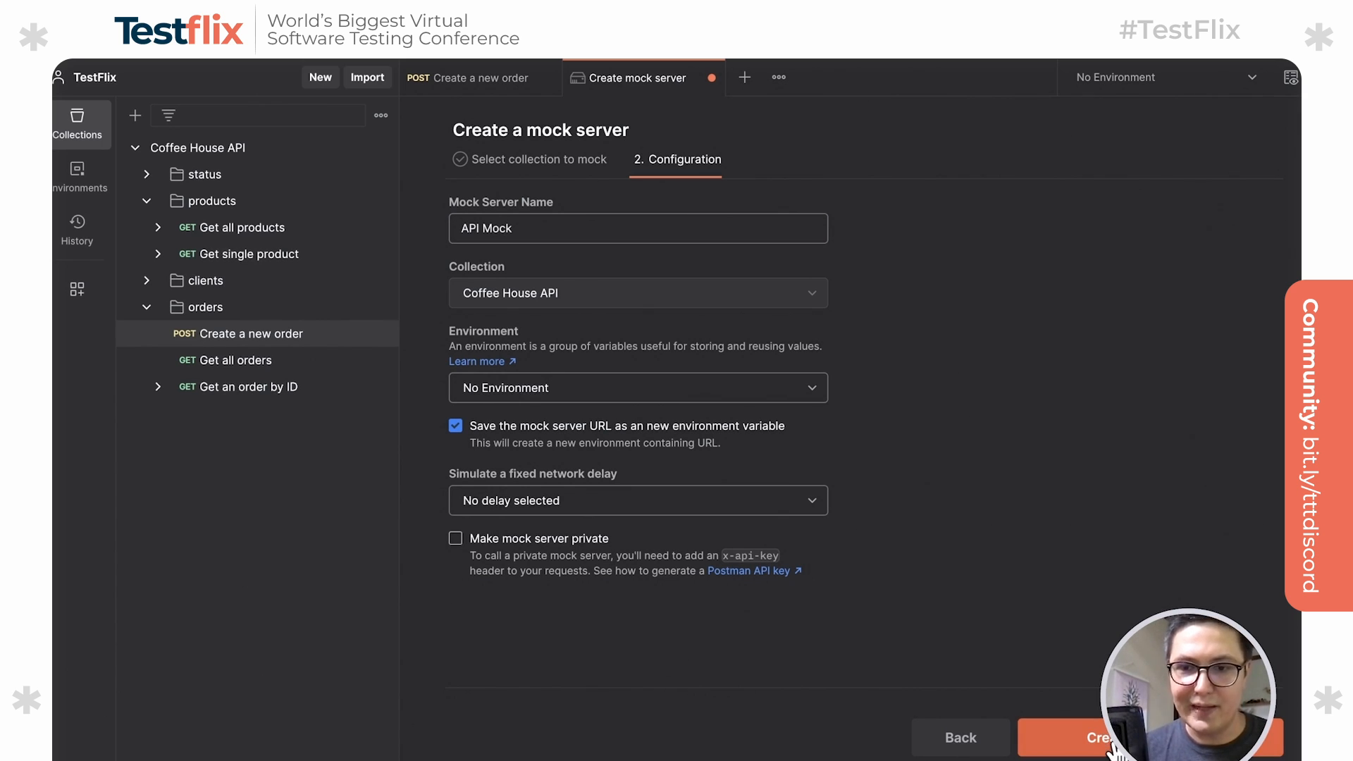
left_click(1104, 737)
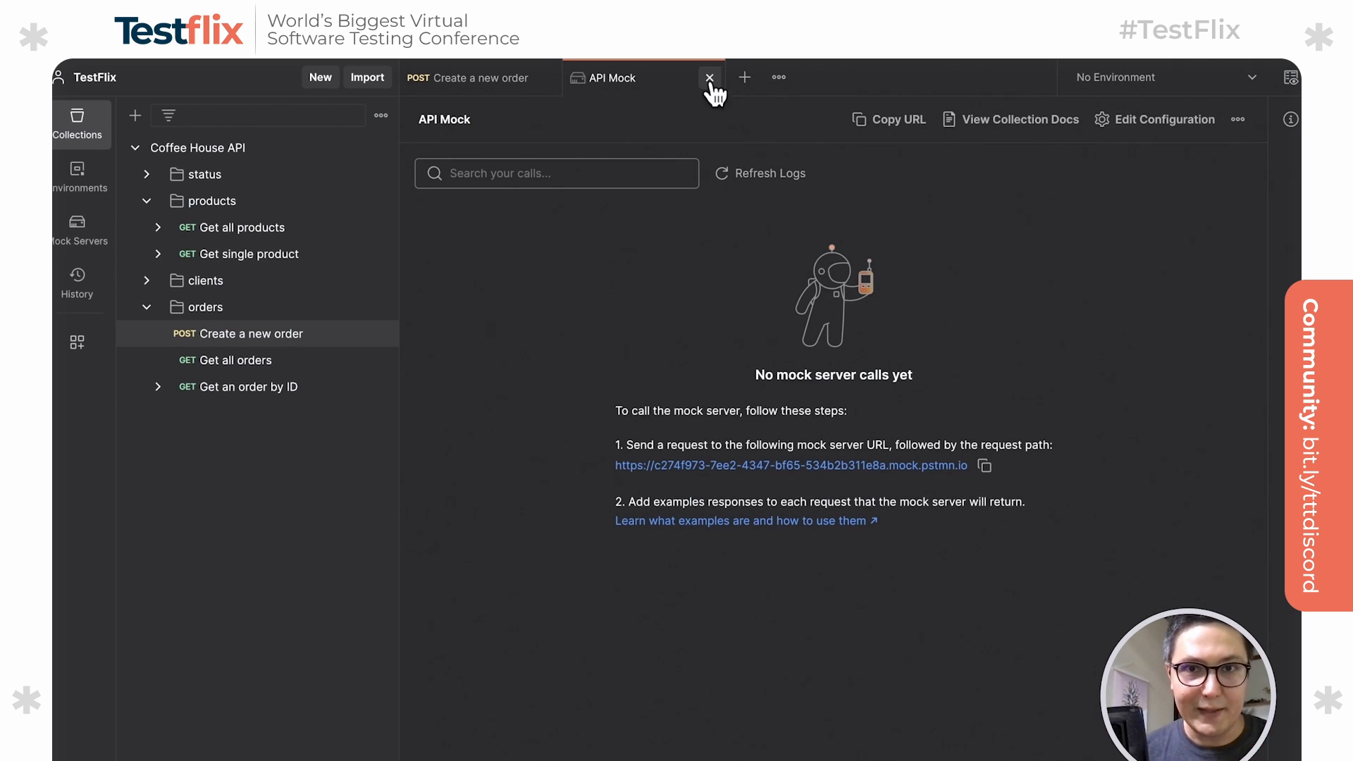
Save the order response as an example and change its customerName to 'Mock Customer'.
left_click(709, 77)
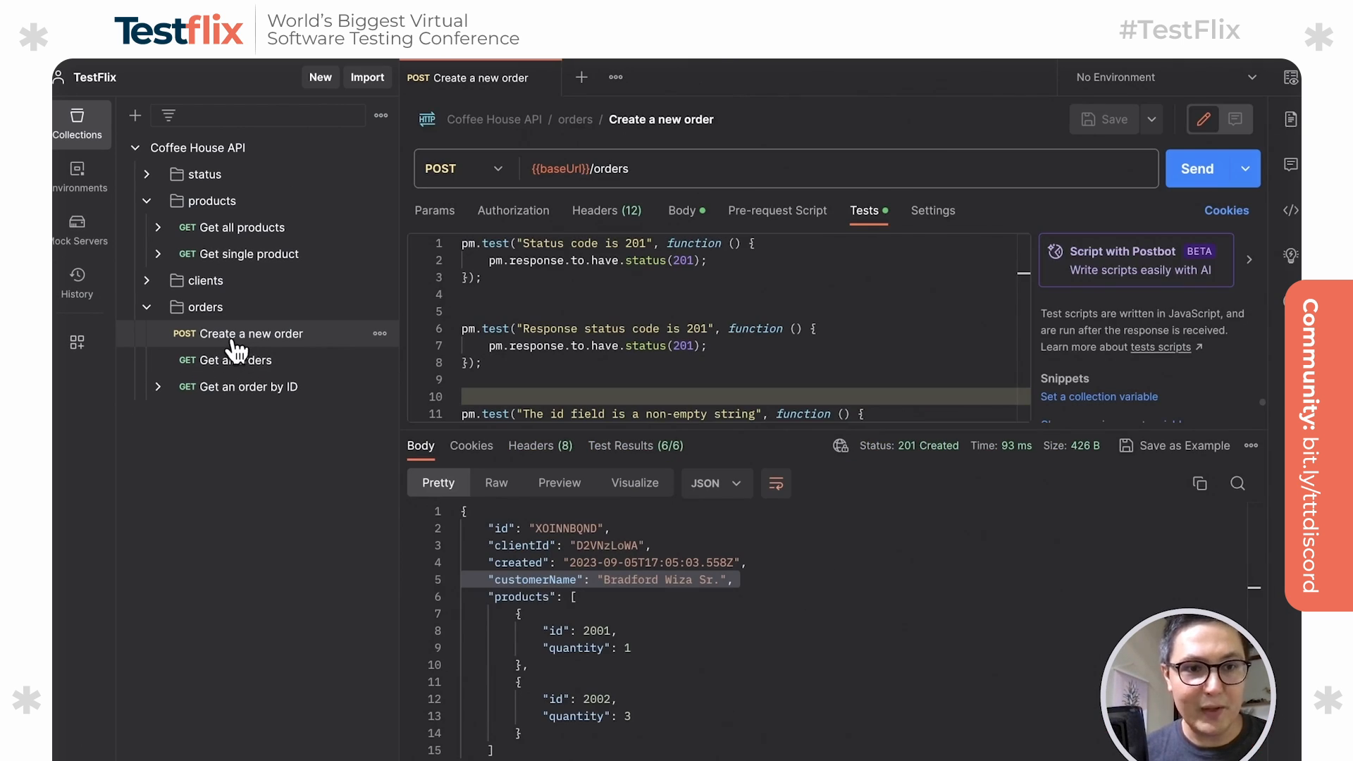
mouse_move(1195, 474)
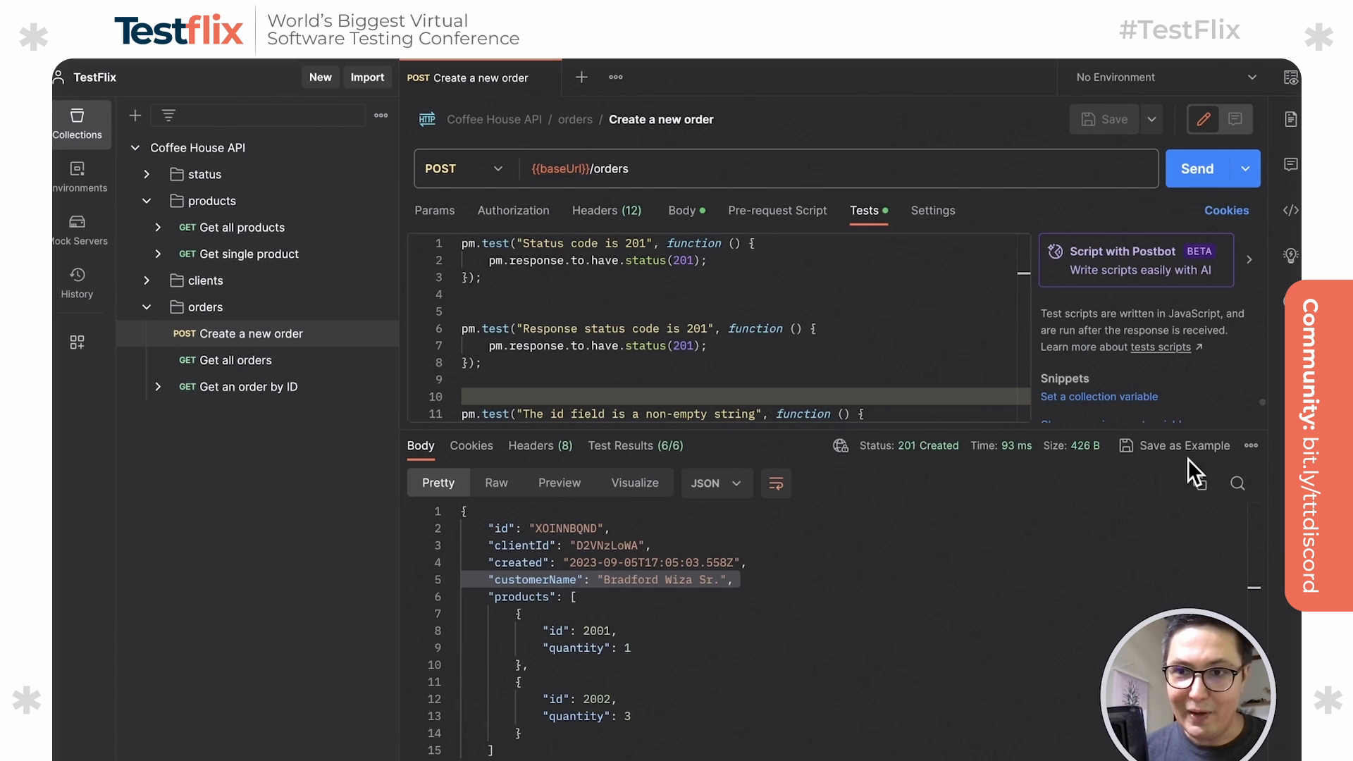
mouse_move(1173, 466)
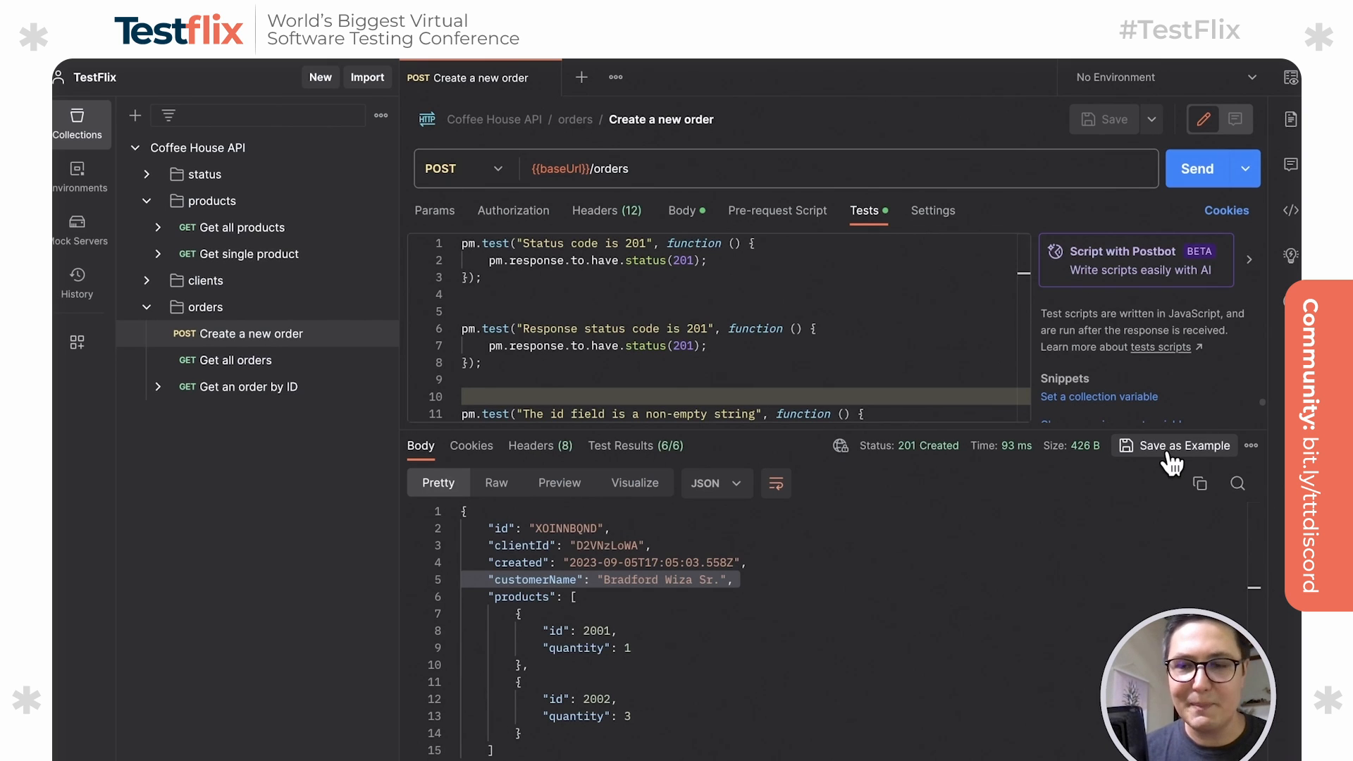
left_click(1181, 446)
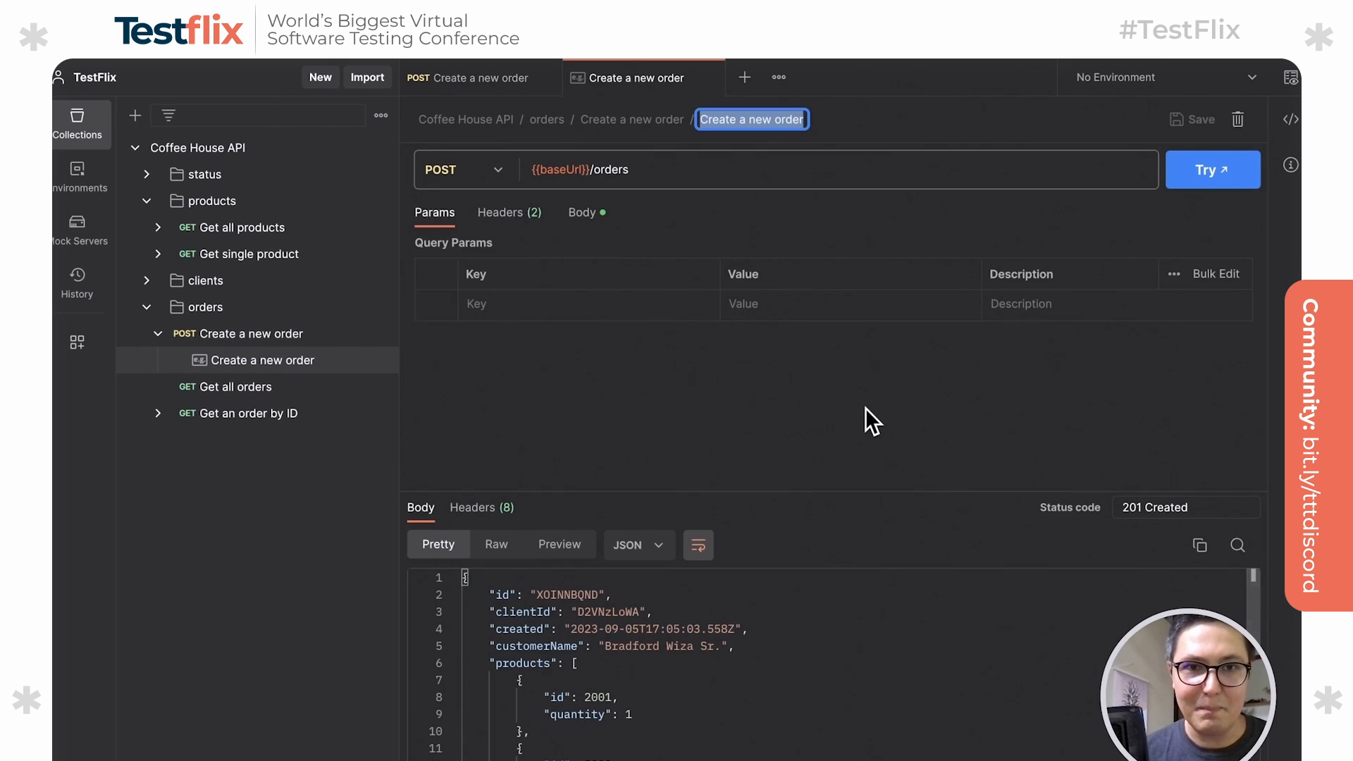
mouse_move(706, 674)
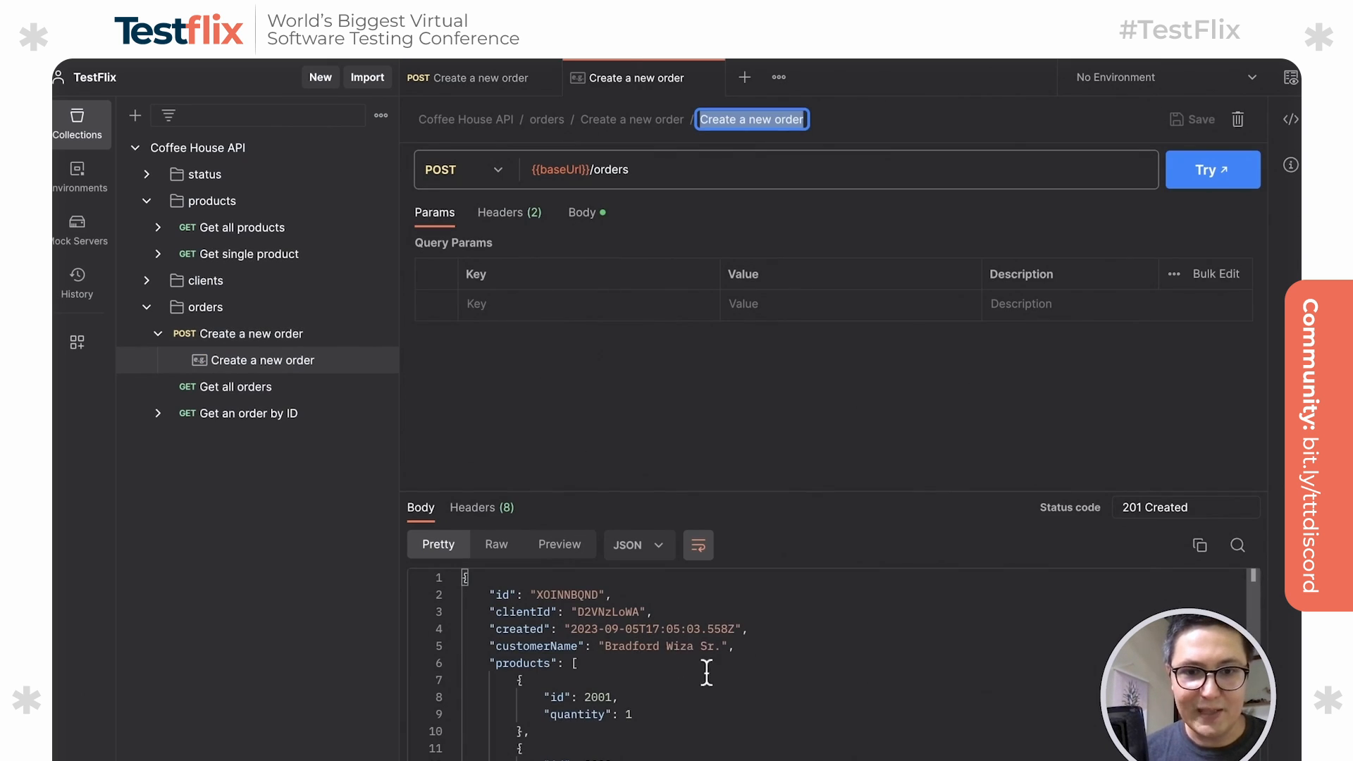
double_click(632, 645)
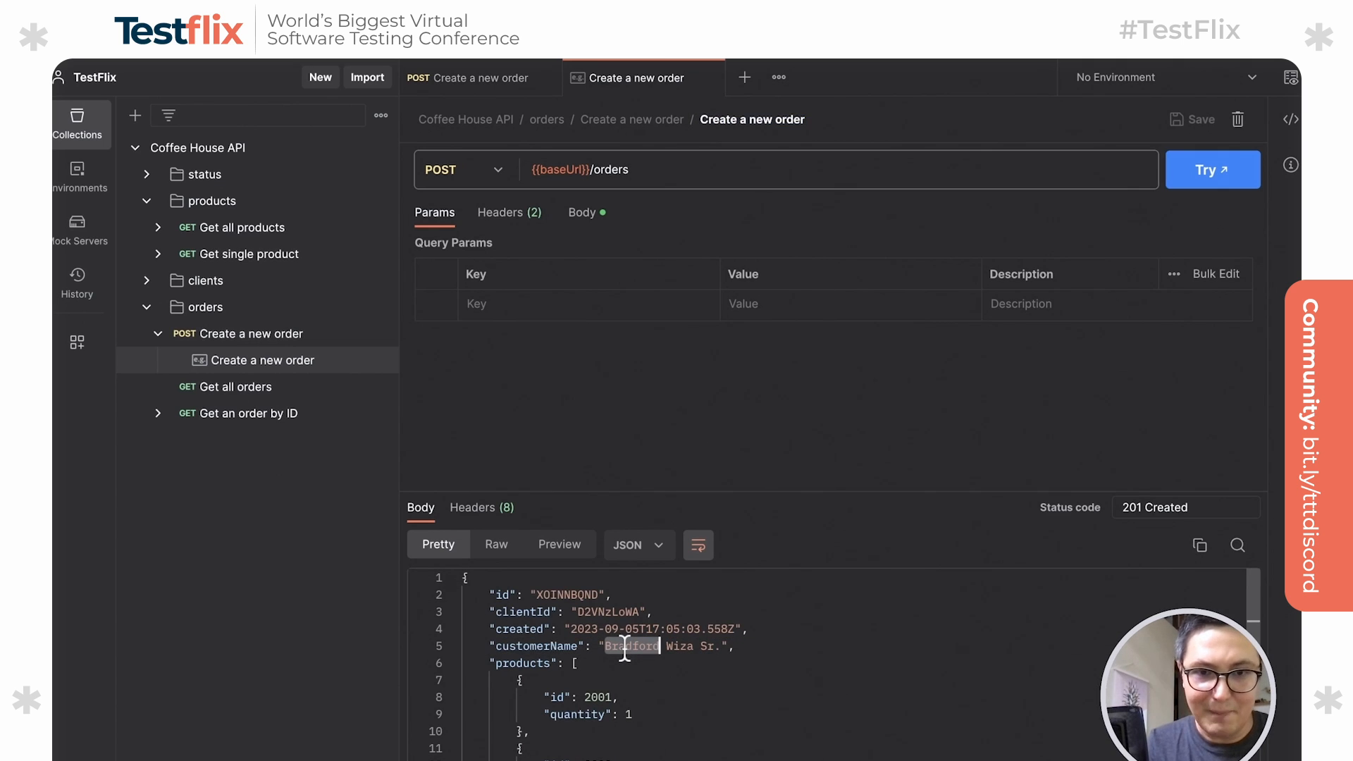
type("Mock Custome")
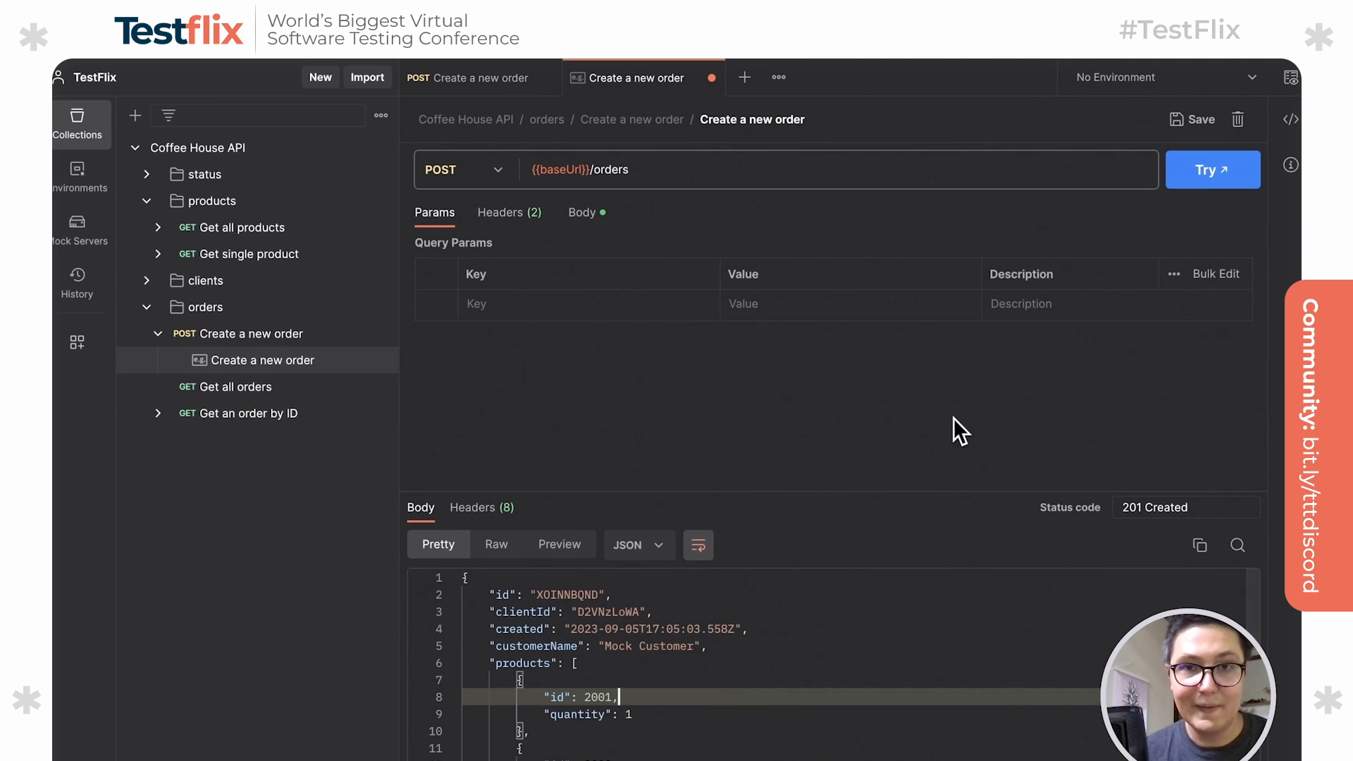
mouse_move(745, 162)
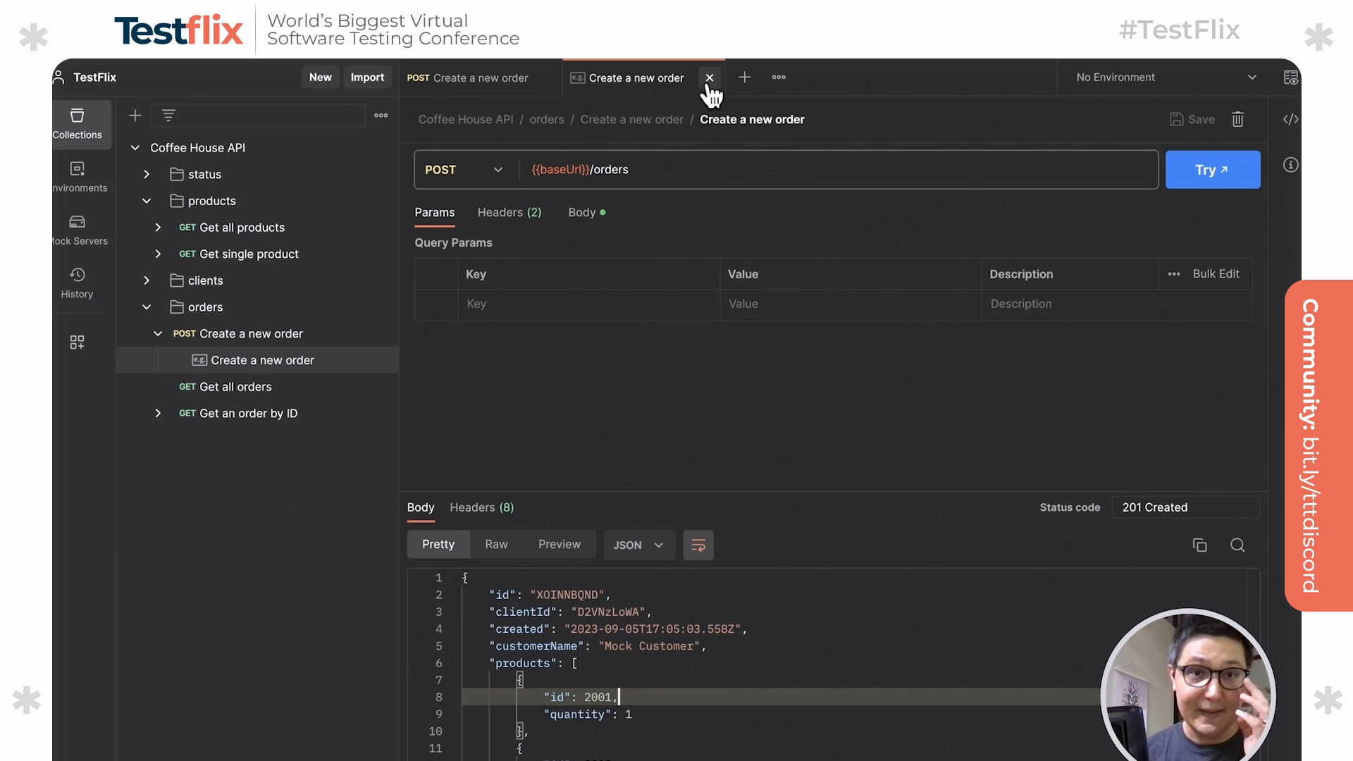
Switch to the API Mock environment and resend Create a new order, returning 201 with 6/6 passing.
left_click(709, 76)
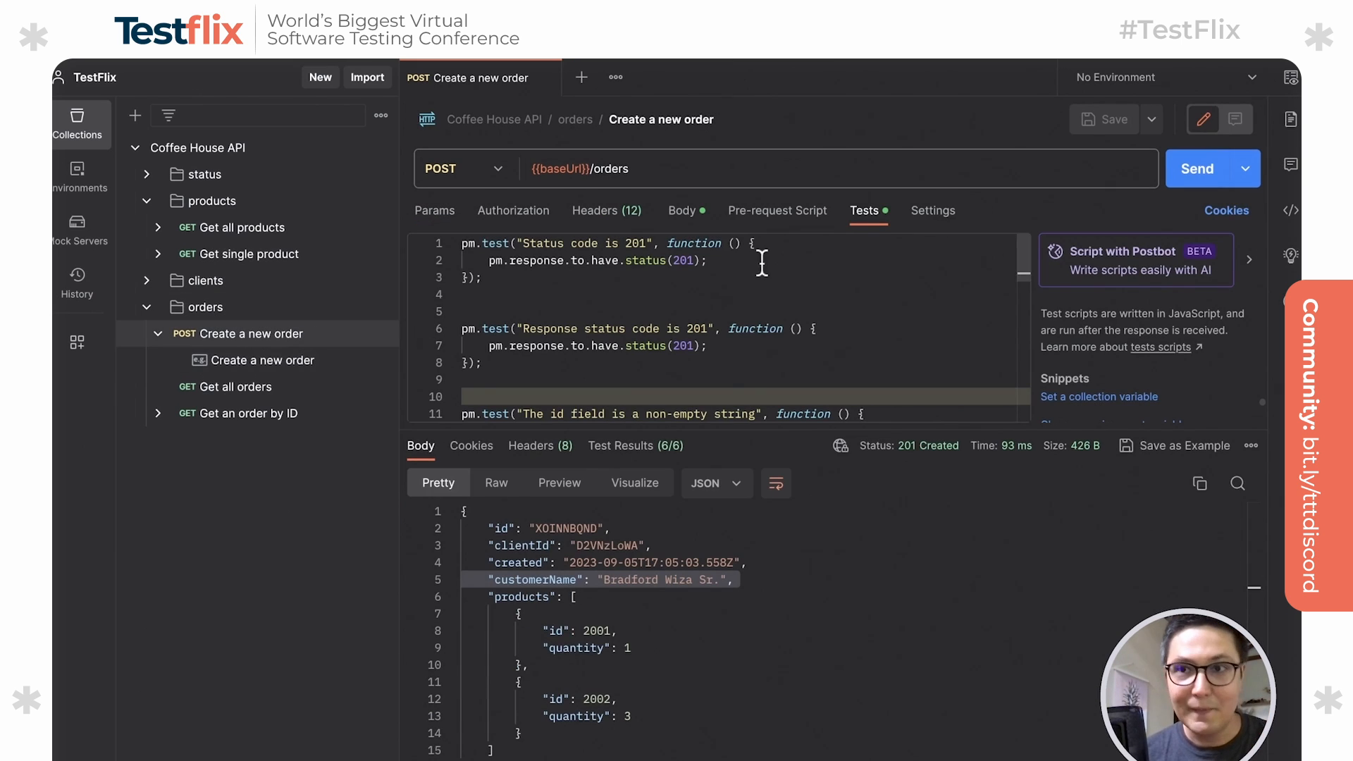
mouse_move(1003, 147)
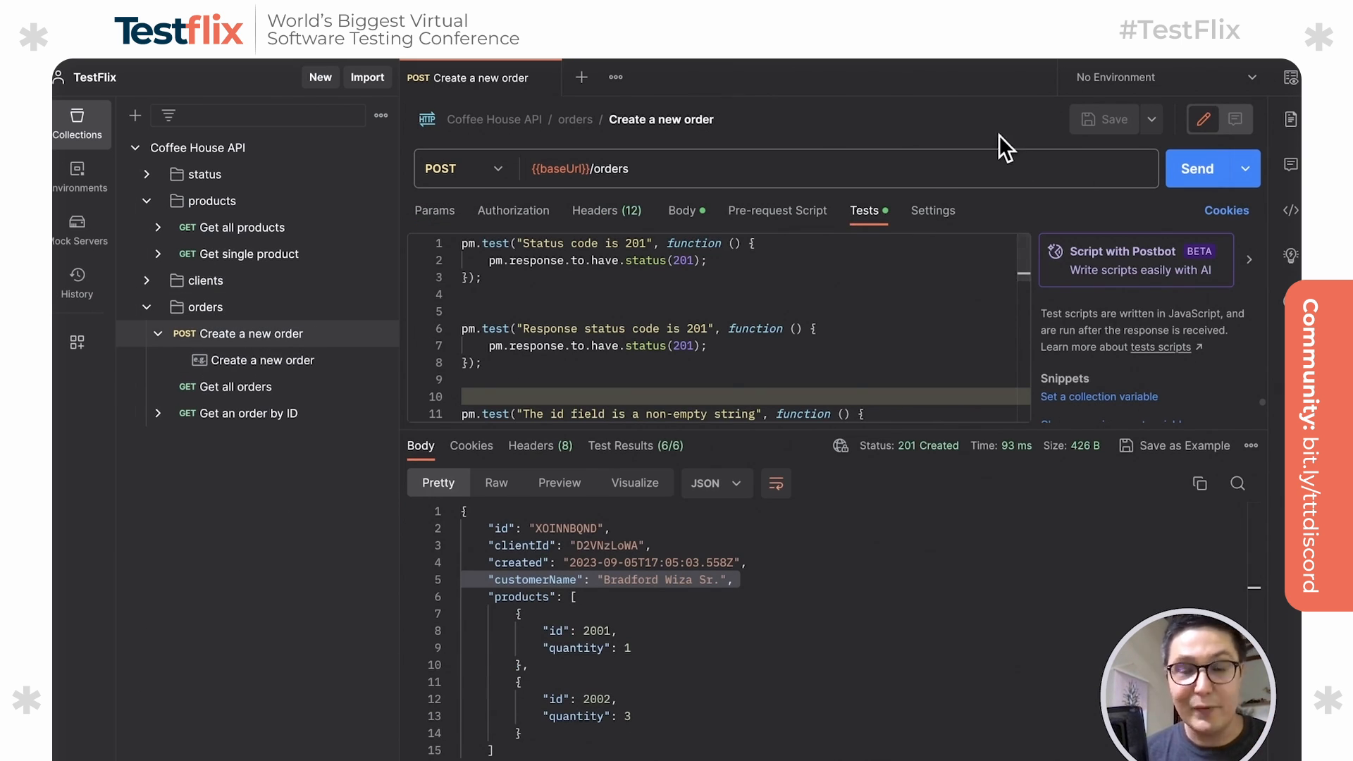
mouse_move(1122, 150)
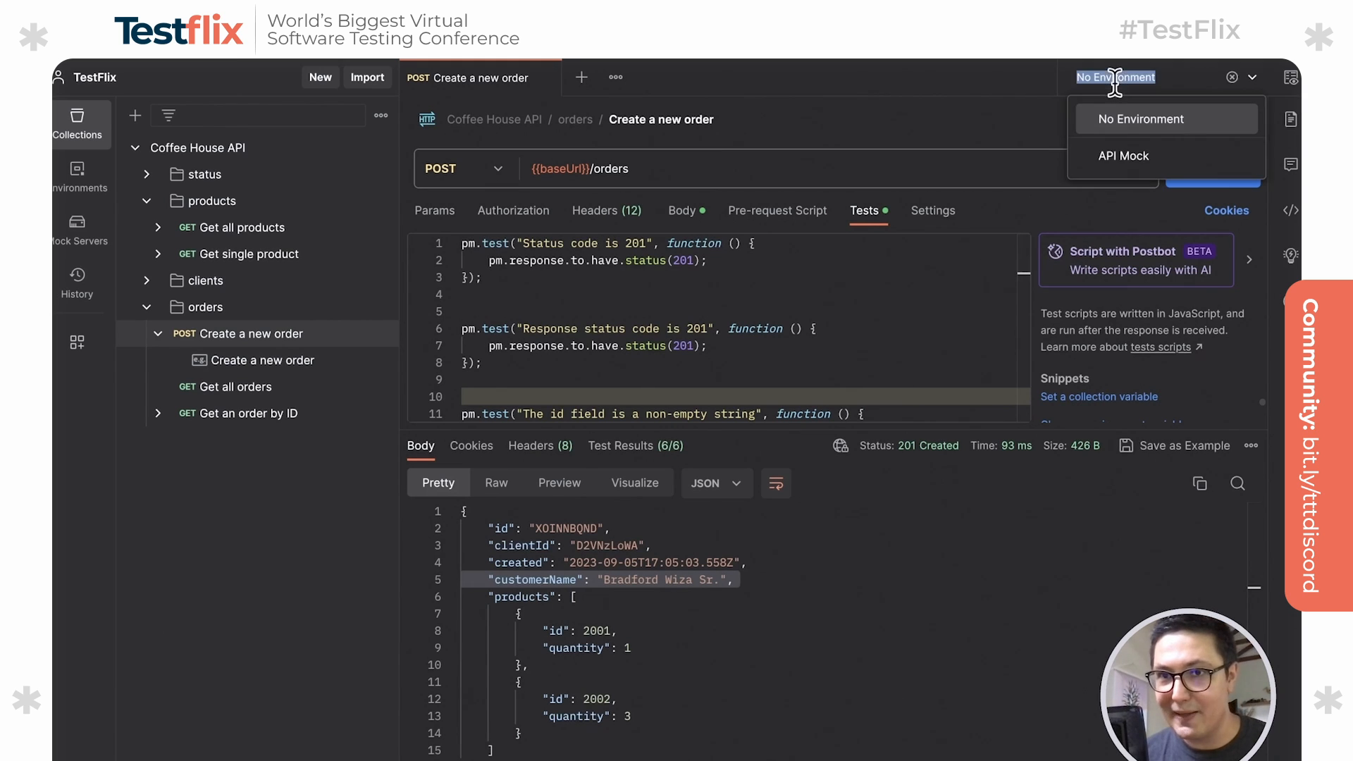
mouse_move(1123, 156)
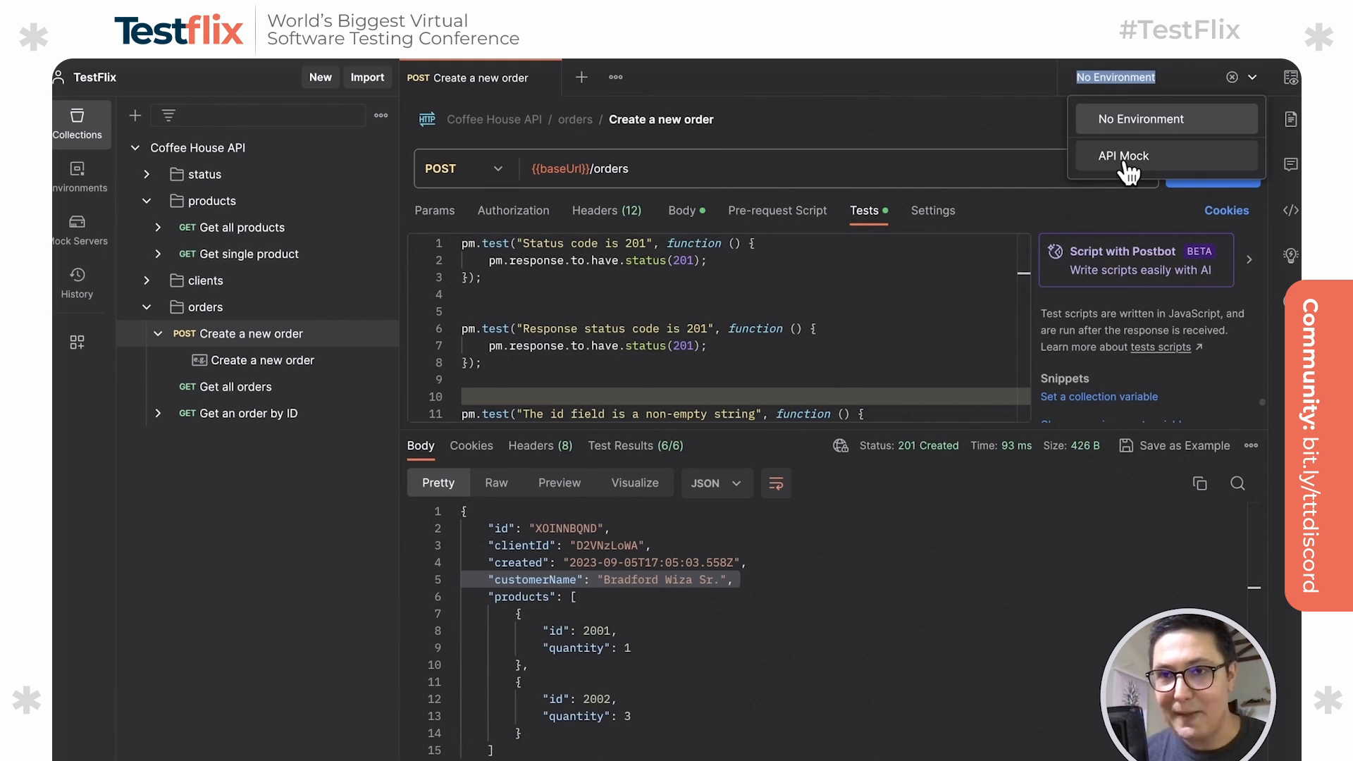
left_click(1123, 156)
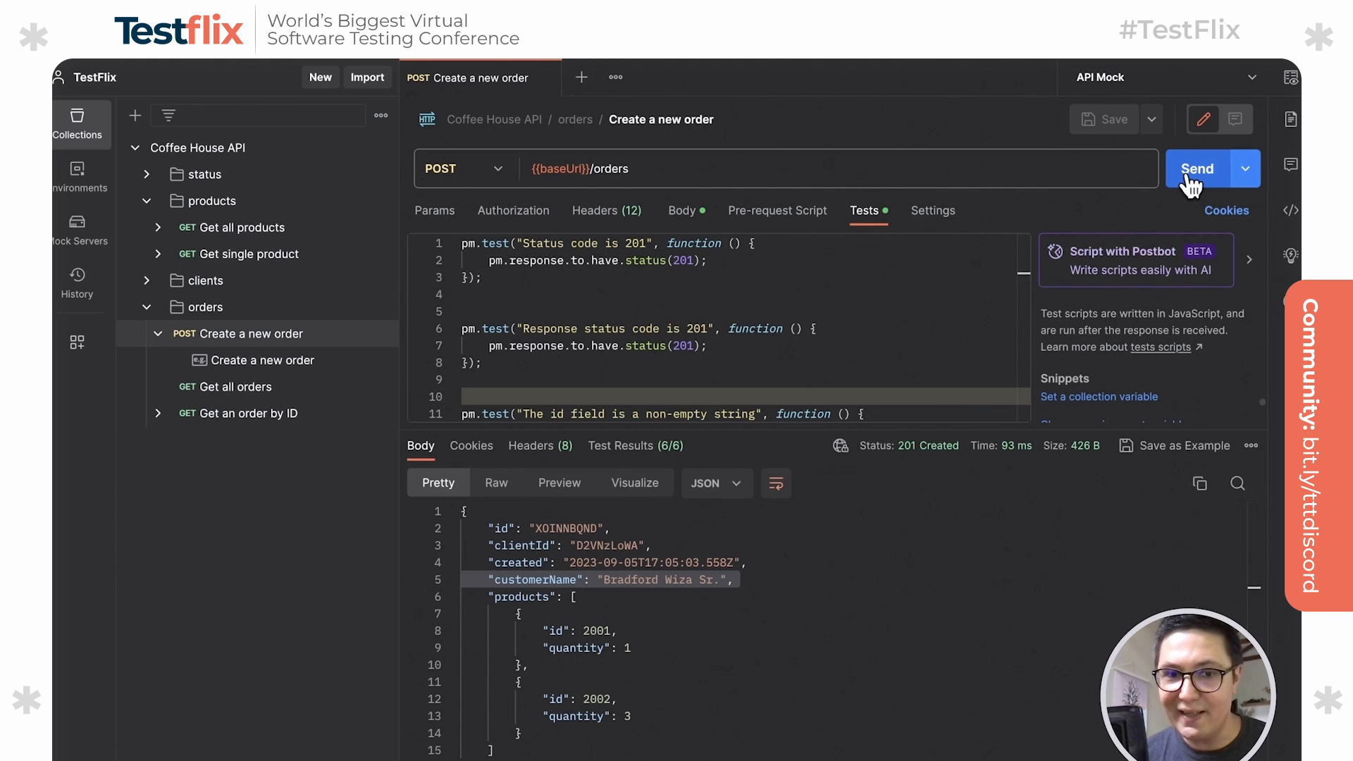
left_click(1196, 168)
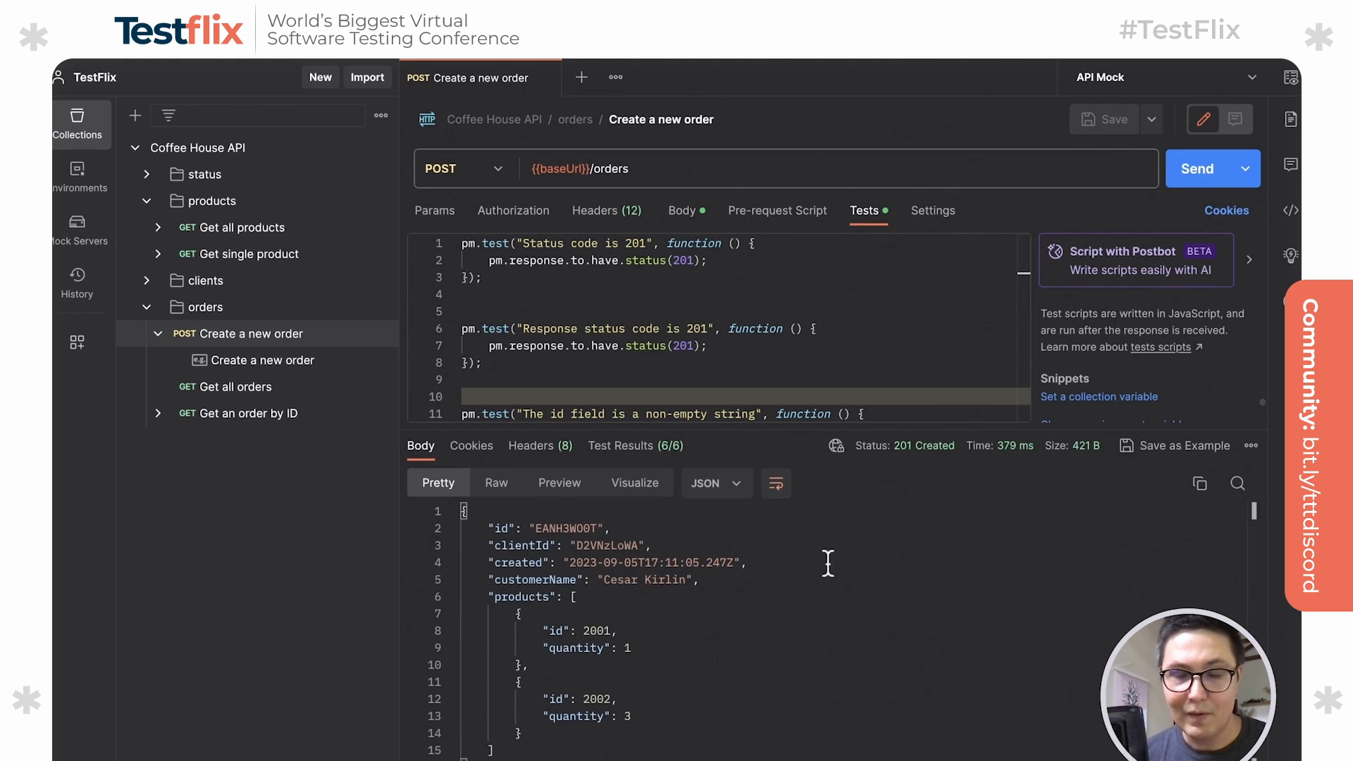
mouse_move(716, 568)
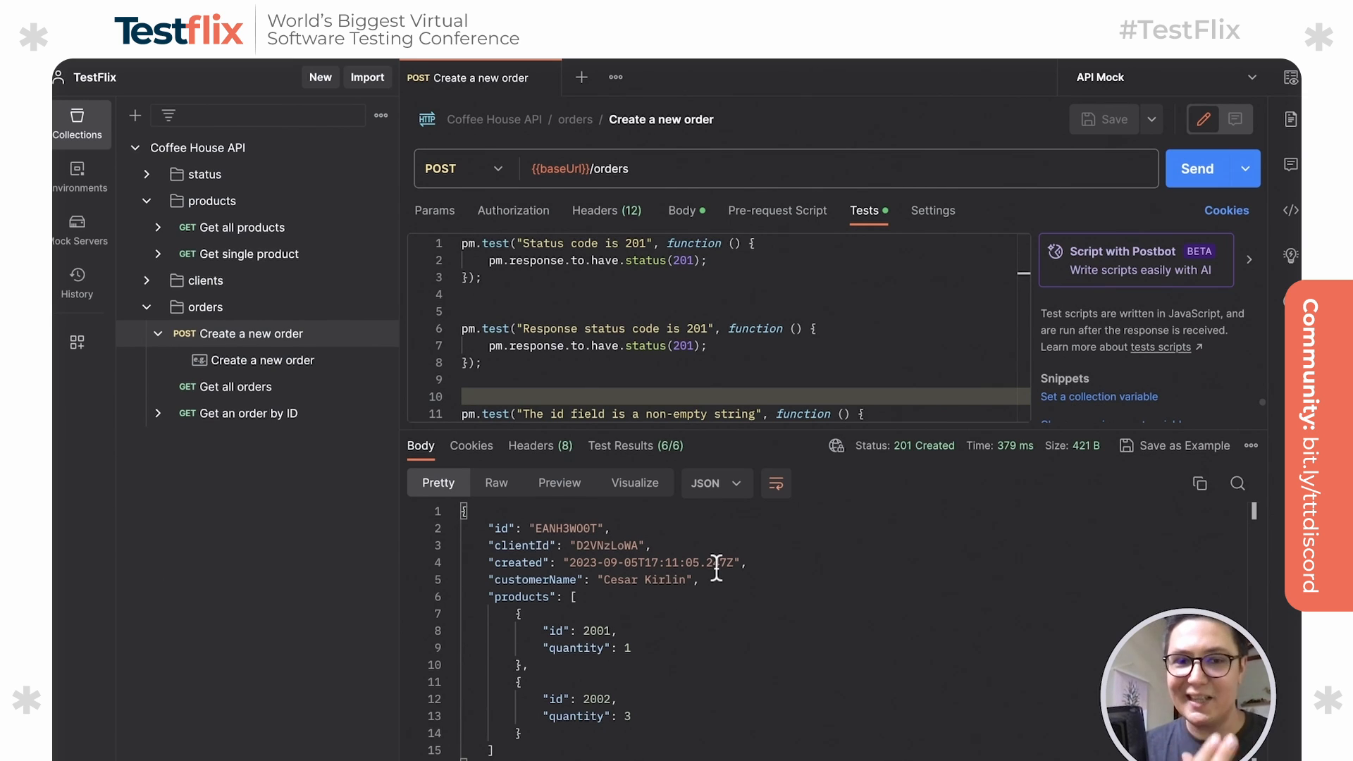
mouse_move(562, 198)
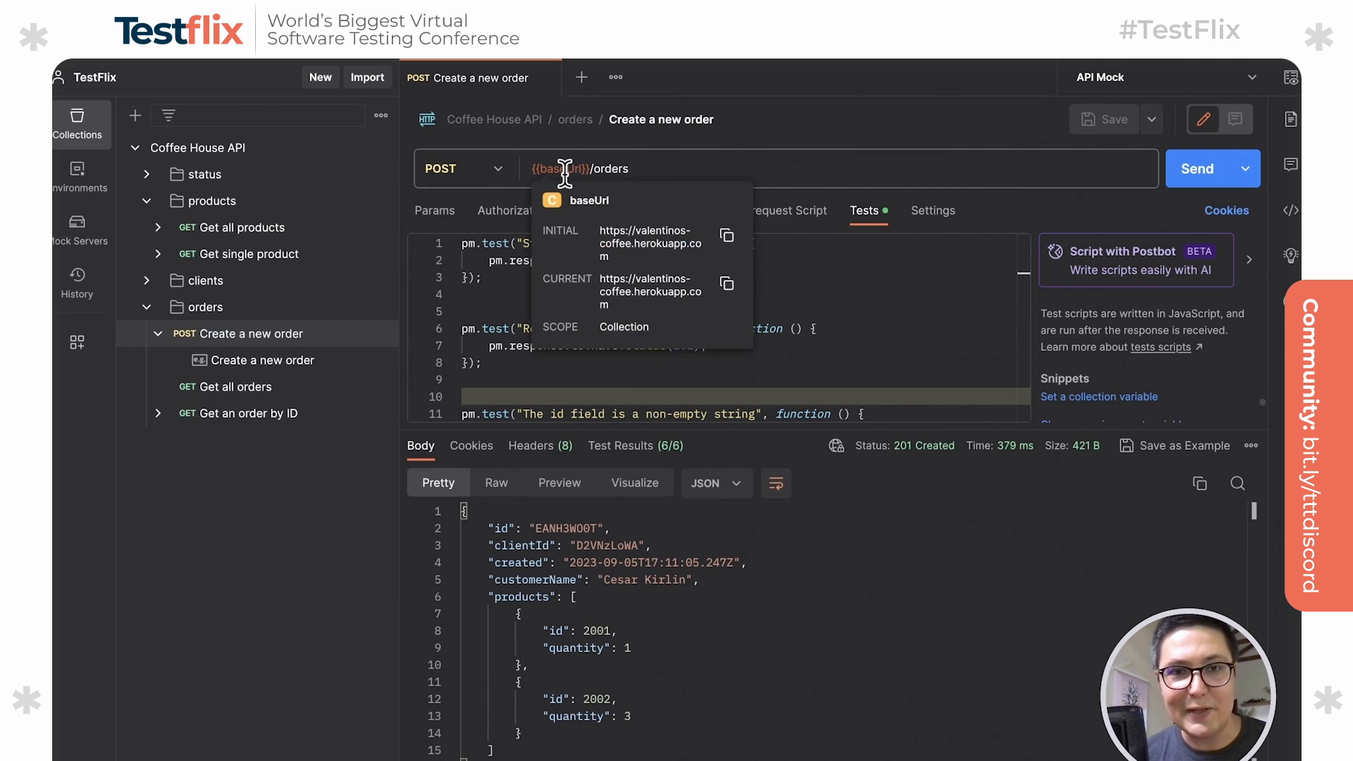
mouse_move(1070, 172)
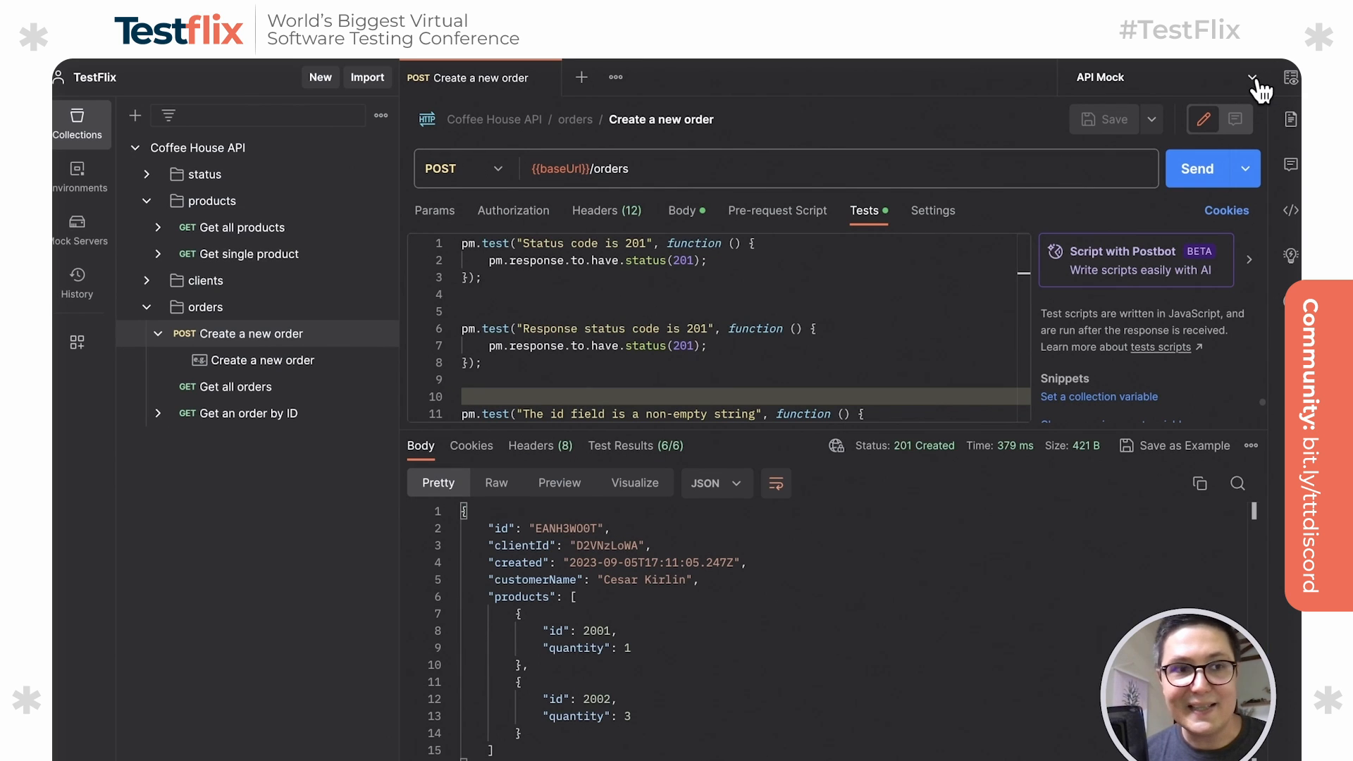
Rename the API Mock environment's url variable to baseUrl and resend Create a new order to the mock.
left_click(1246, 76)
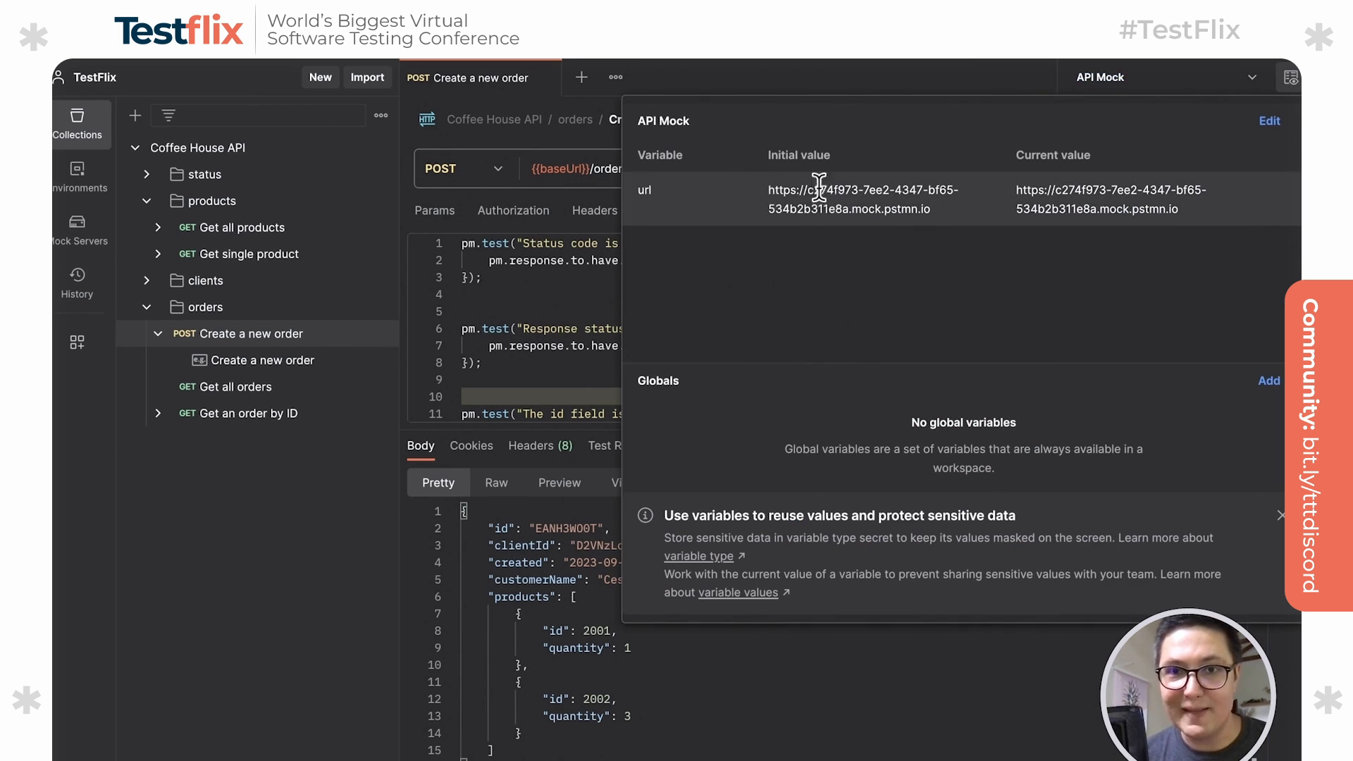
mouse_move(651, 196)
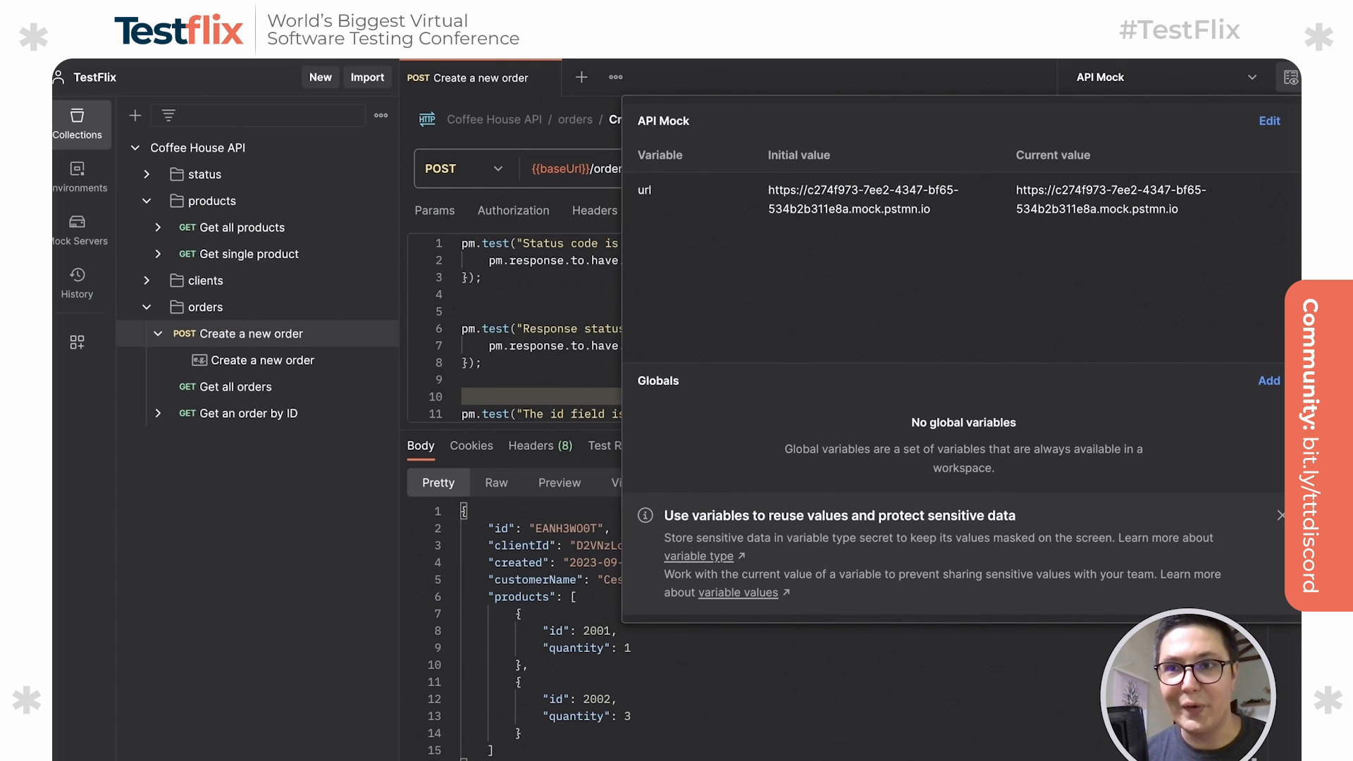
left_click(1269, 120)
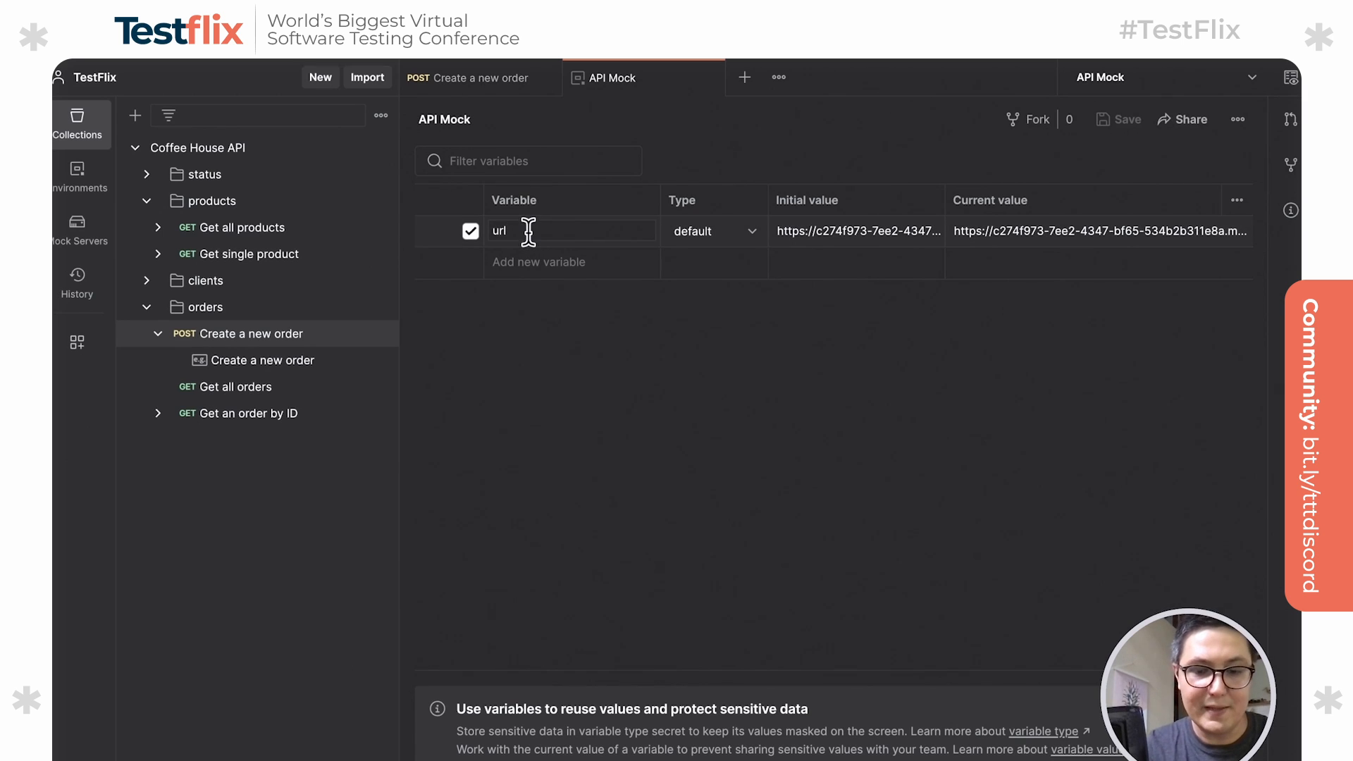
type("baseUrl")
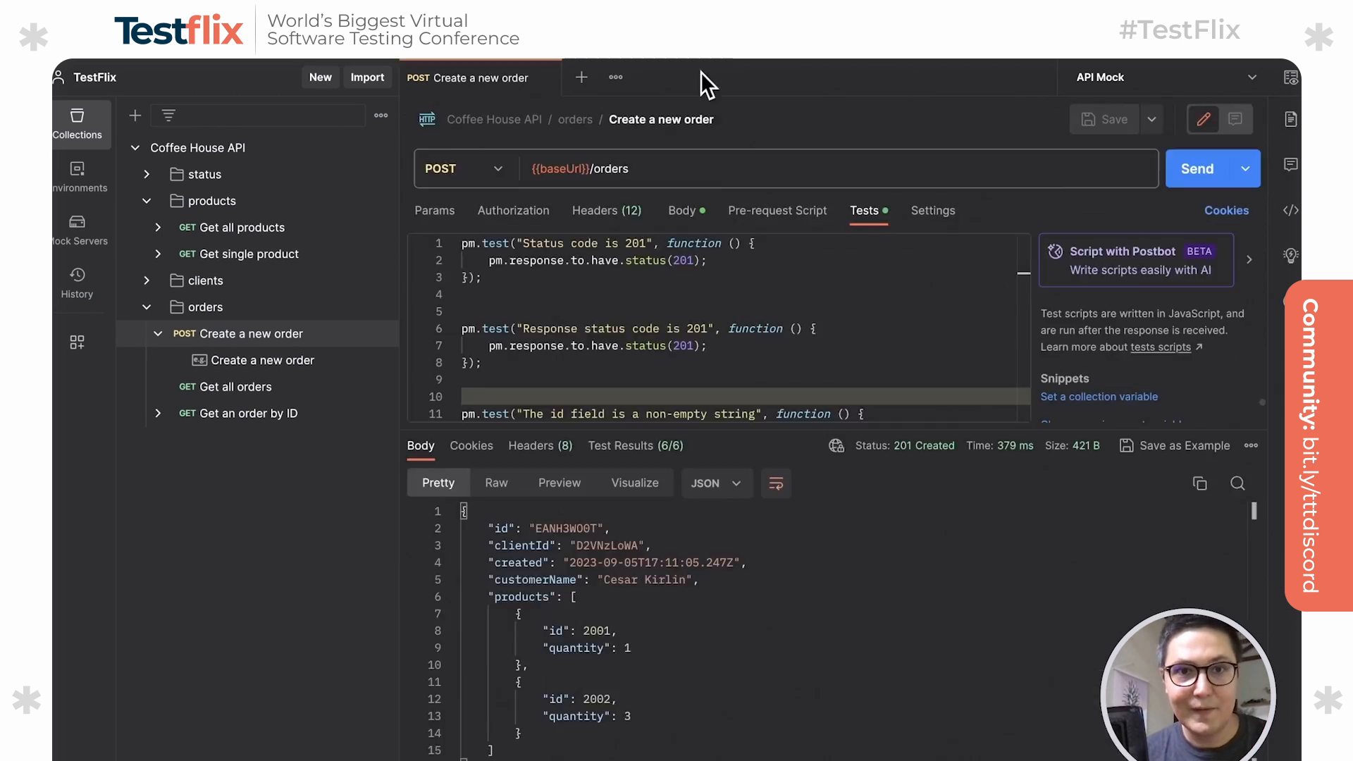
mouse_move(682, 151)
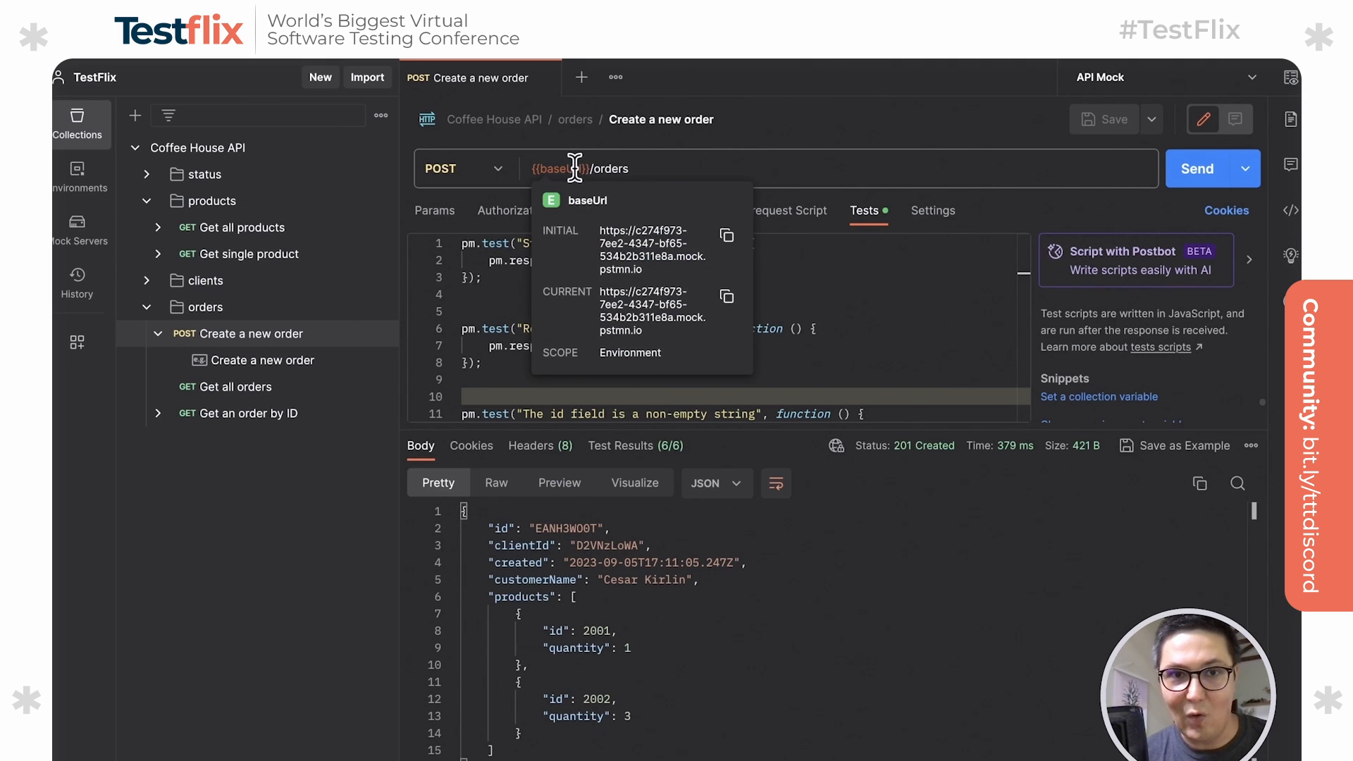
mouse_move(662, 299)
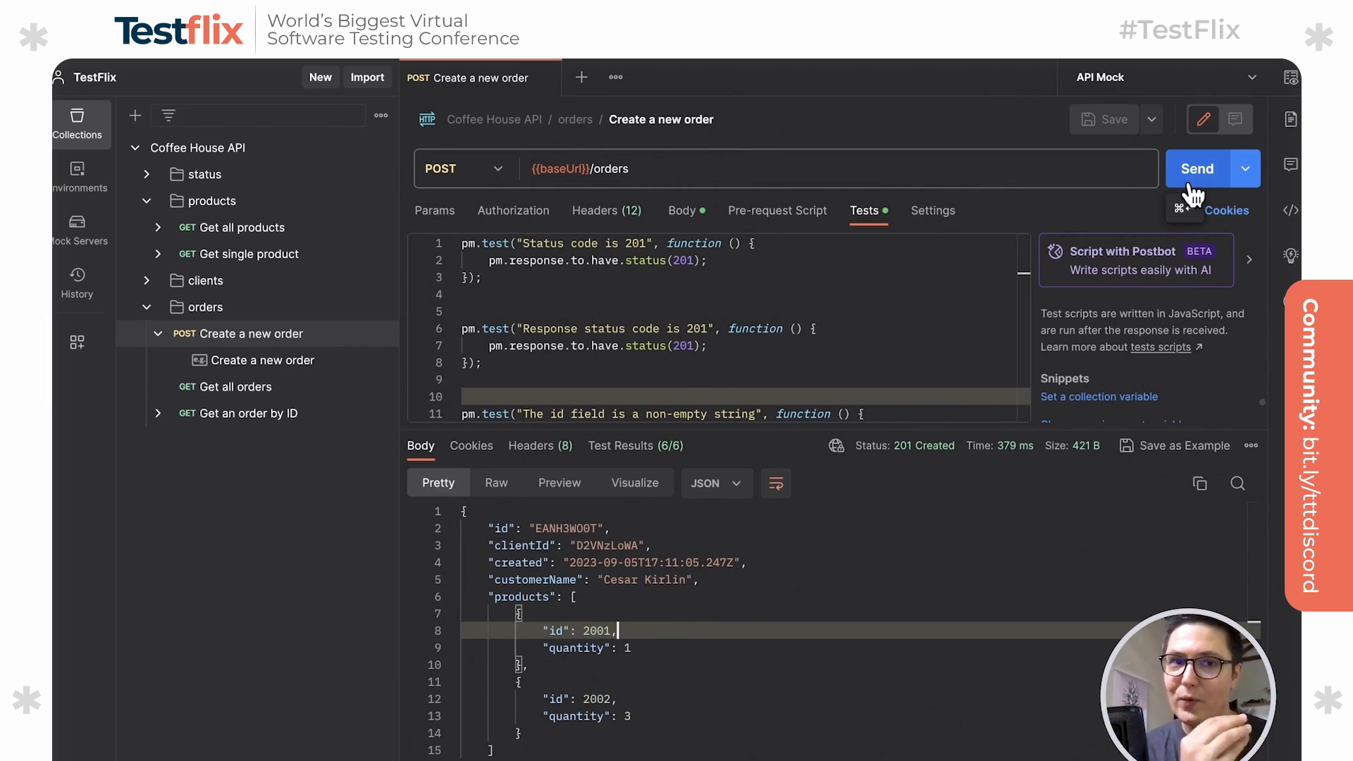
left_click(1197, 168)
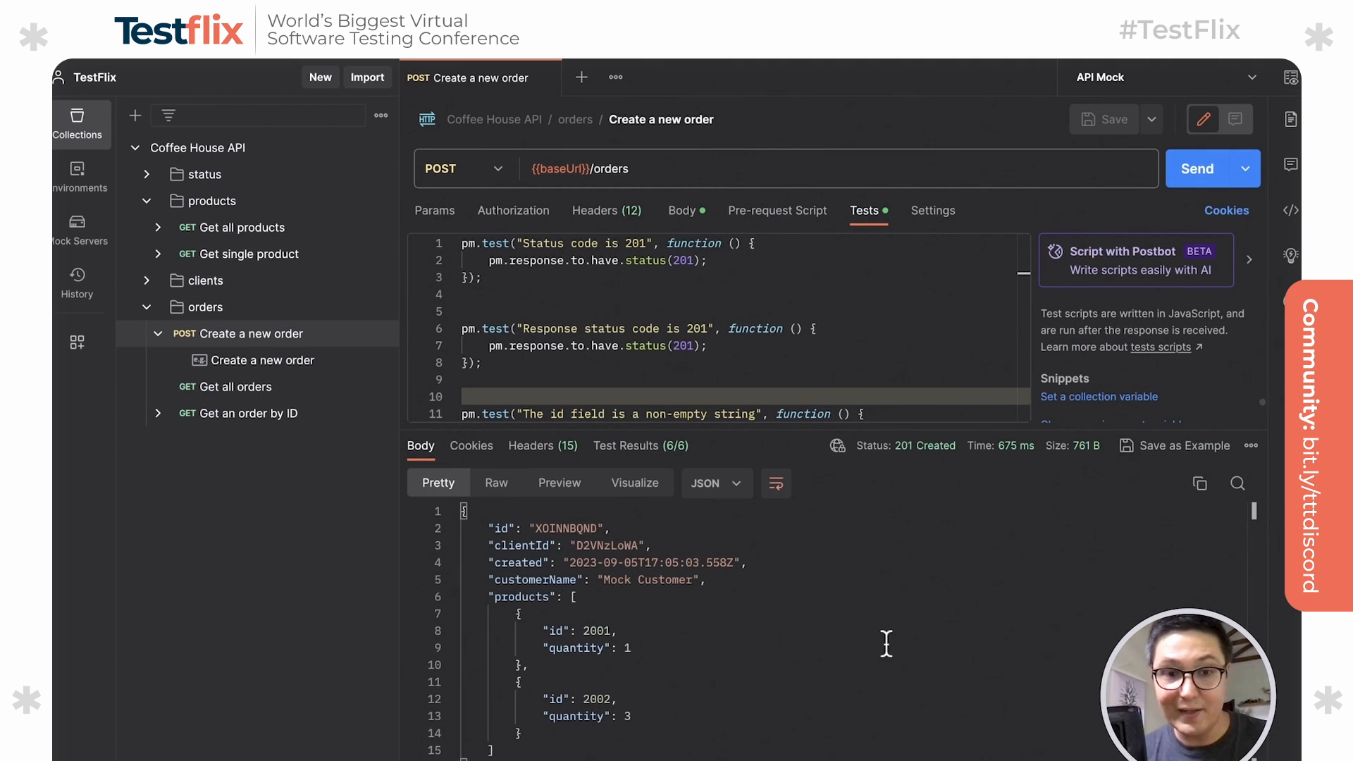
mouse_move(720, 605)
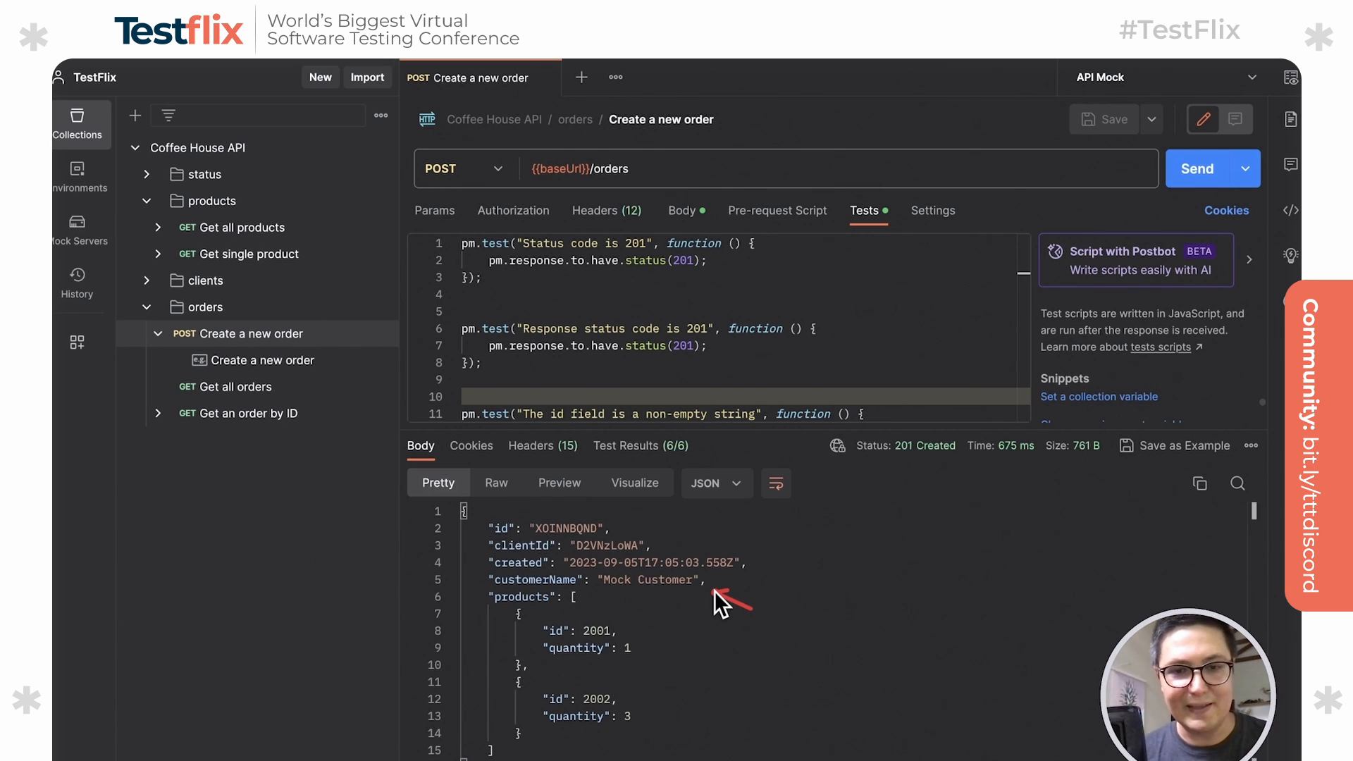
mouse_move(700, 592)
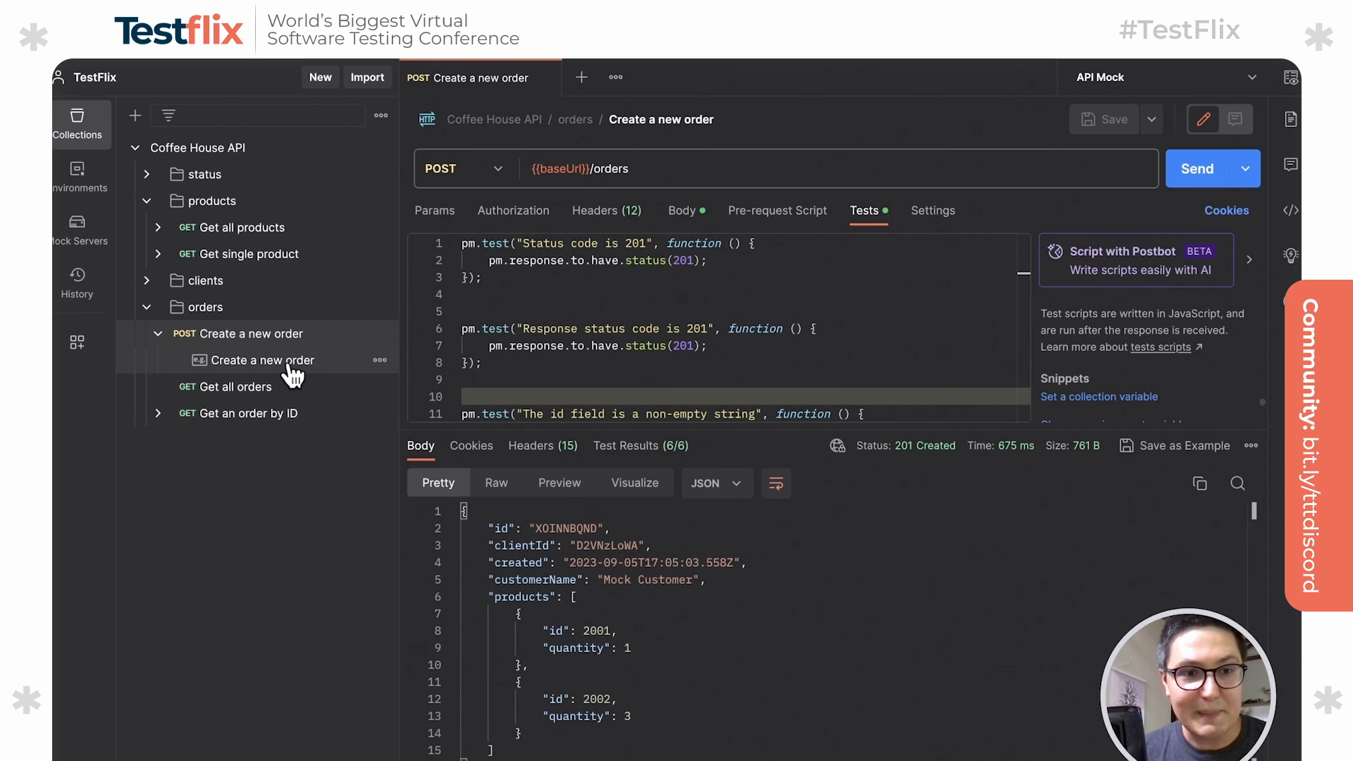
mouse_move(245, 379)
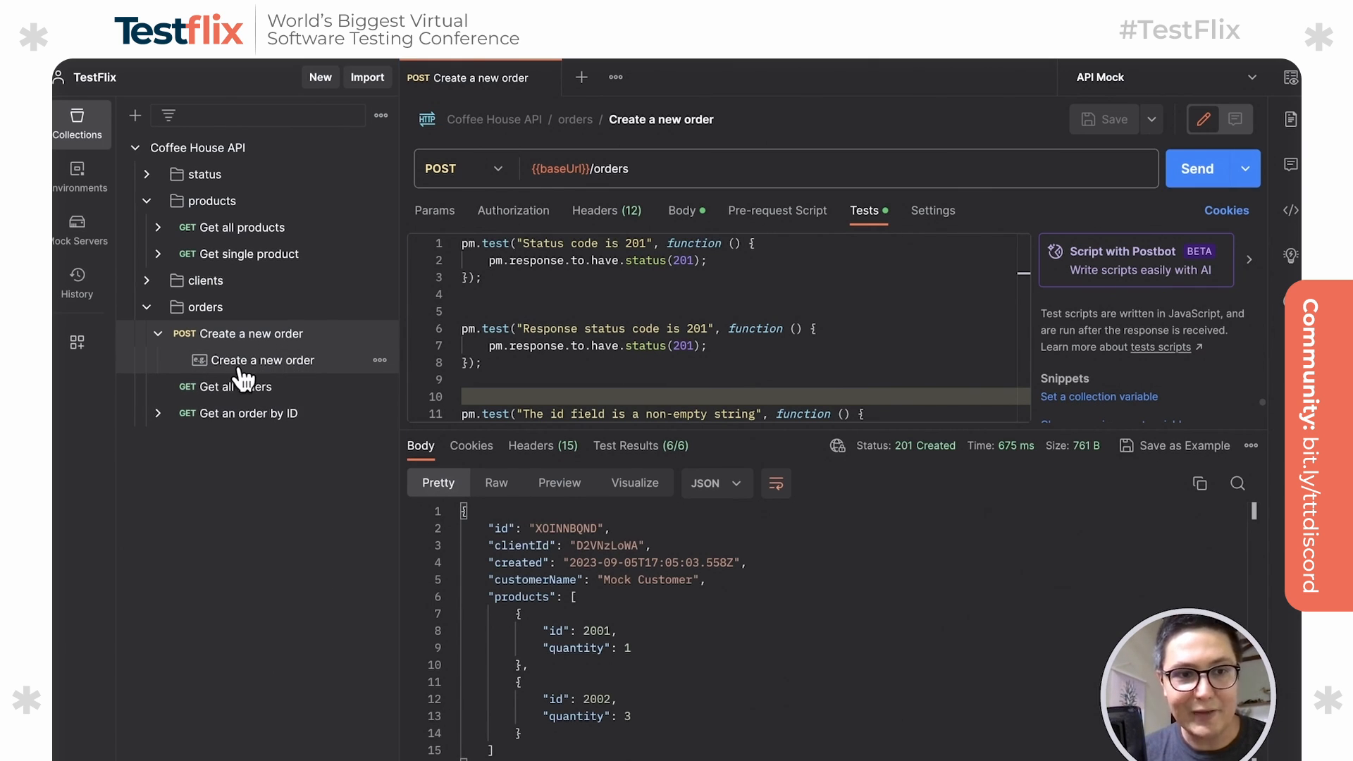
Bring up the saved Create a new order example so its 201 body can be trimmed to four fields.
left_click(256, 359)
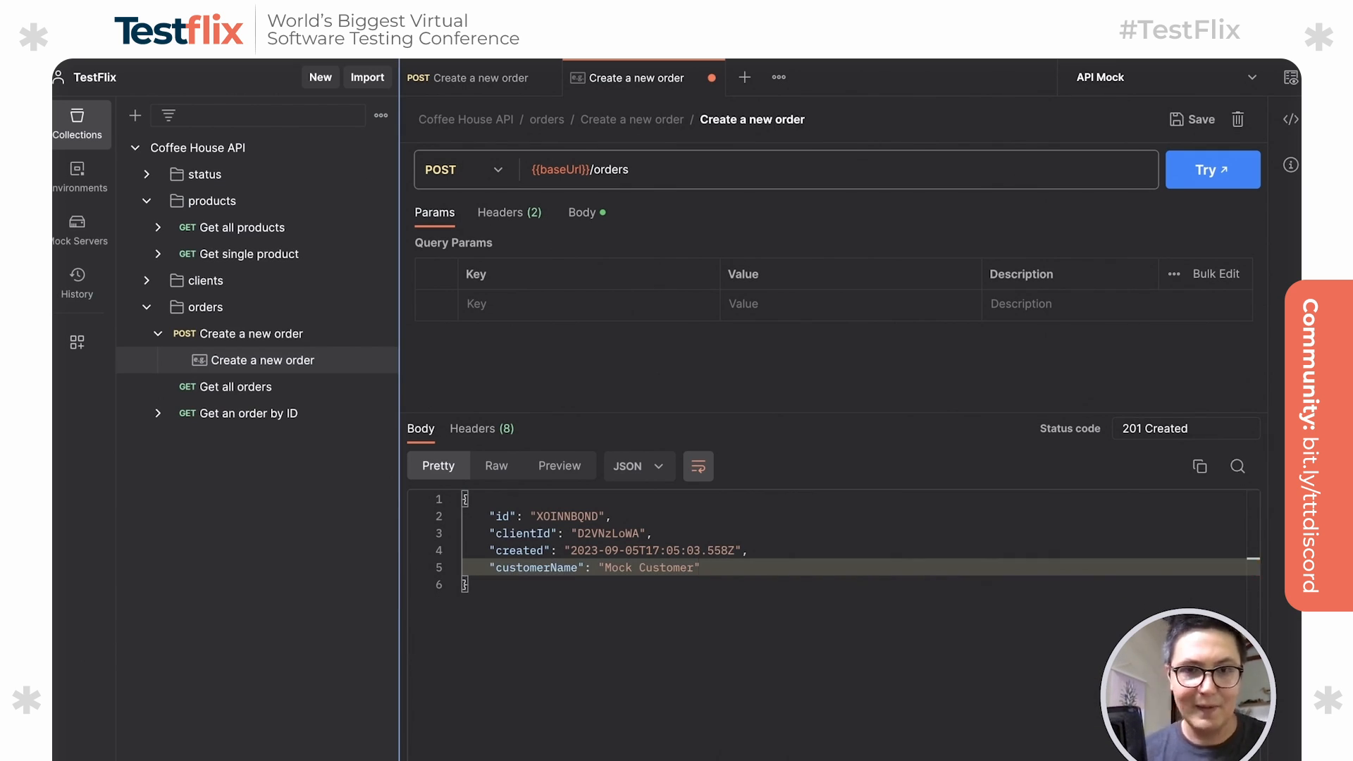
mouse_move(467, 82)
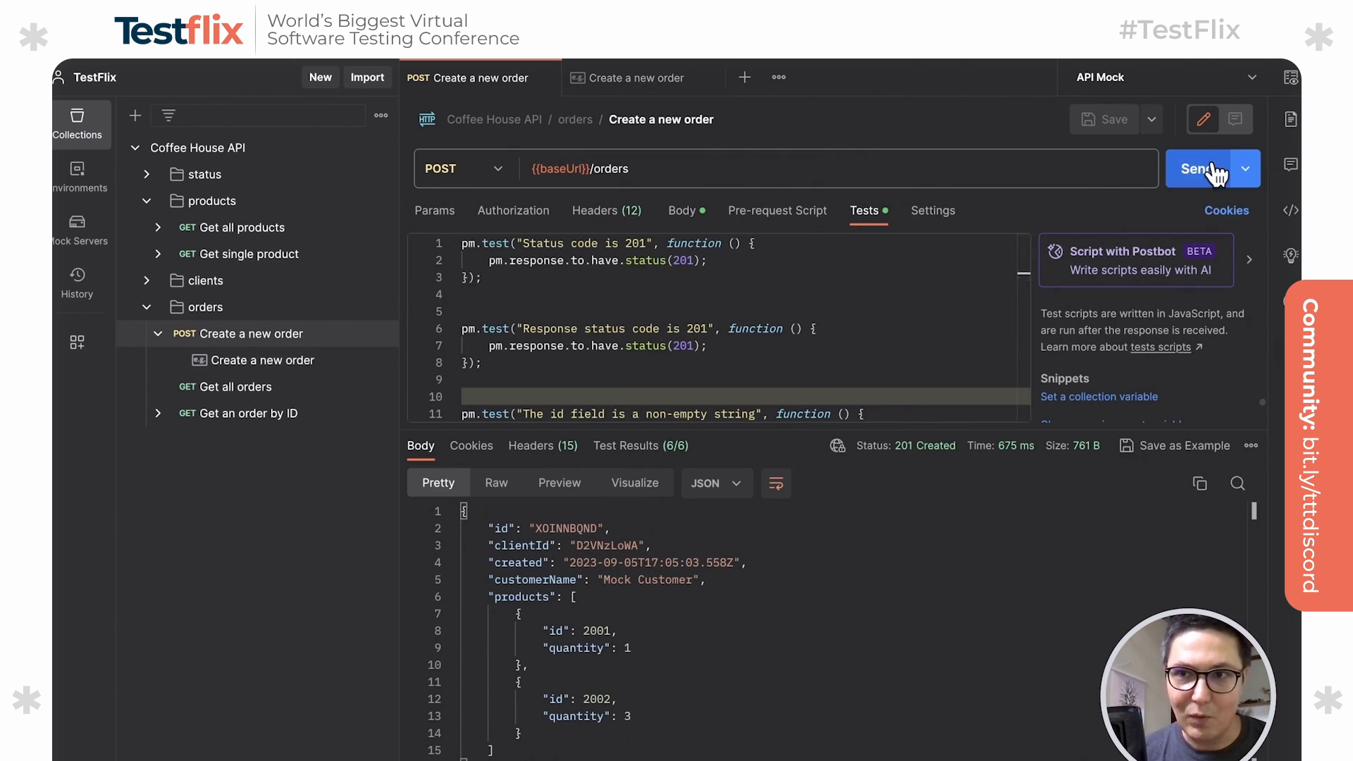
Resend Create a new order to the mock and review the trimmed four-field body with 6/6 tests passing.
left_click(1196, 167)
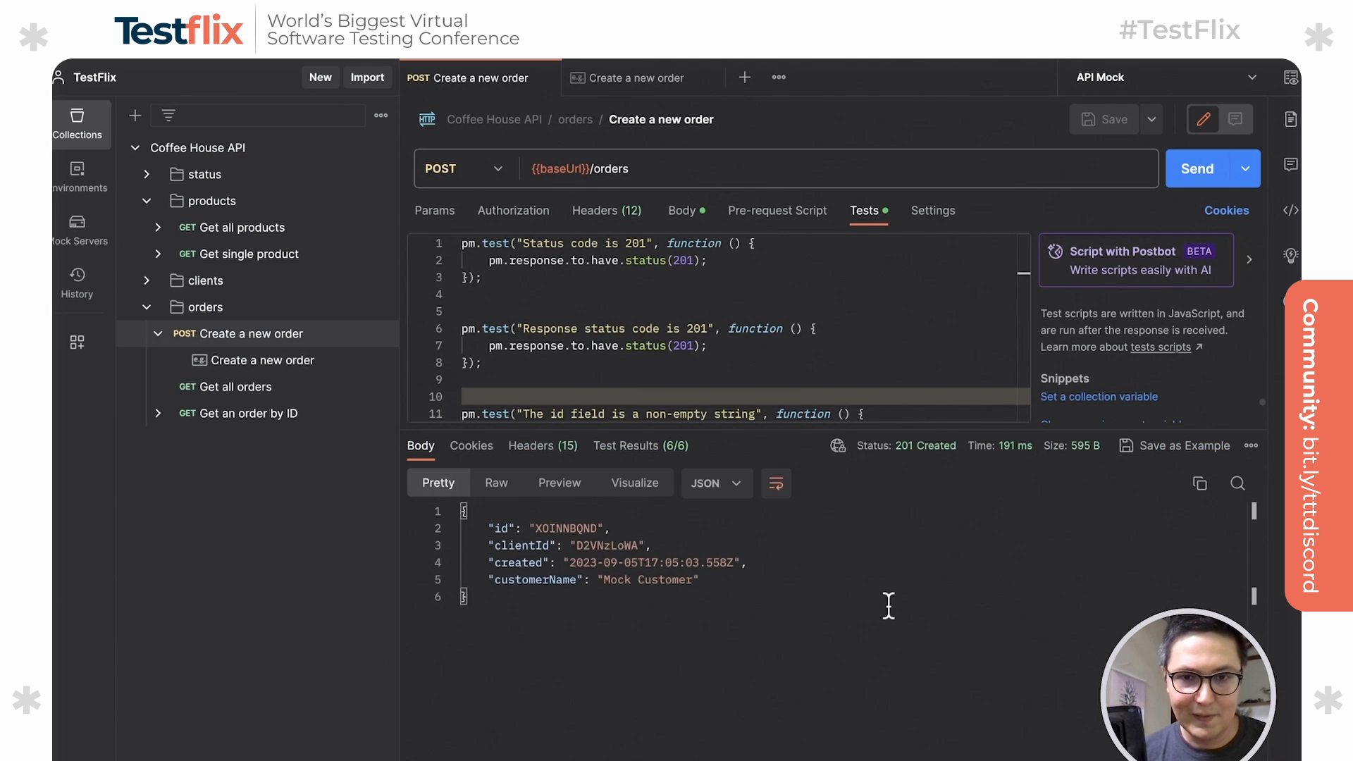
left_click(628, 447)
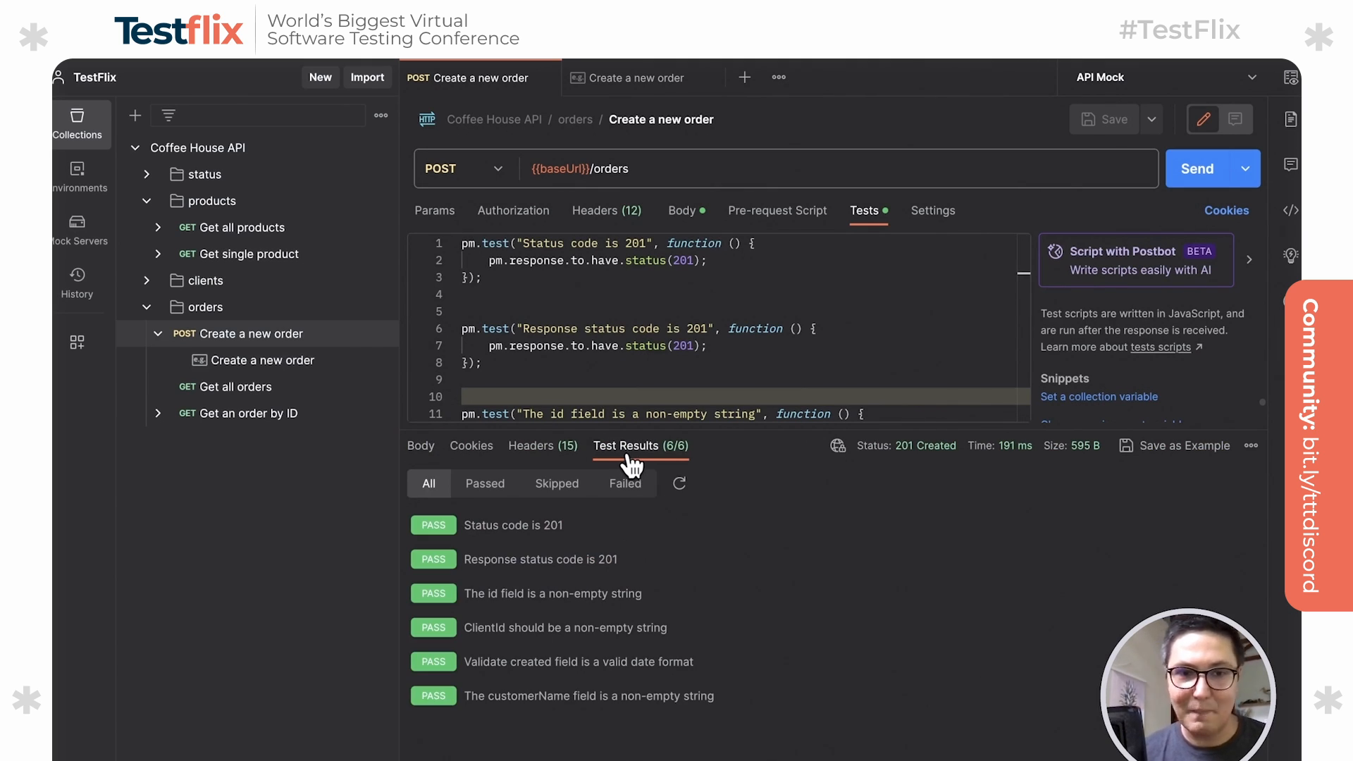
left_click(420, 447)
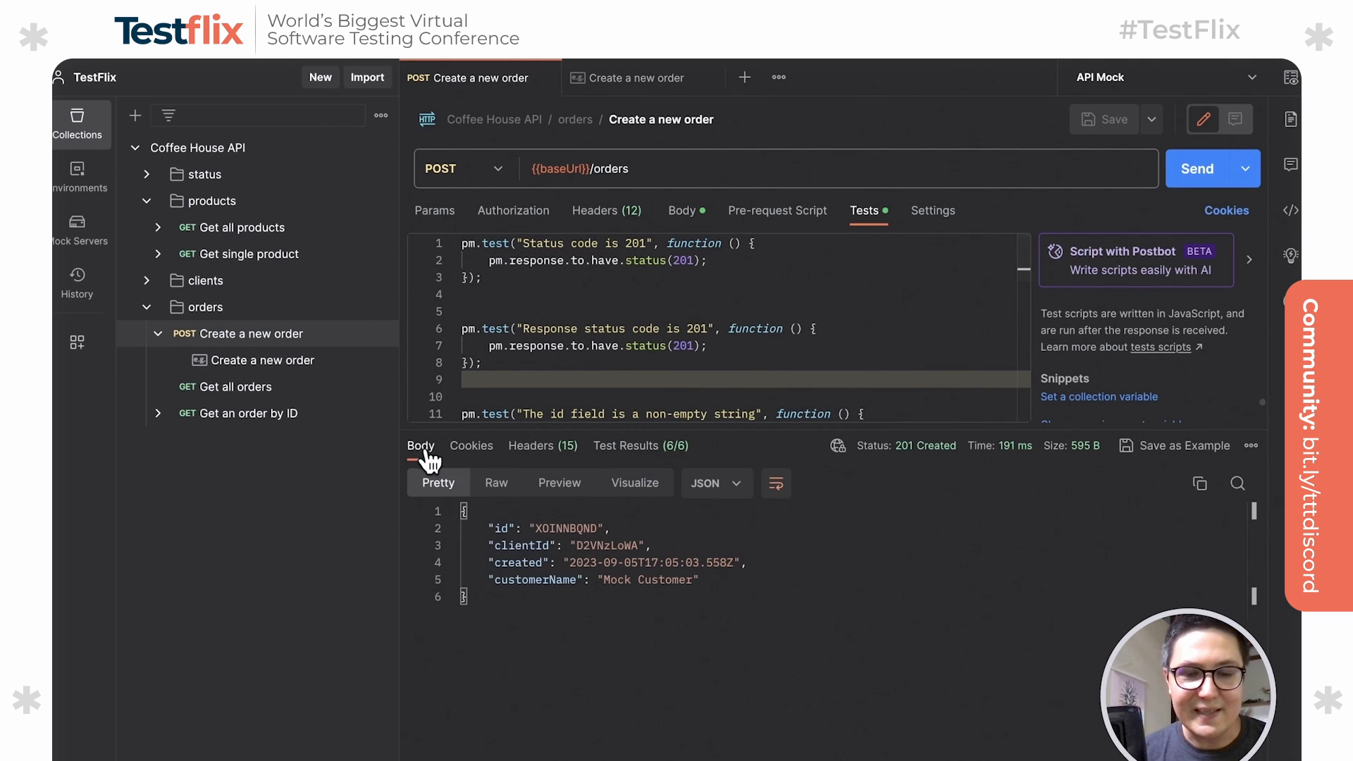
scroll("down", 3)
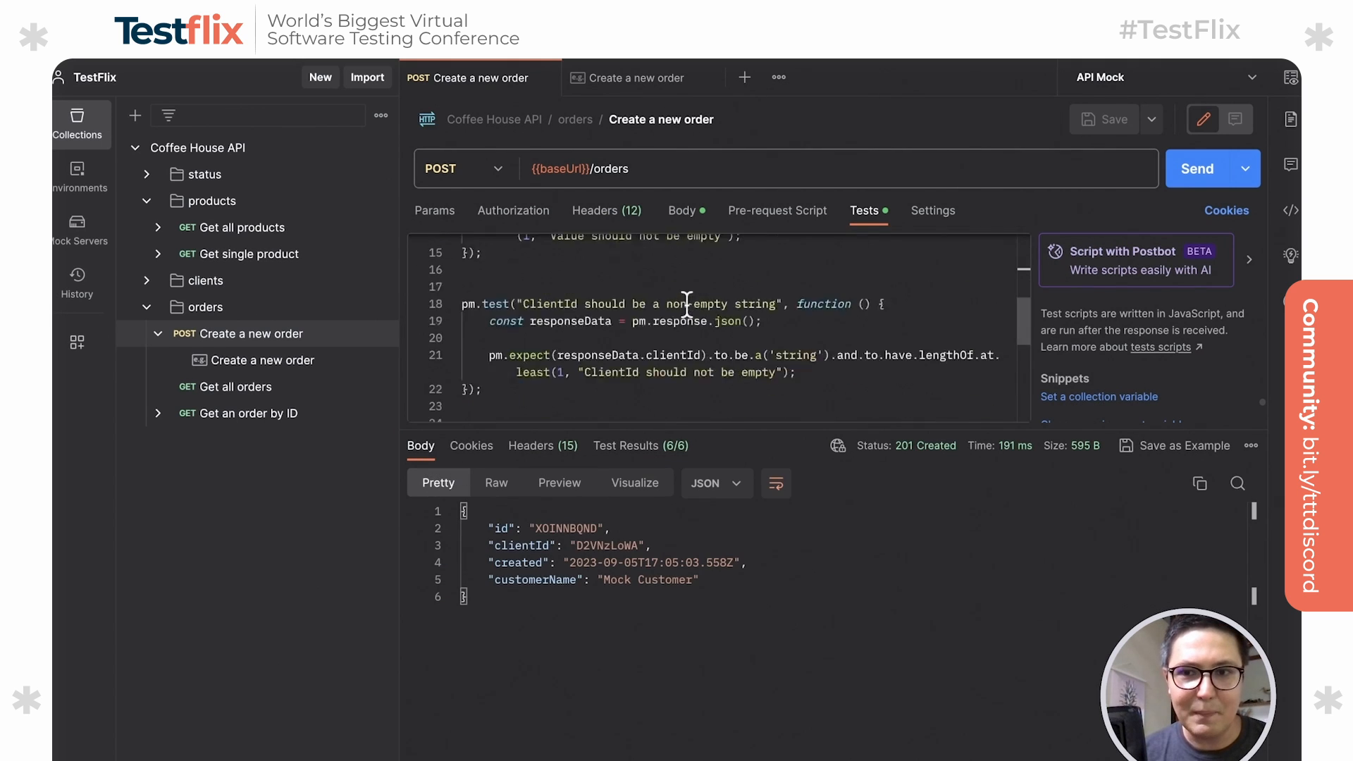
scroll("down", 3)
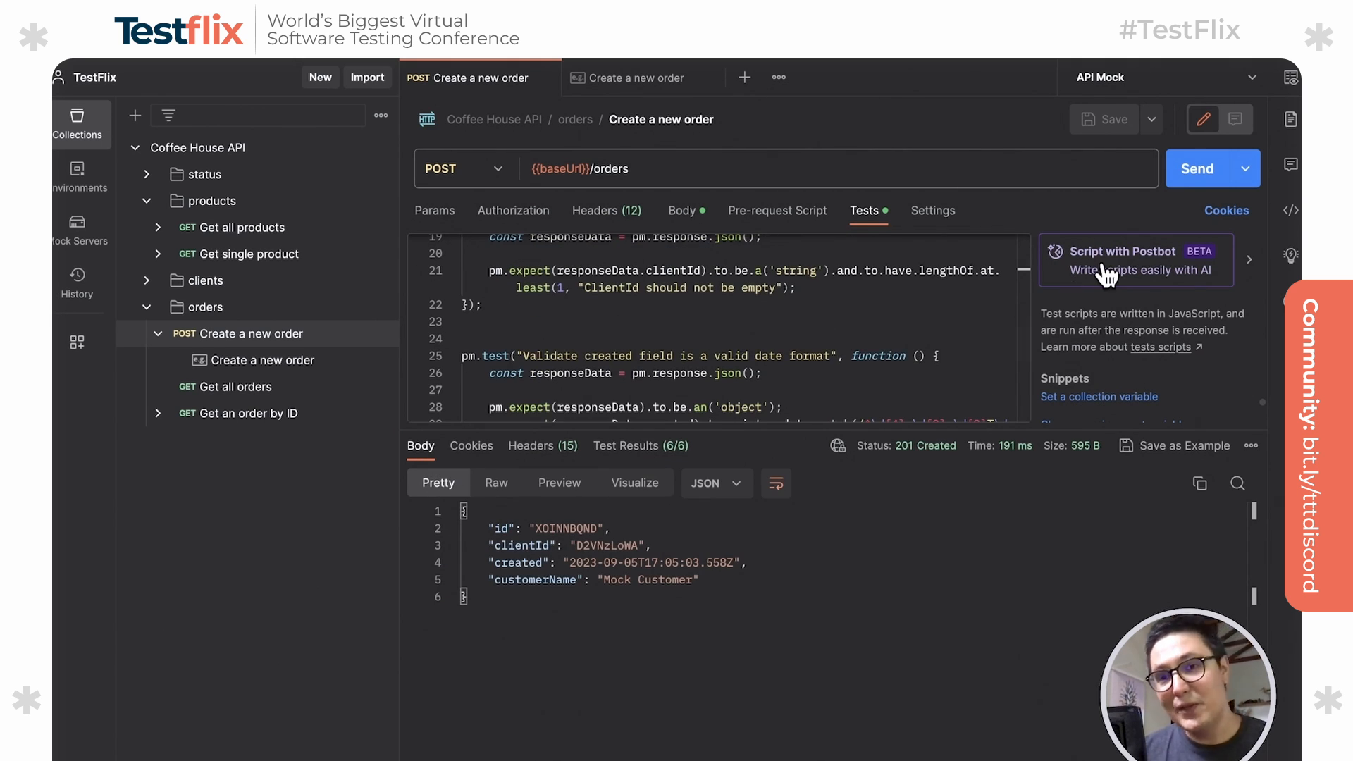
mouse_move(1142, 271)
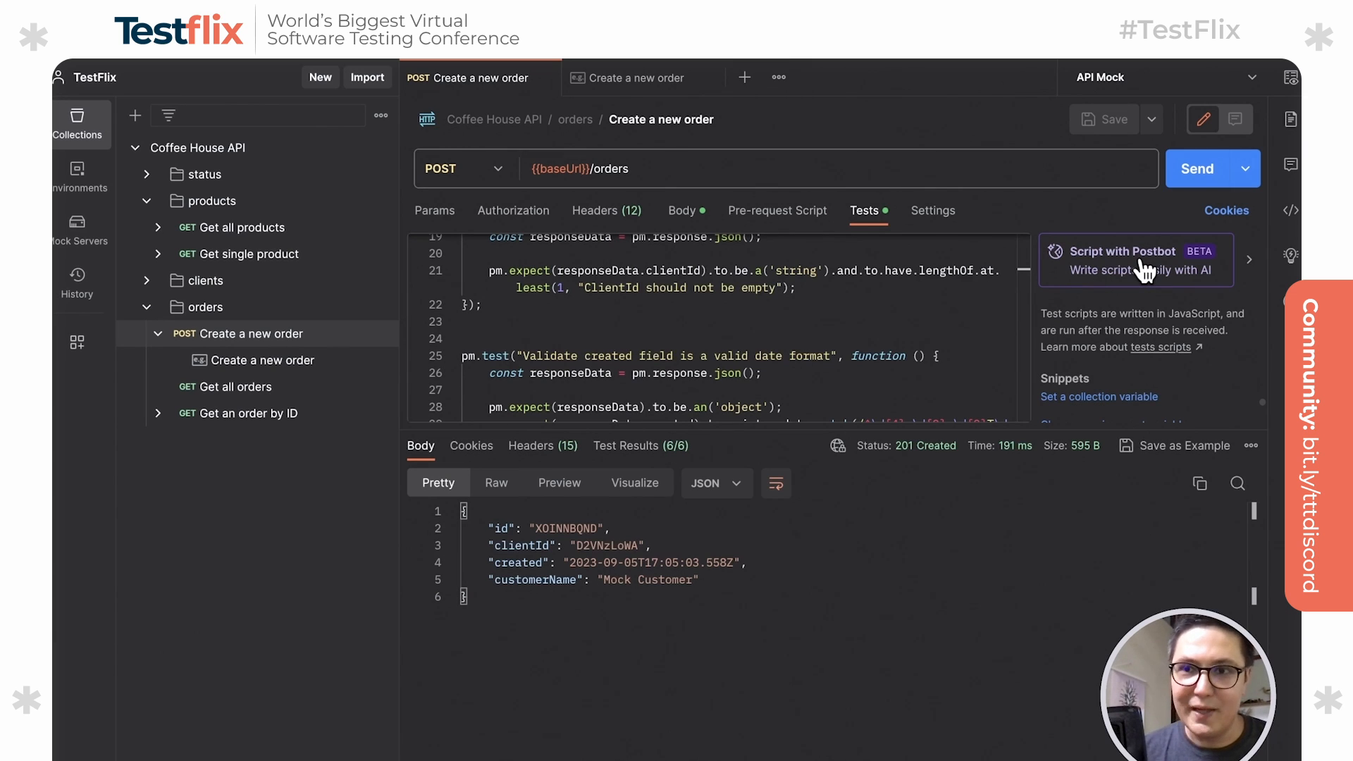
mouse_move(1189, 127)
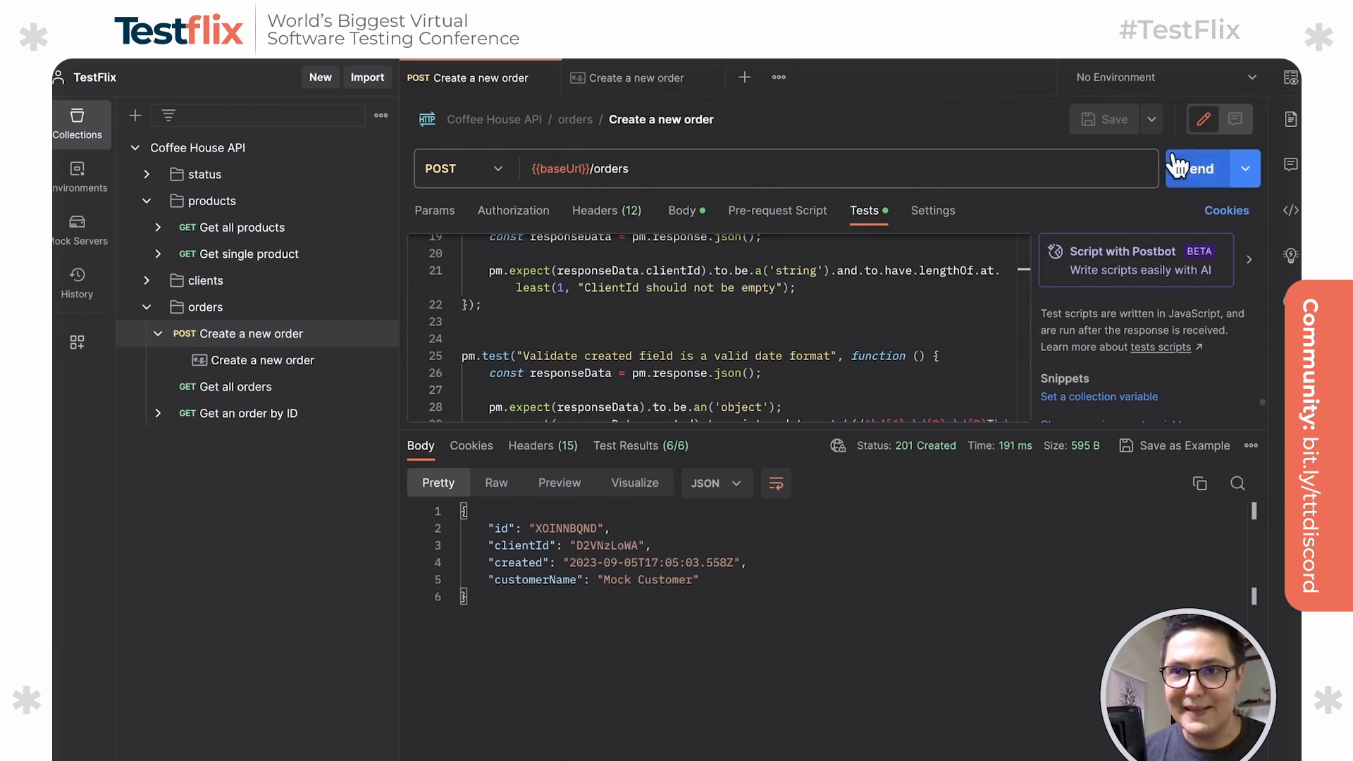
Resend Create a new order with no environment and have Postbot add more tests, all 11 passing.
left_click(1193, 167)
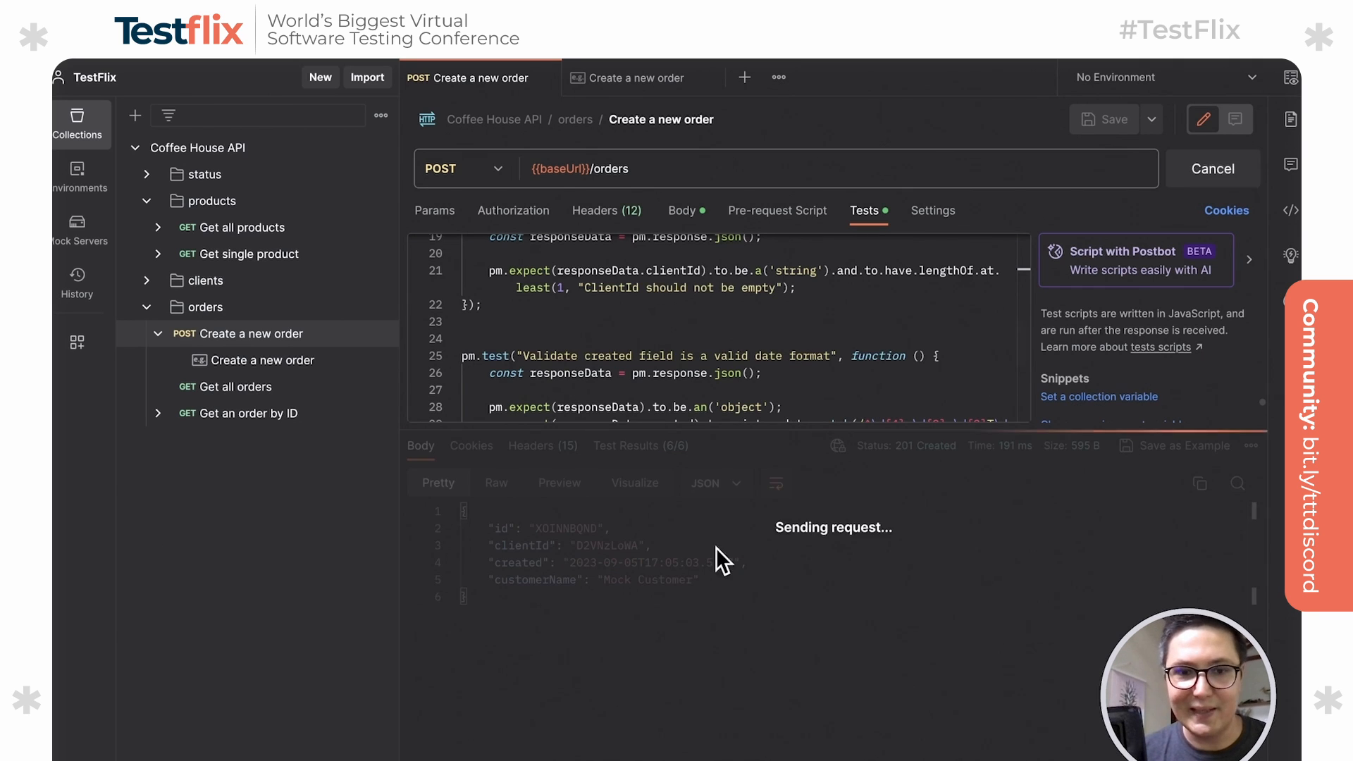
left_click(1200, 168)
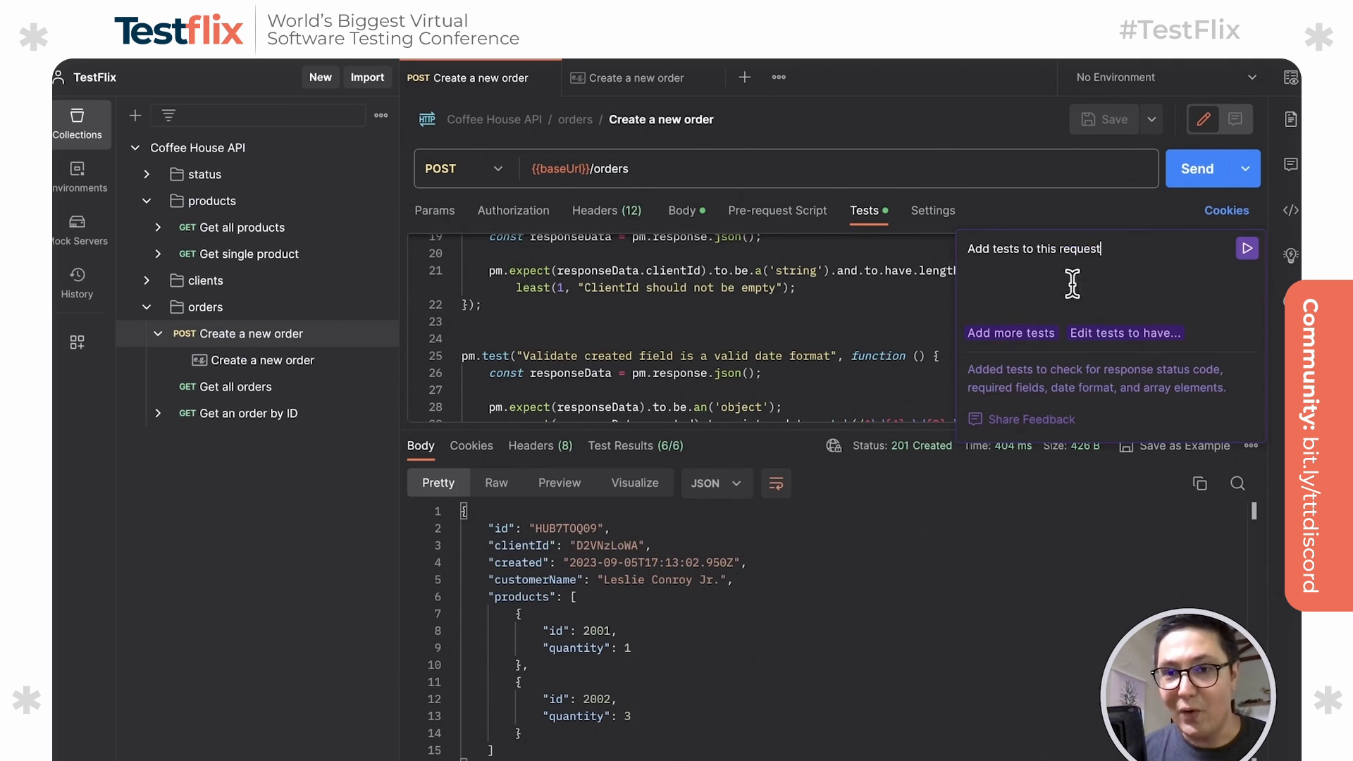
mouse_move(994, 349)
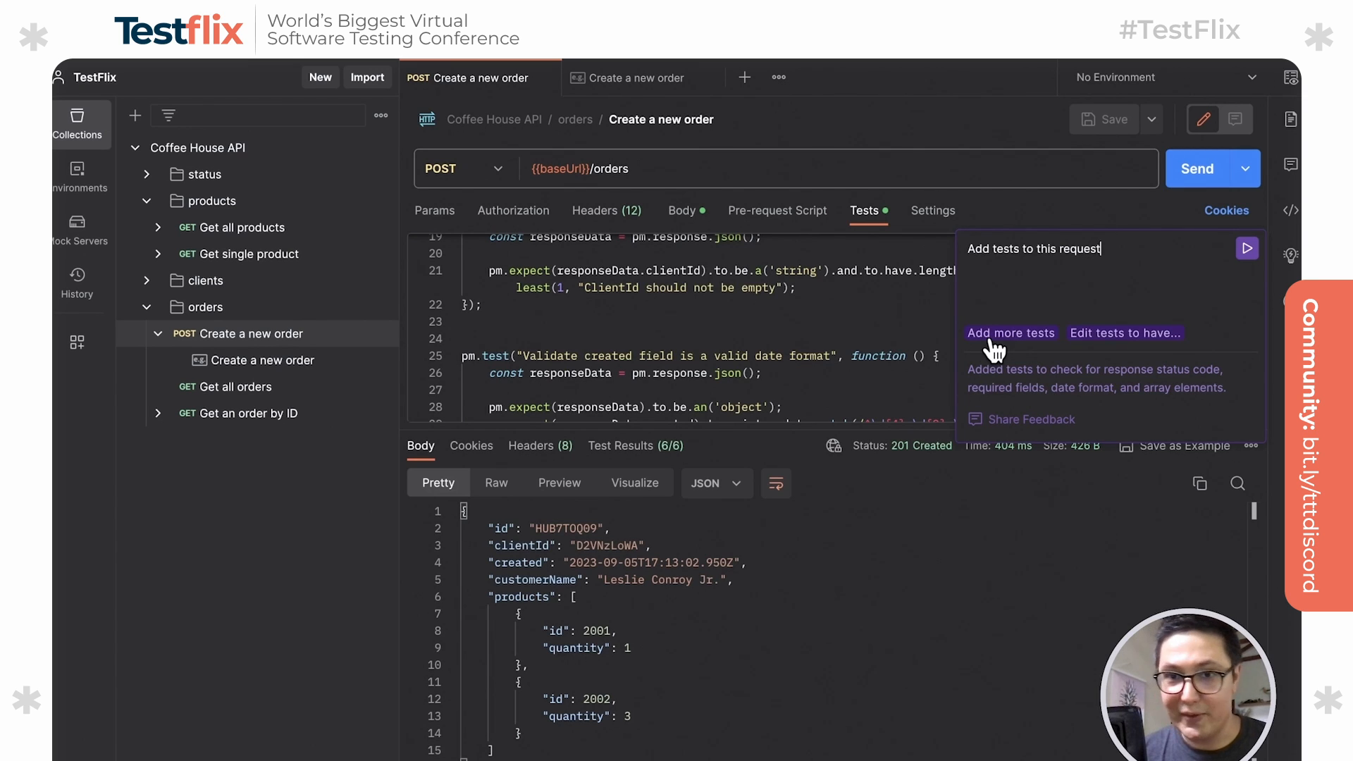
left_click(1009, 333)
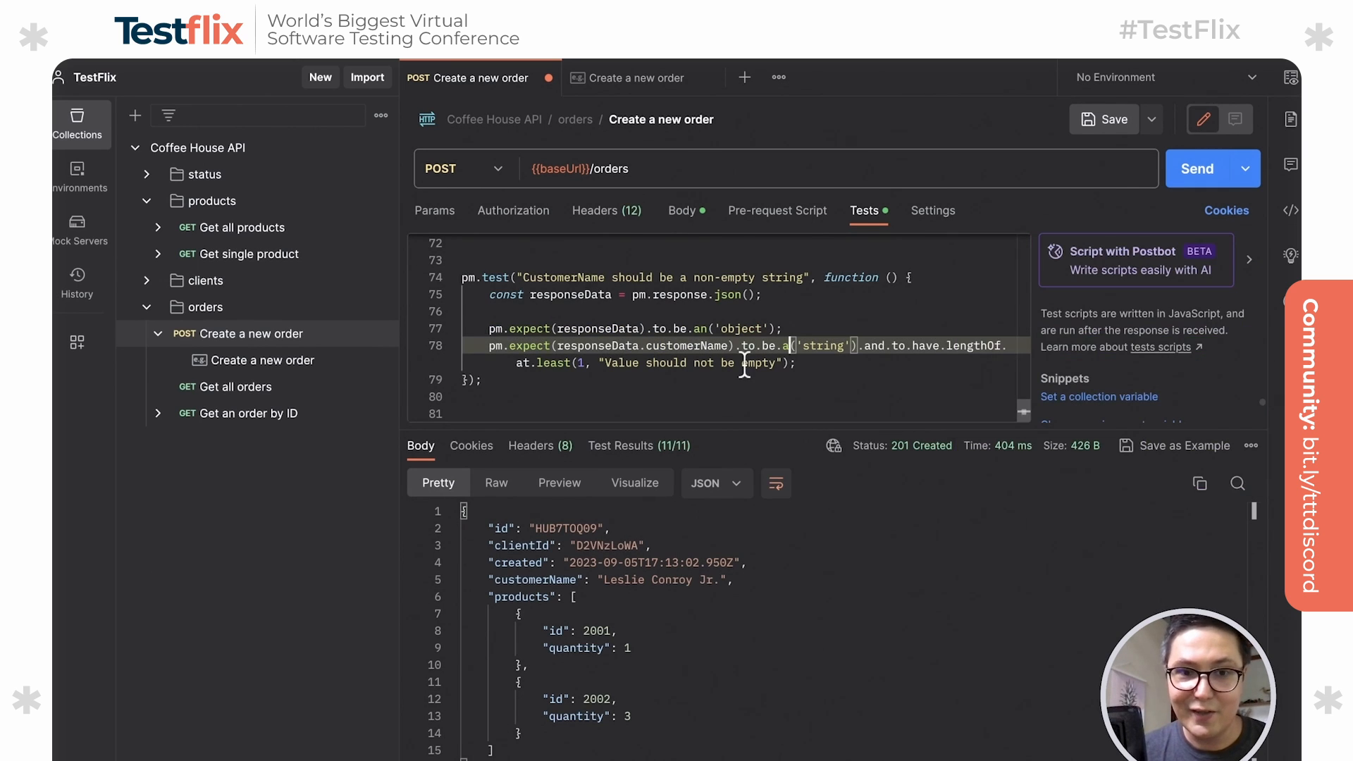
scroll("up", 3)
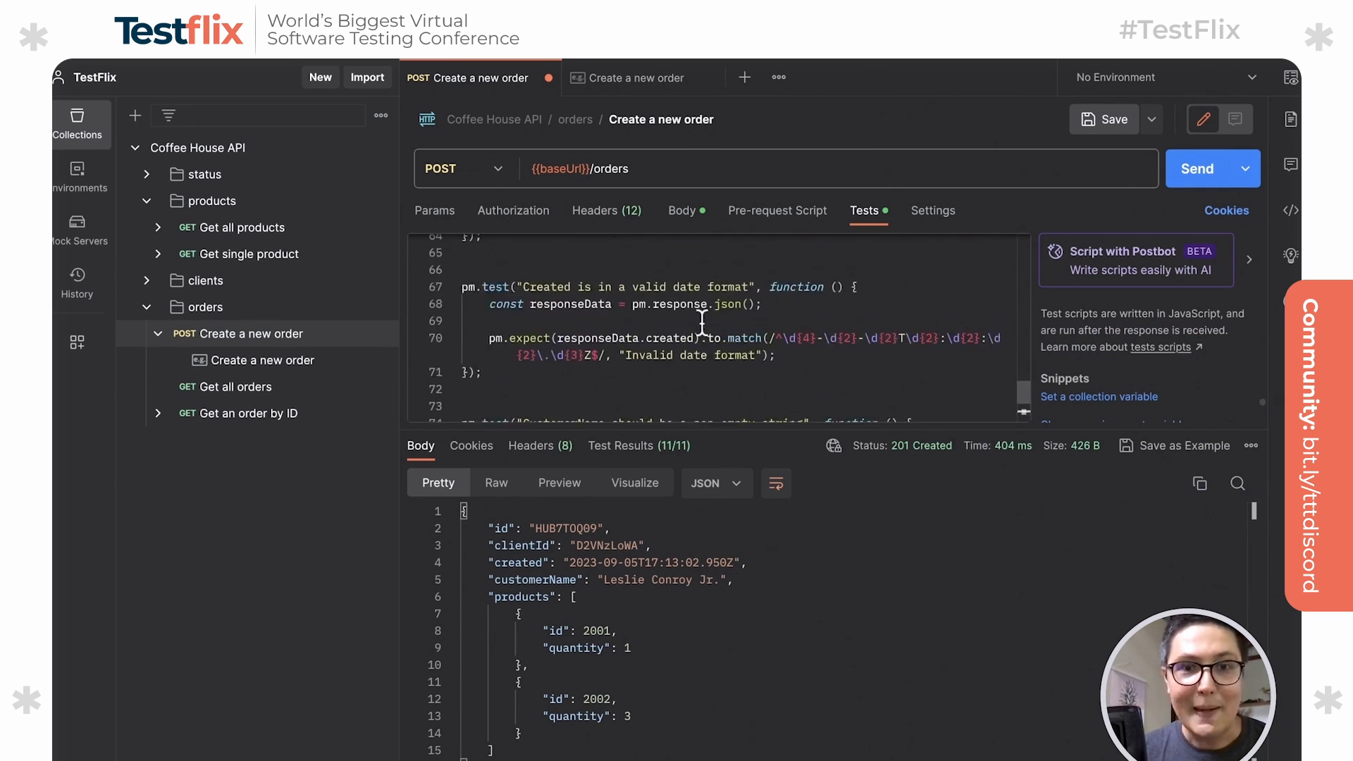
scroll("up", 3)
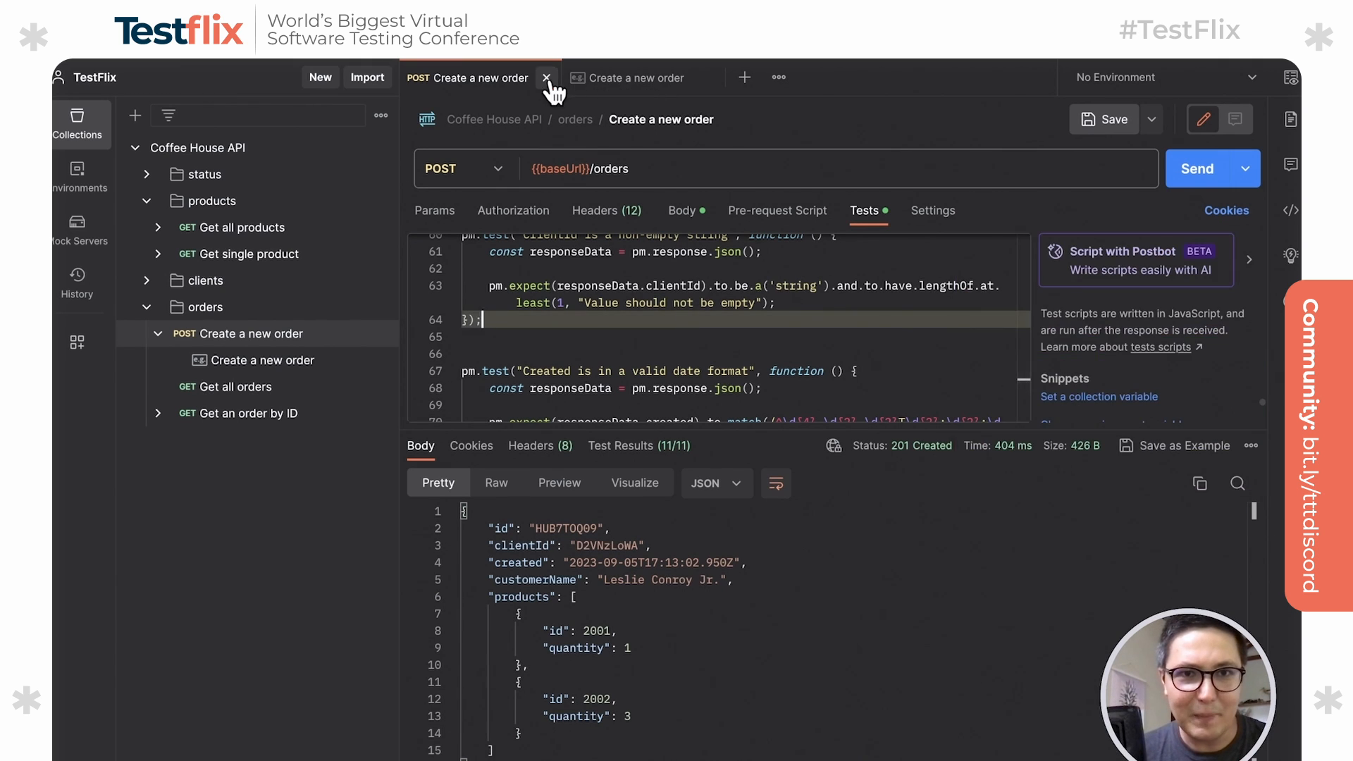
Close both tabs and start Generate tests from the Coffee House API collection's actions menu.
left_click(546, 78)
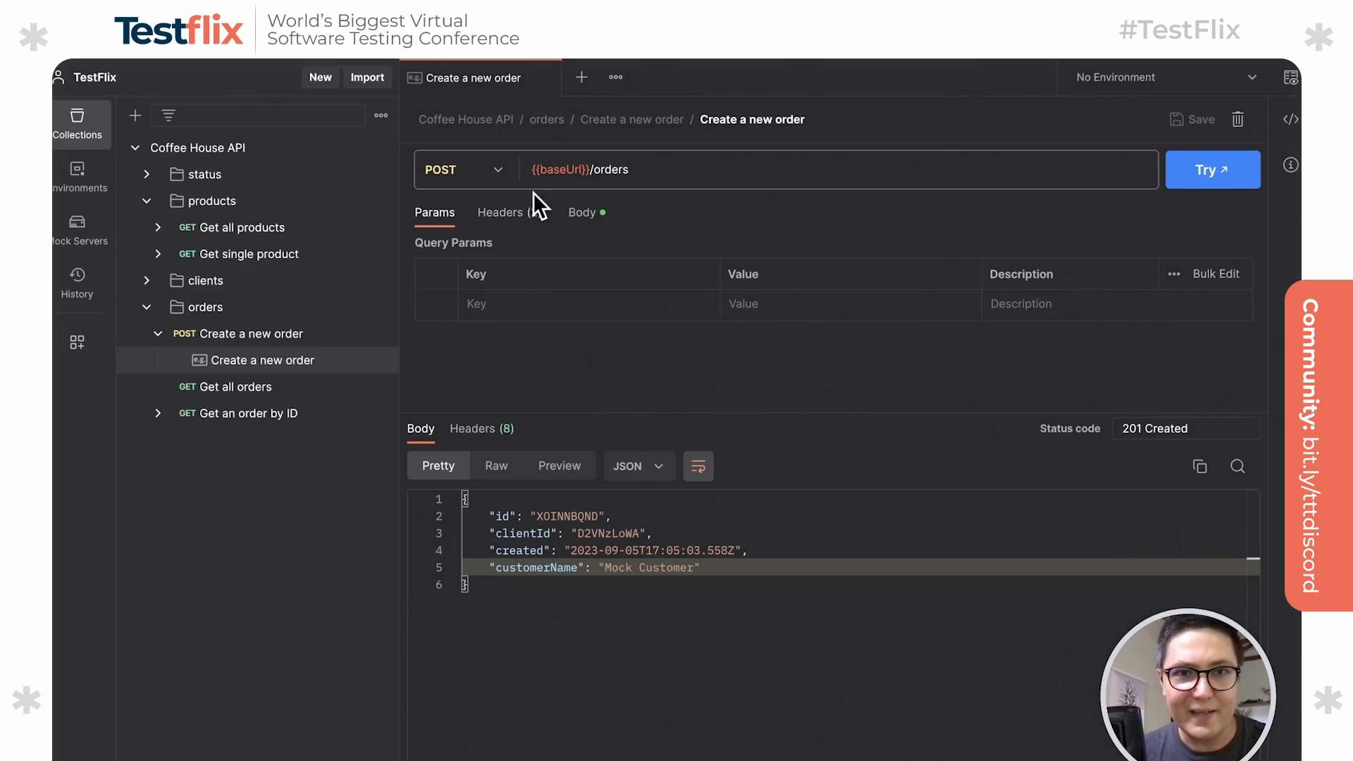
left_click(535, 78)
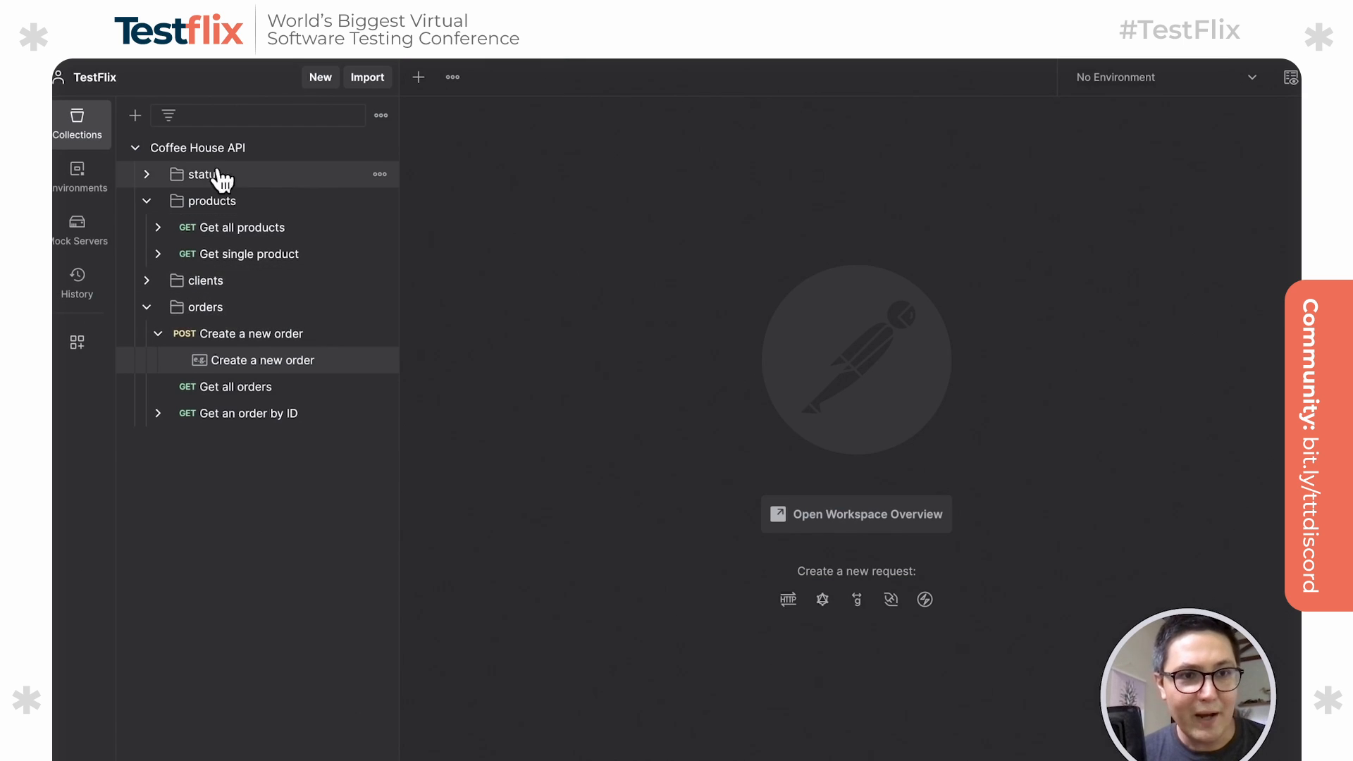
mouse_move(379, 160)
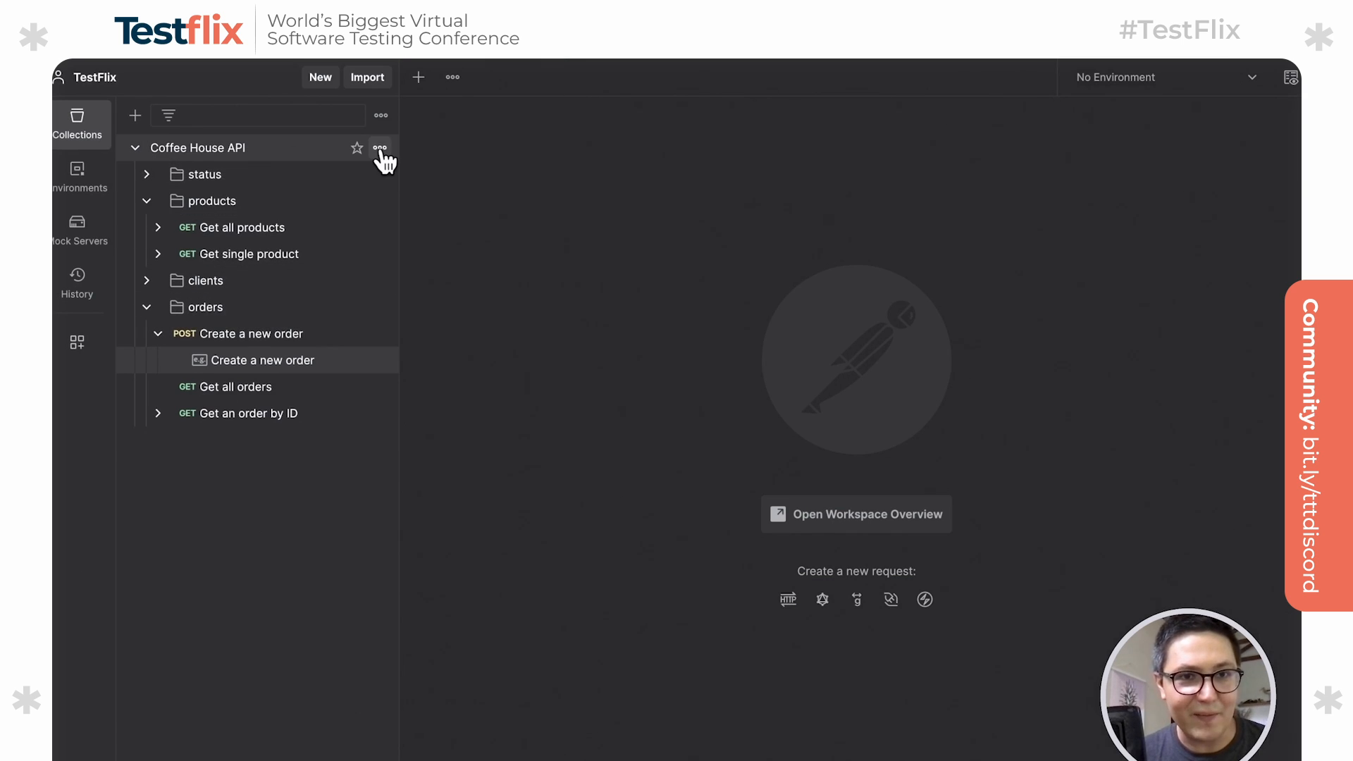
left_click(379, 148)
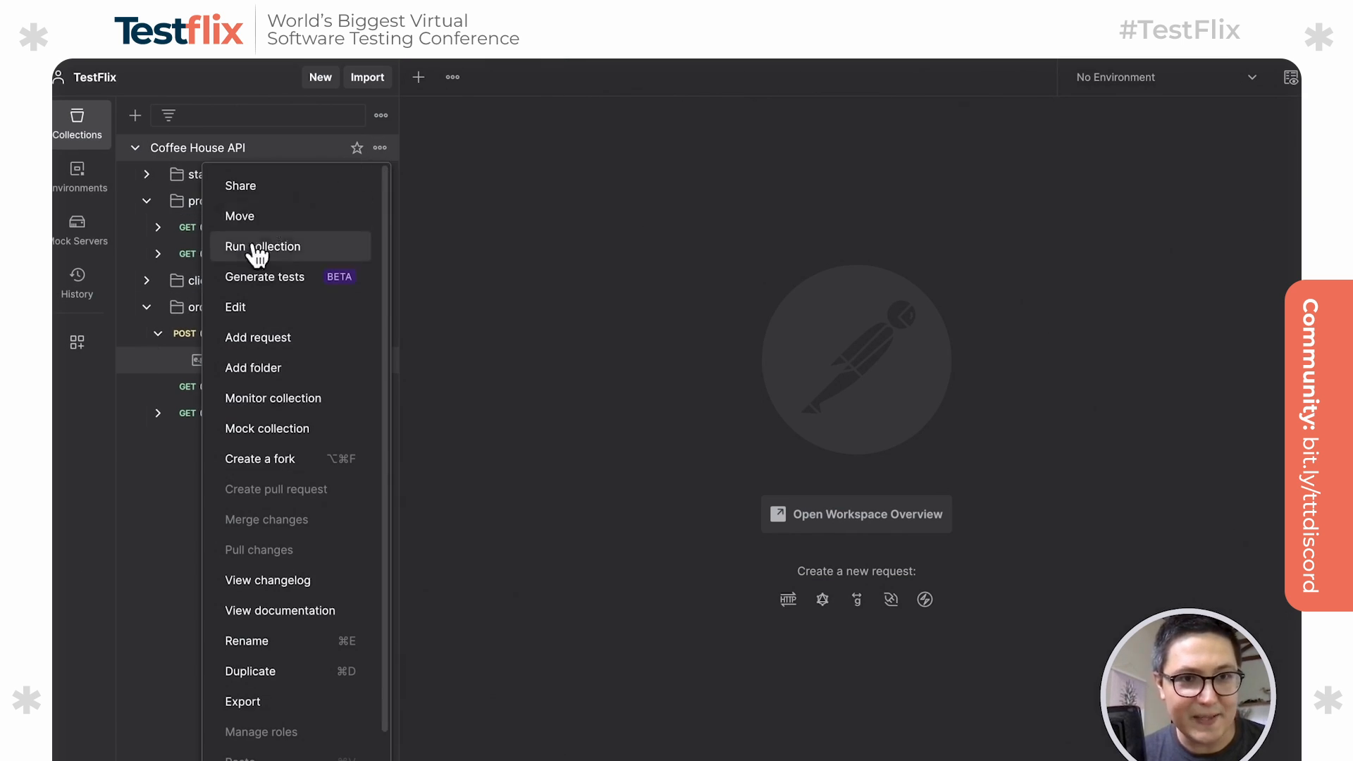
mouse_move(282, 297)
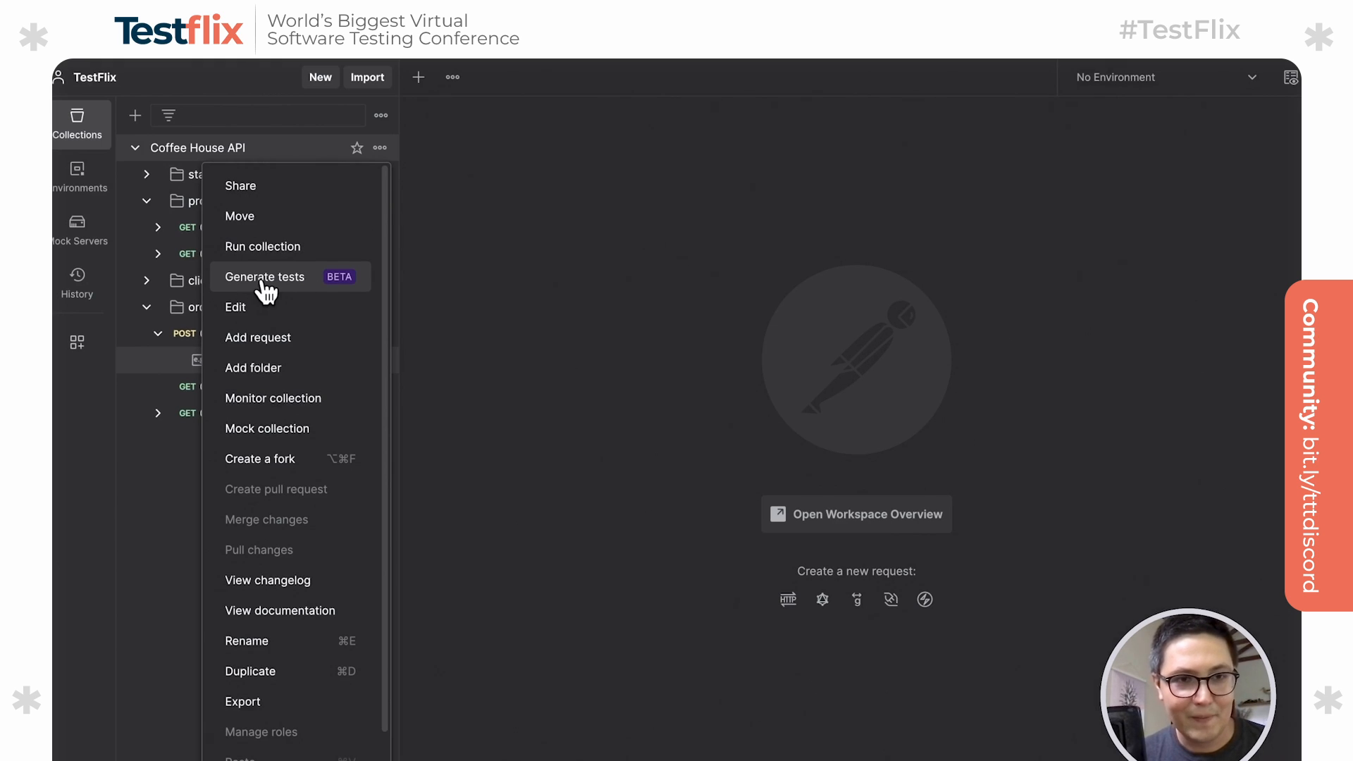
left_click(265, 276)
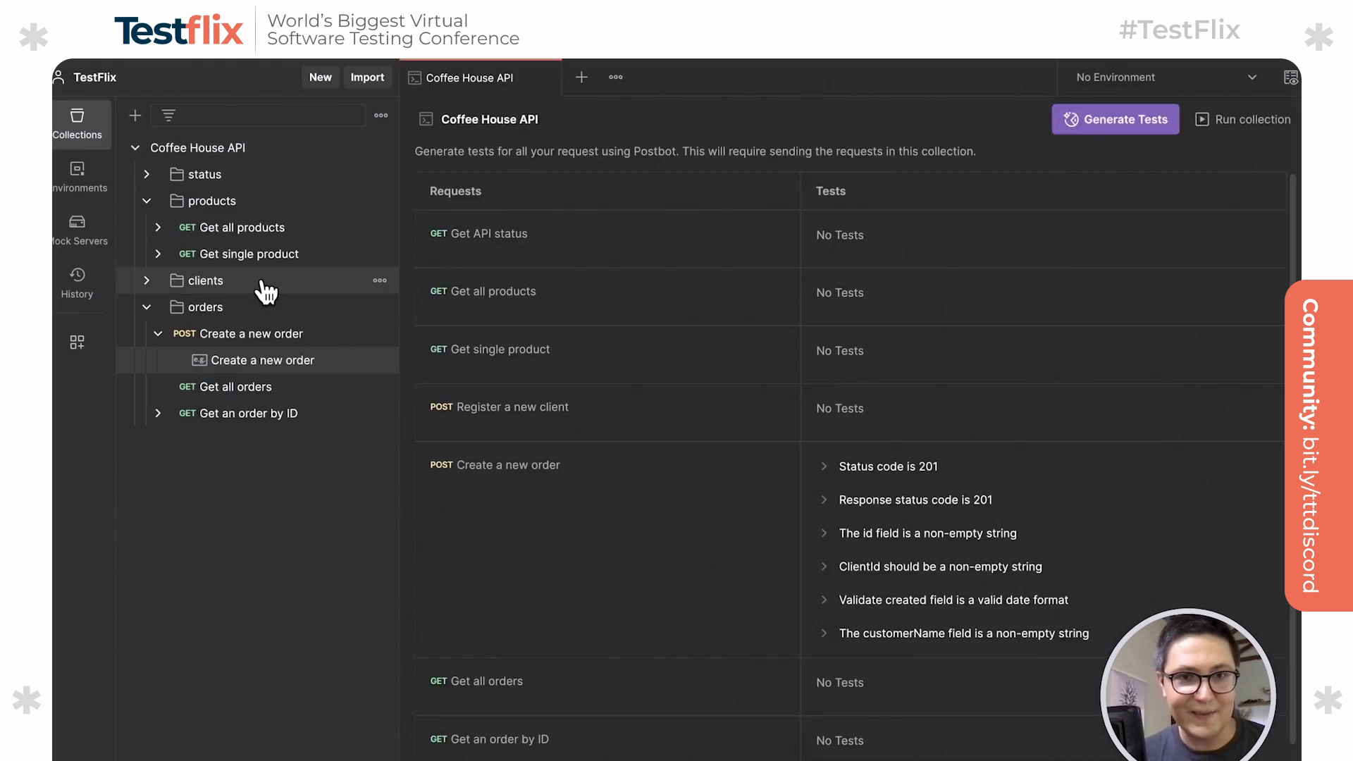
mouse_move(670, 259)
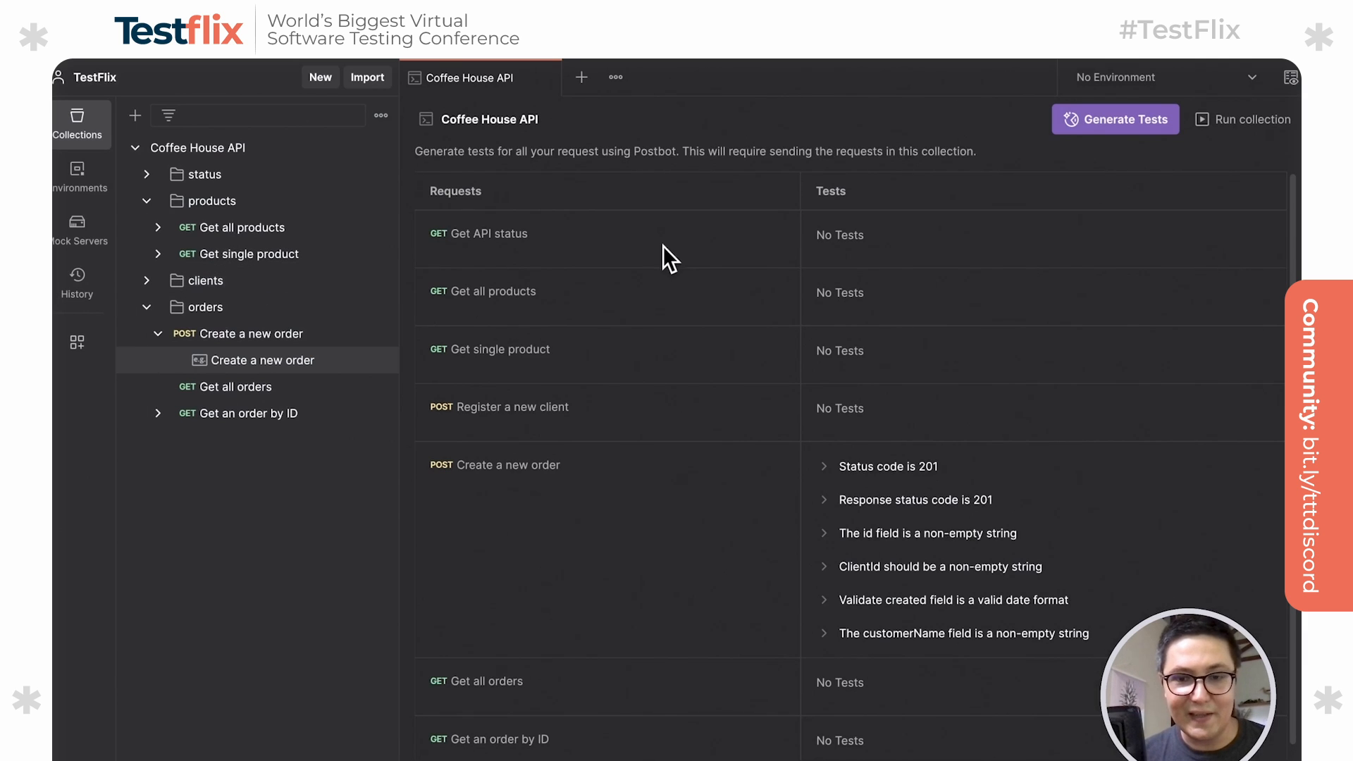
mouse_move(565, 207)
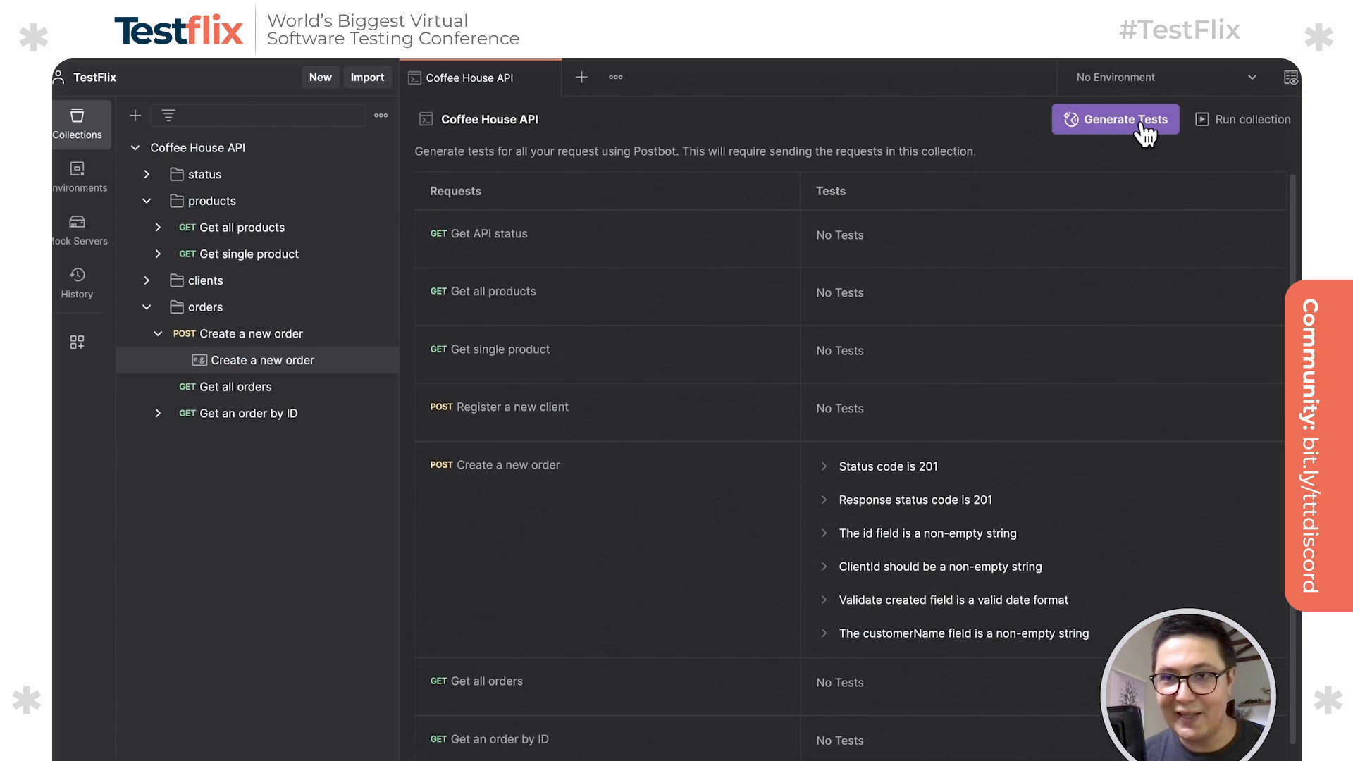
Generate Postbot tests for every request in the collection and review which API status tests fail.
left_click(1113, 118)
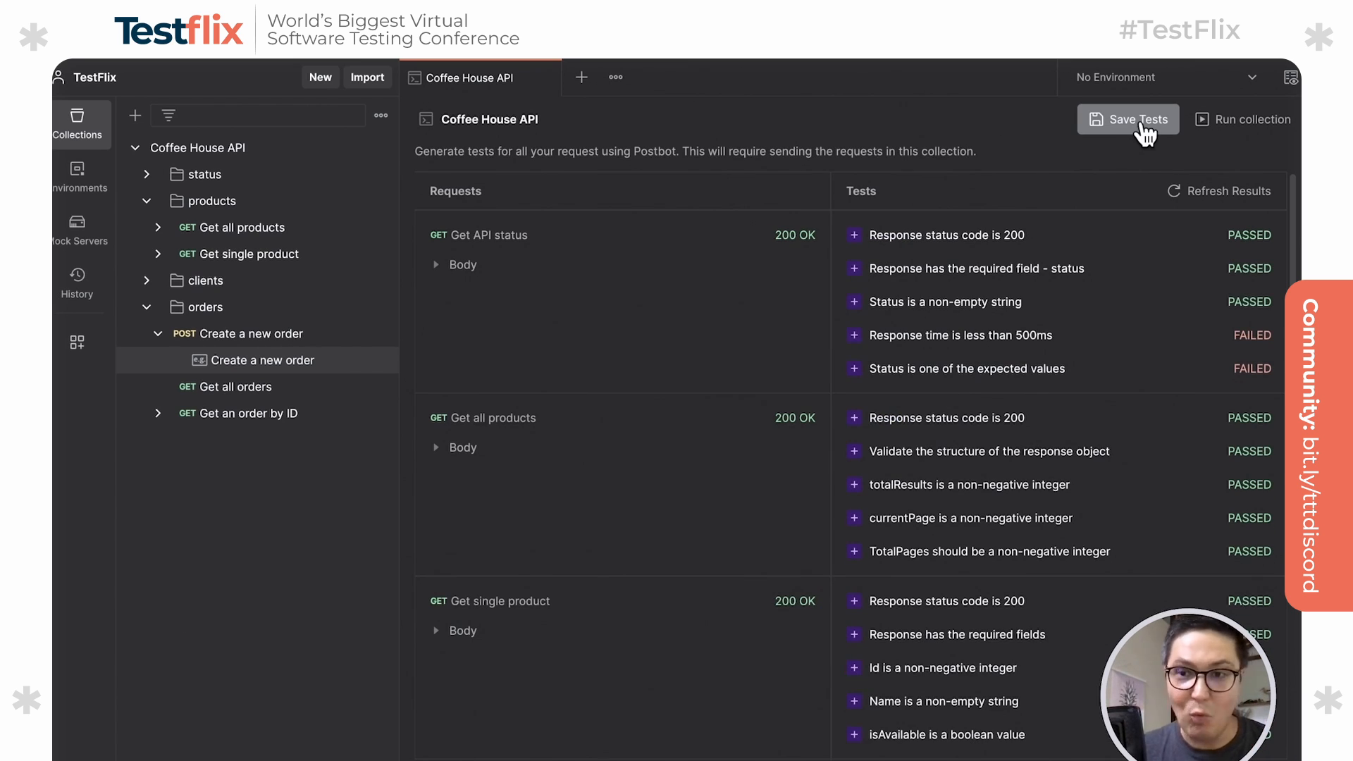
mouse_move(955, 441)
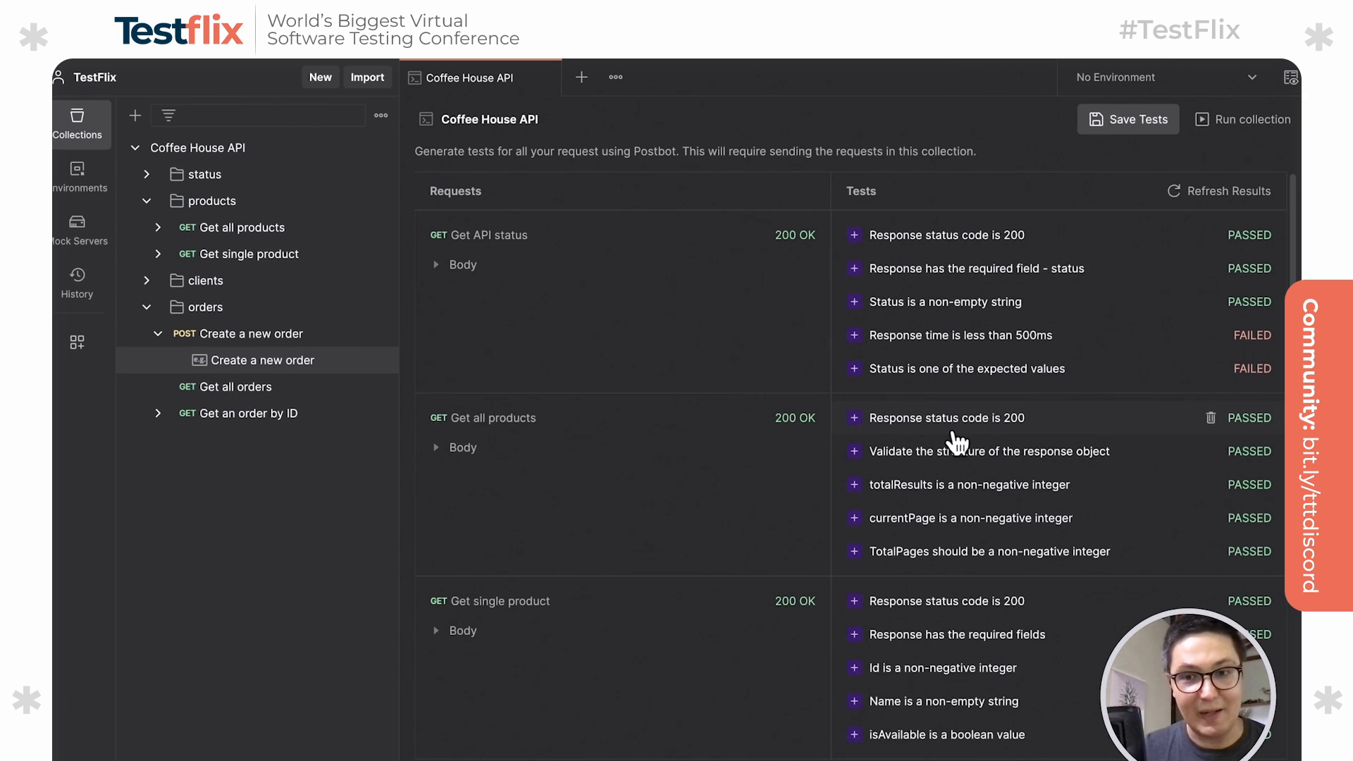
scroll("down", 3)
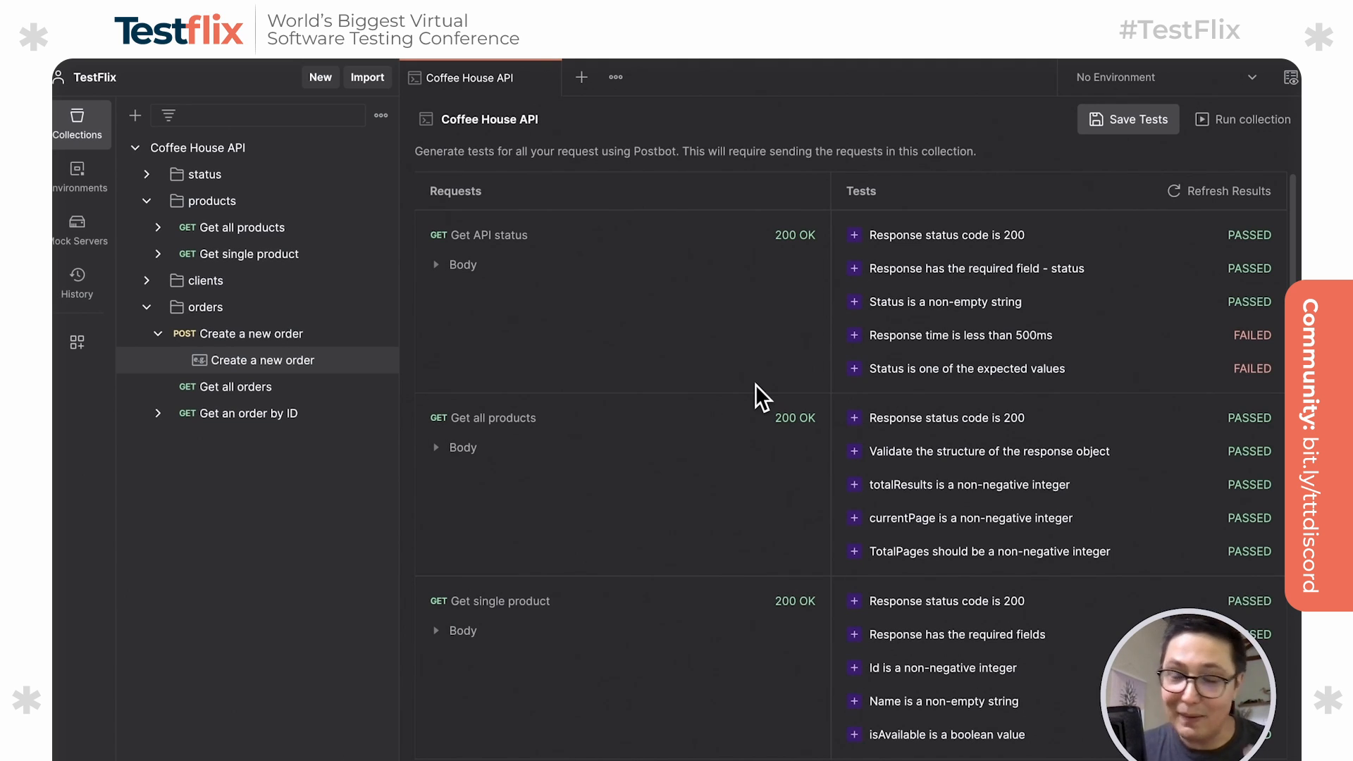
mouse_move(959, 354)
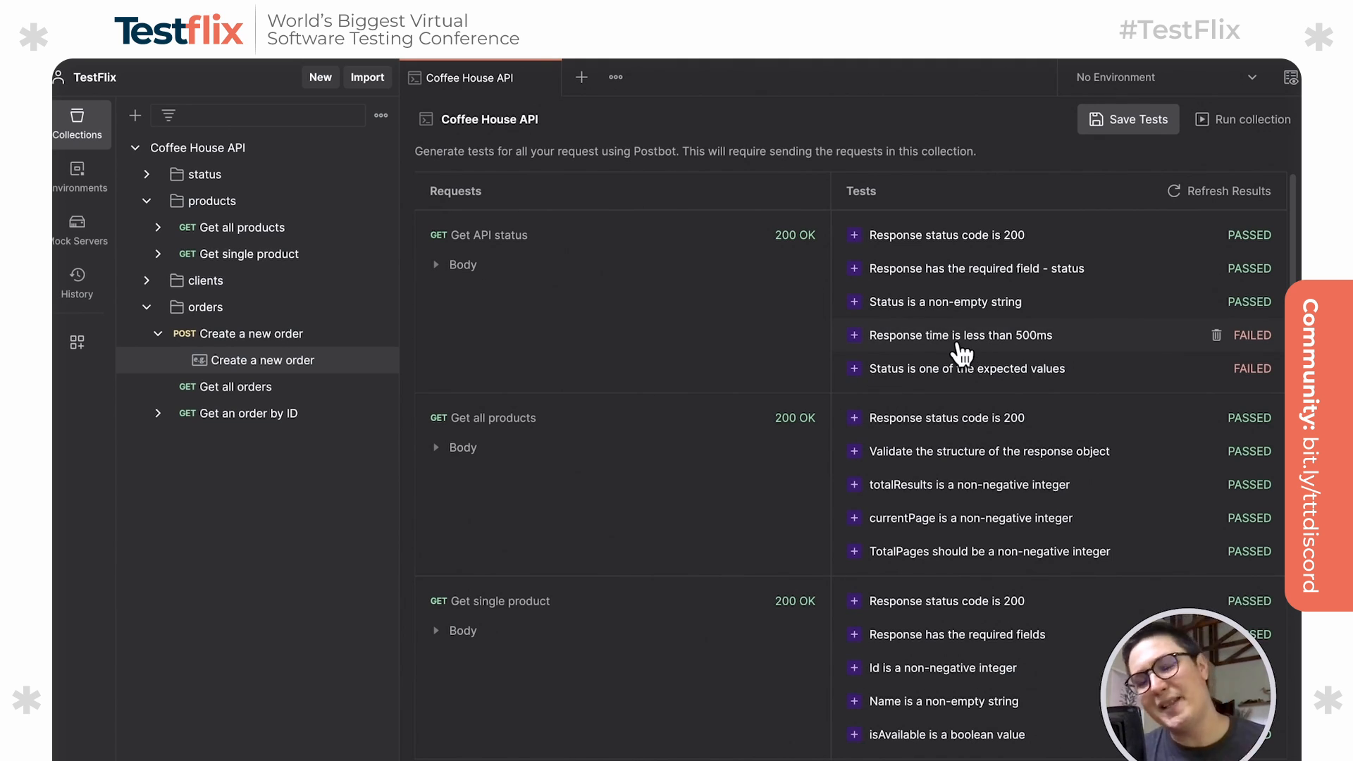
mouse_move(1070, 352)
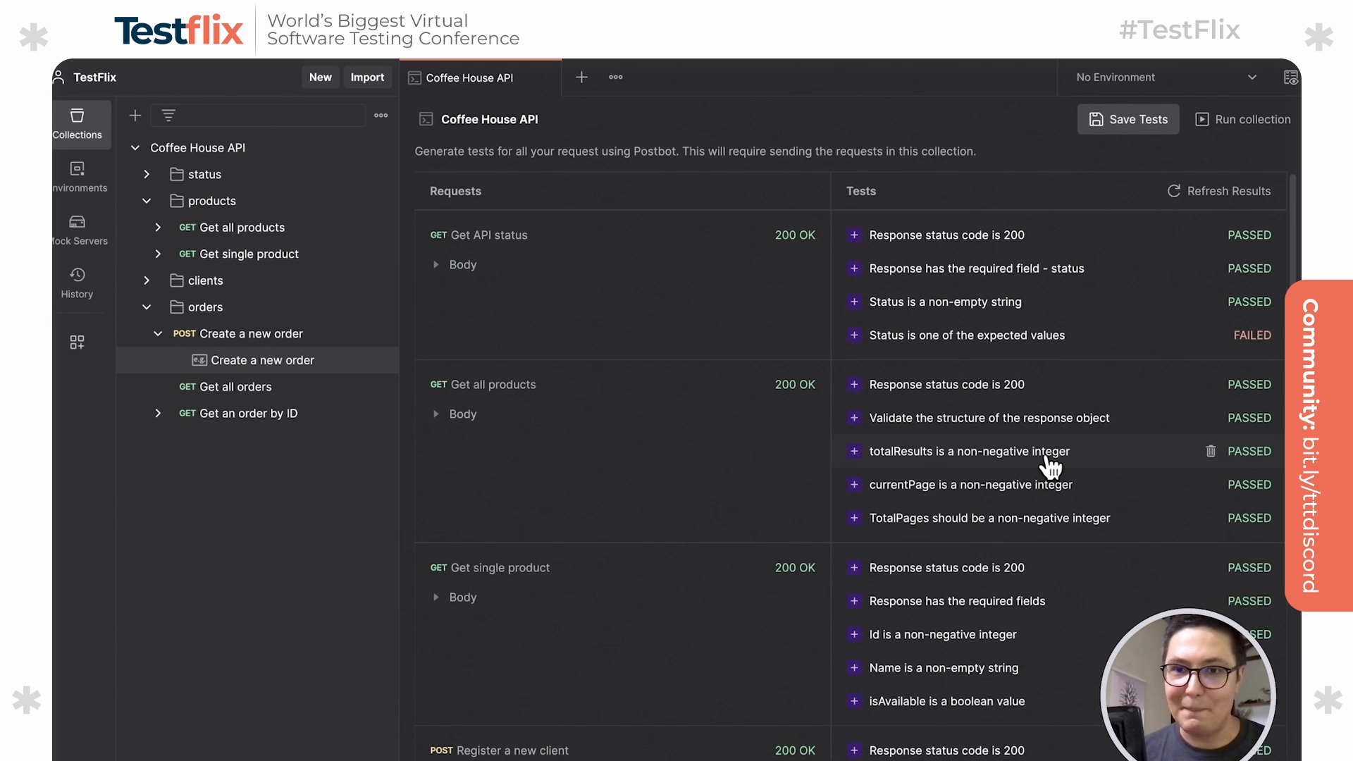
Scroll to Register a new client's failing 'Token is in a valid format' test and read its script.
scroll("down", 3)
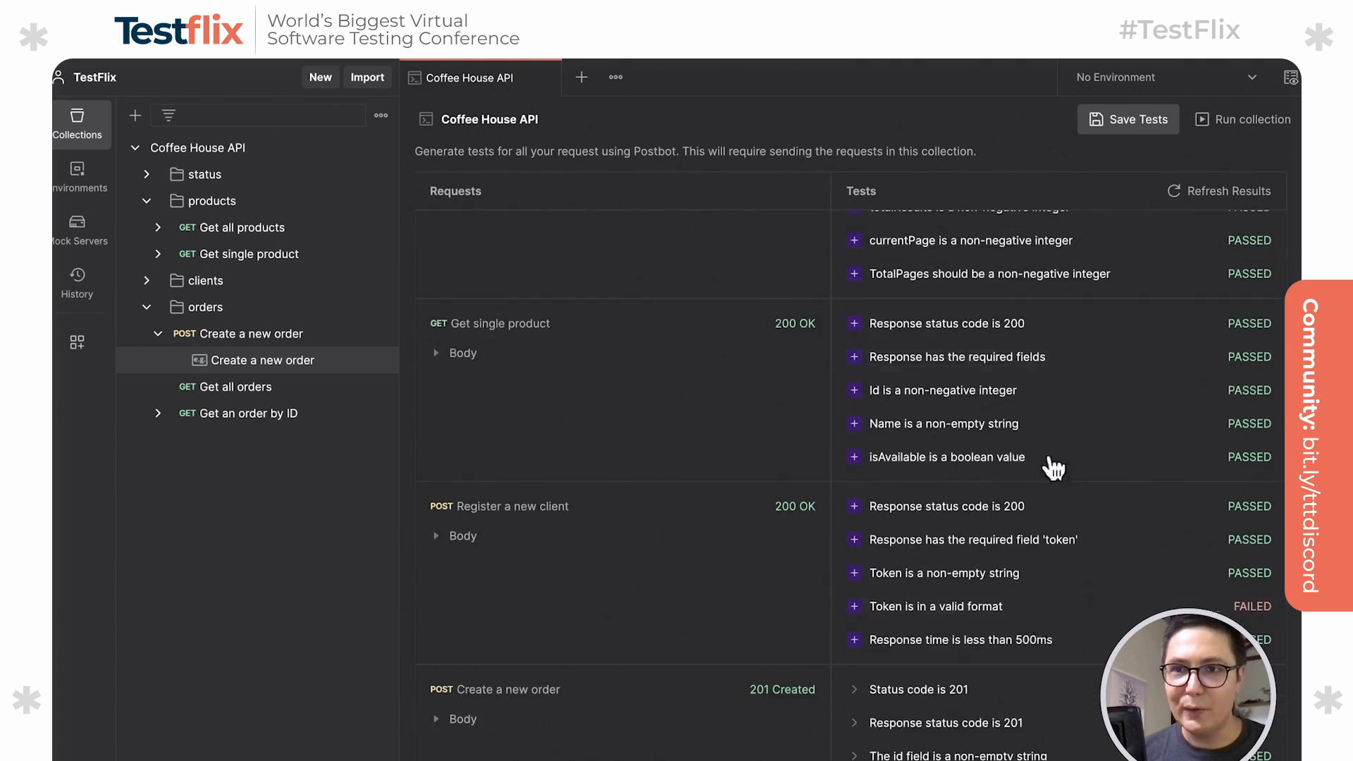
scroll("down", 3)
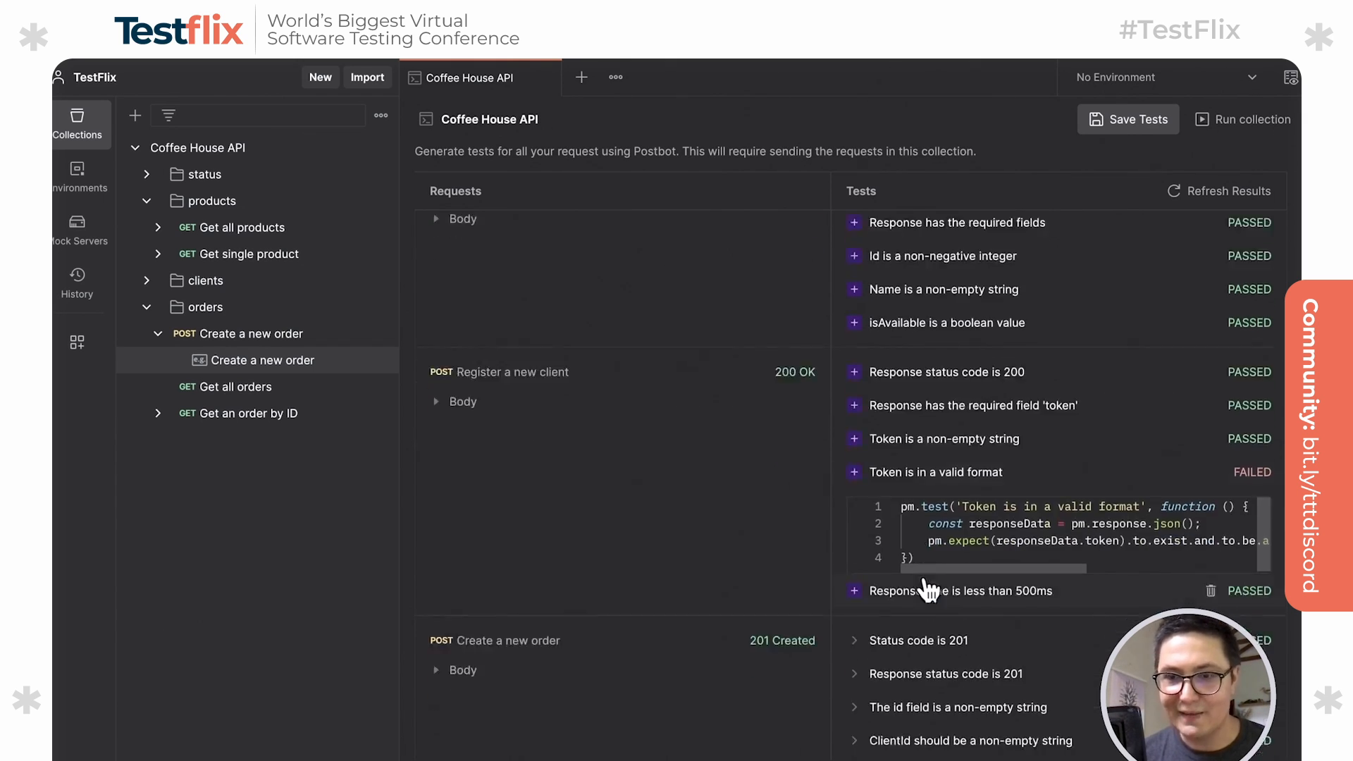
scroll("down", 3)
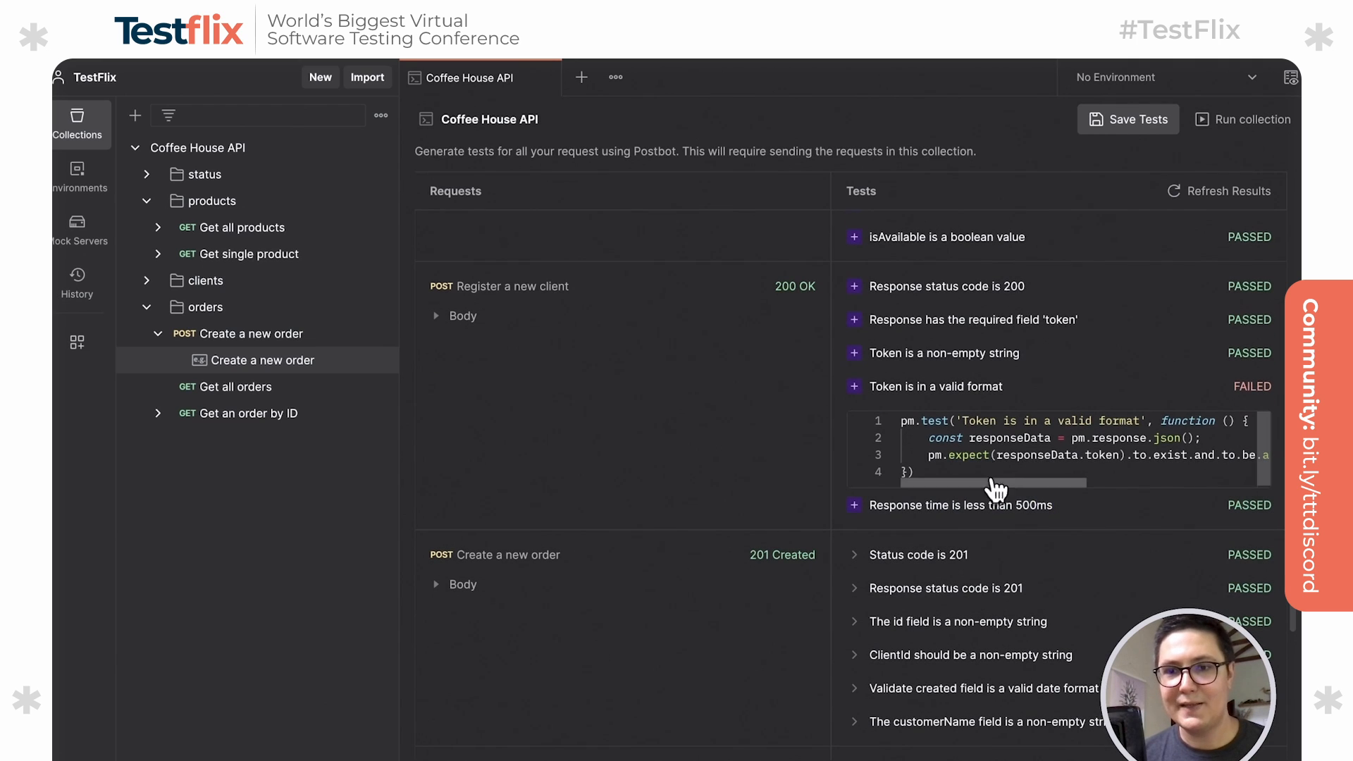
scroll("right", 3)
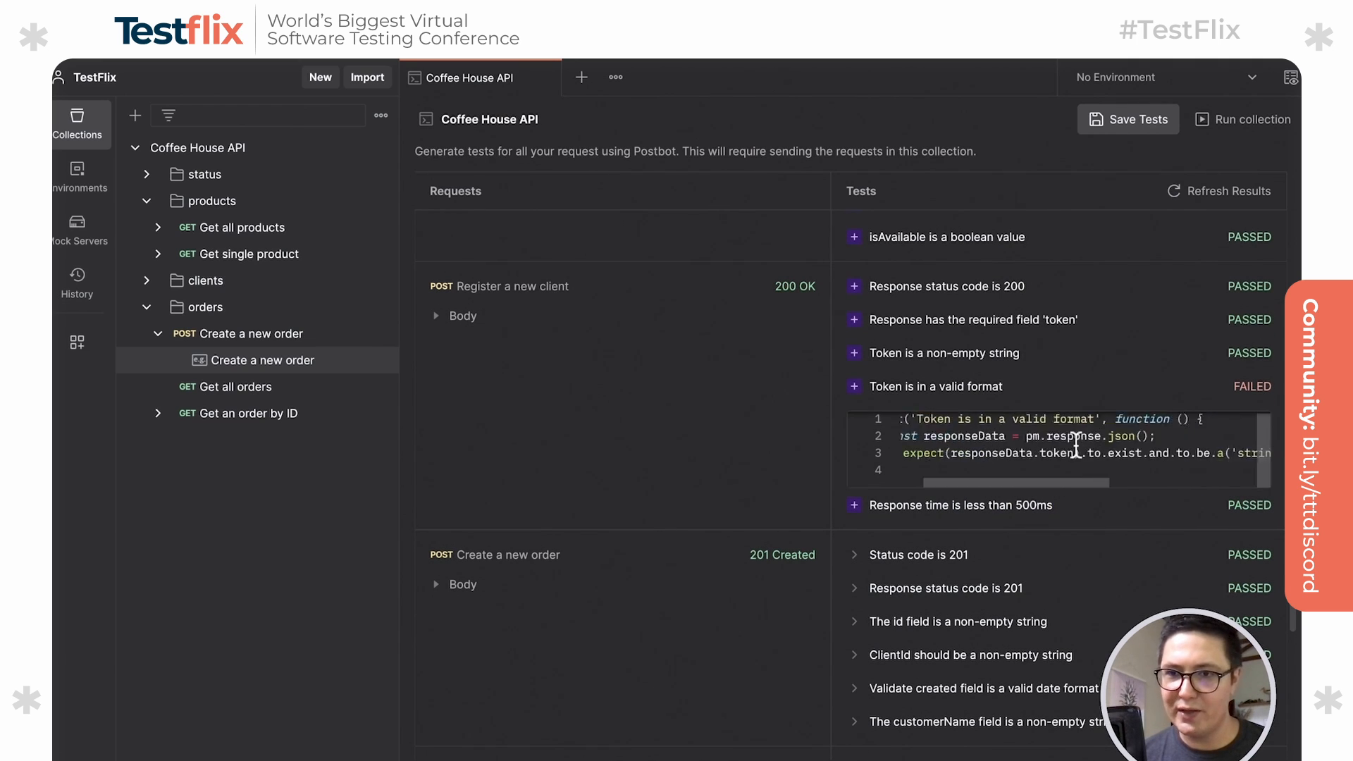
scroll("left", 3)
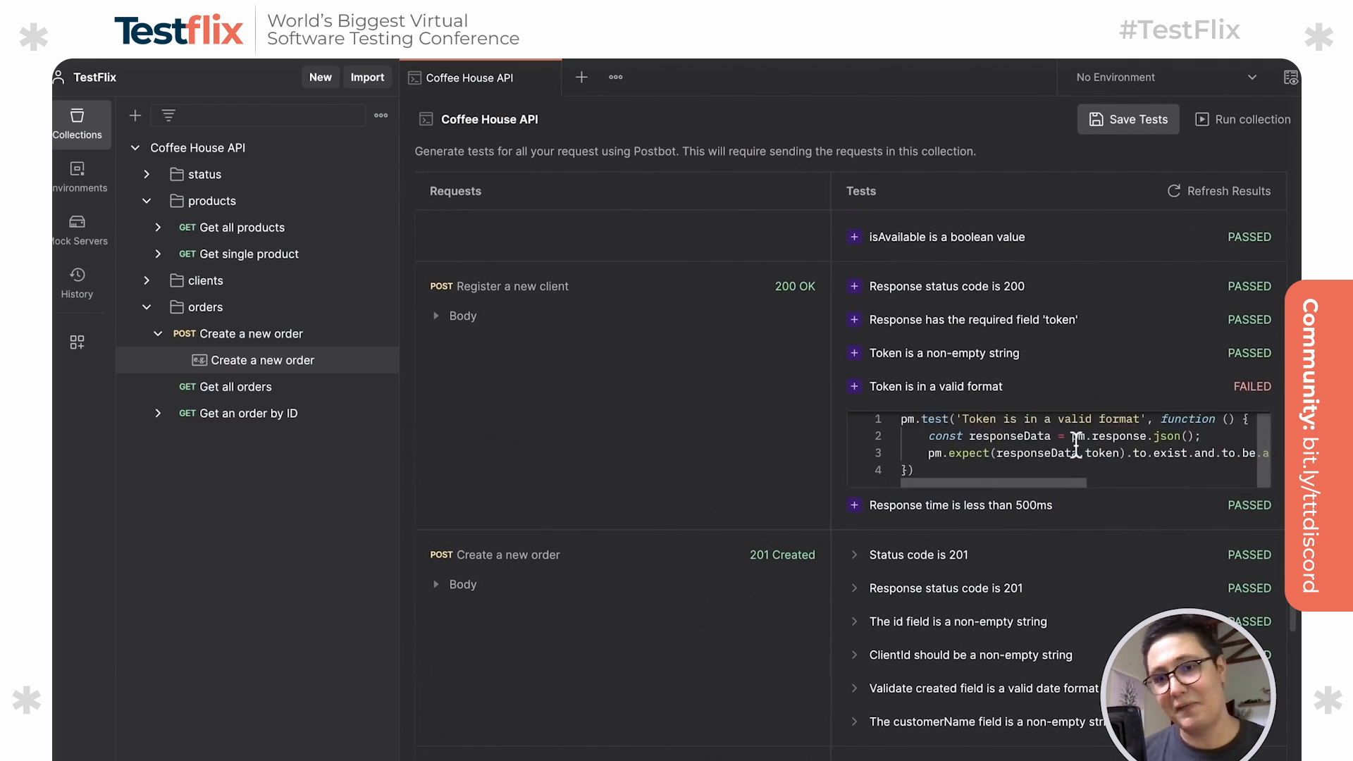
scroll("right", 3)
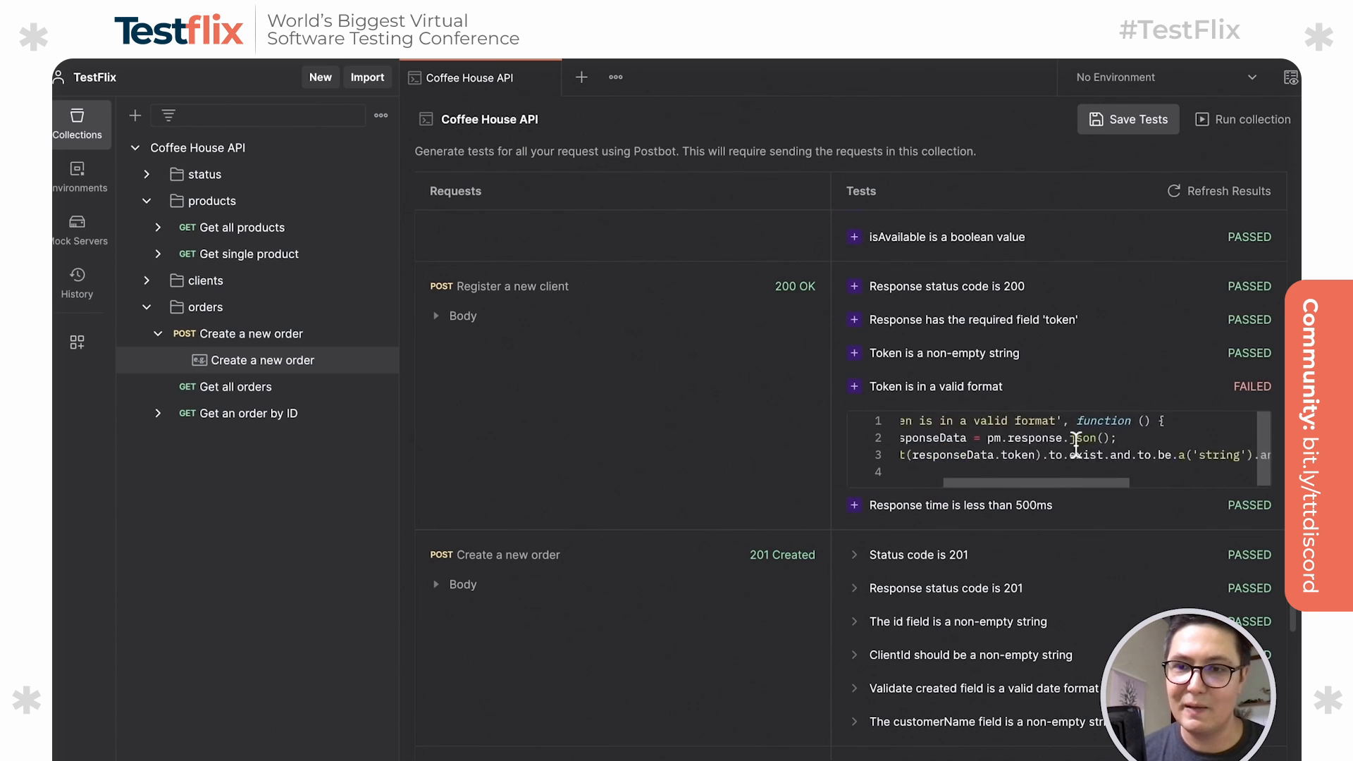